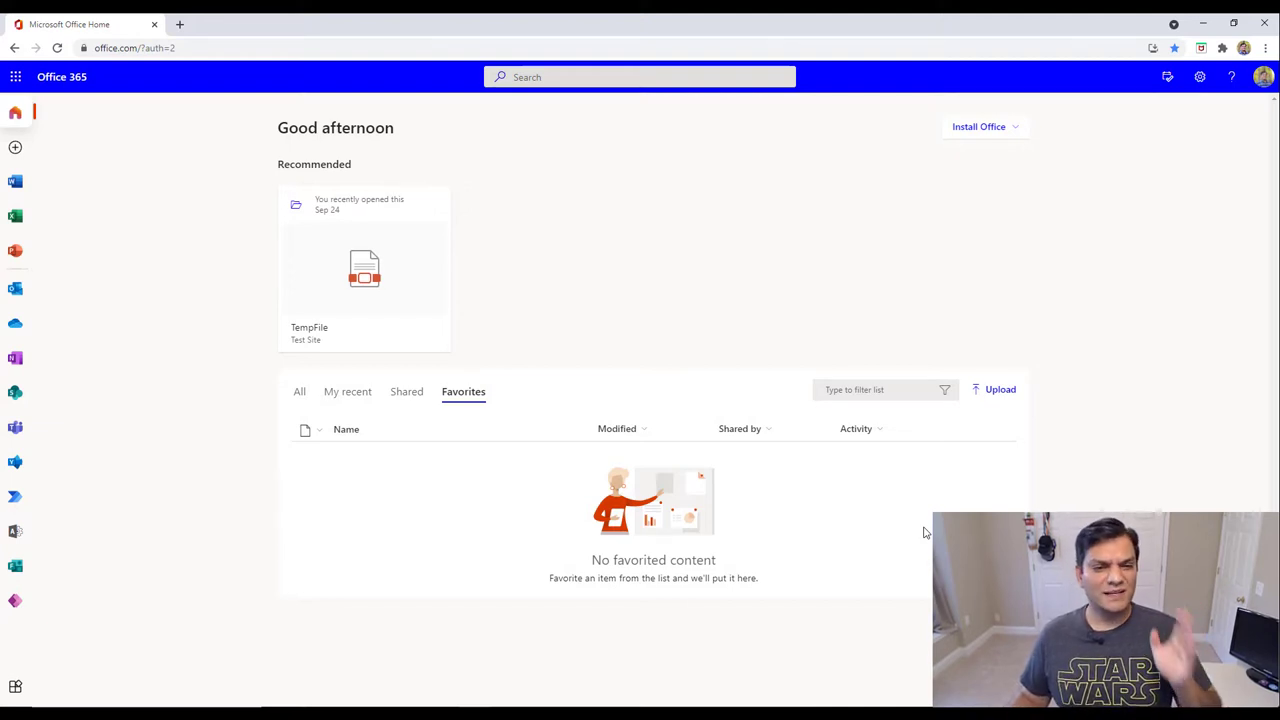
pyautogui.moveTo(680, 405)
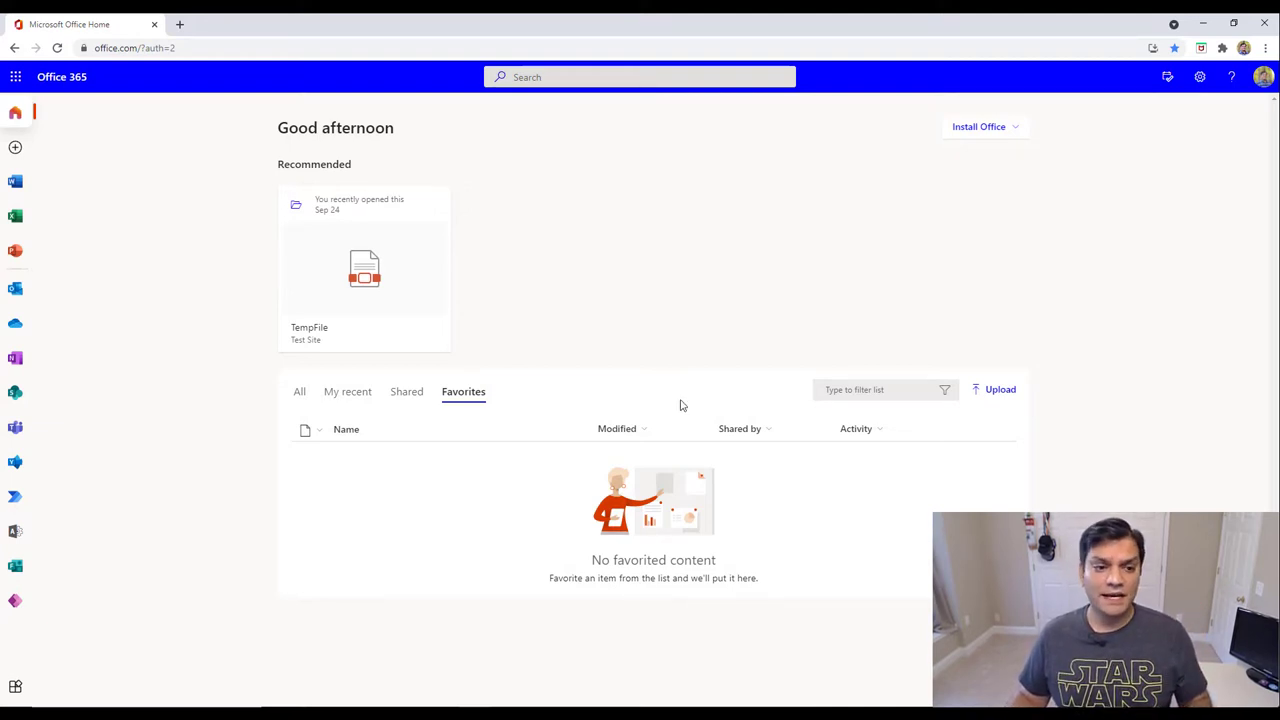
pyautogui.moveTo(70, 587)
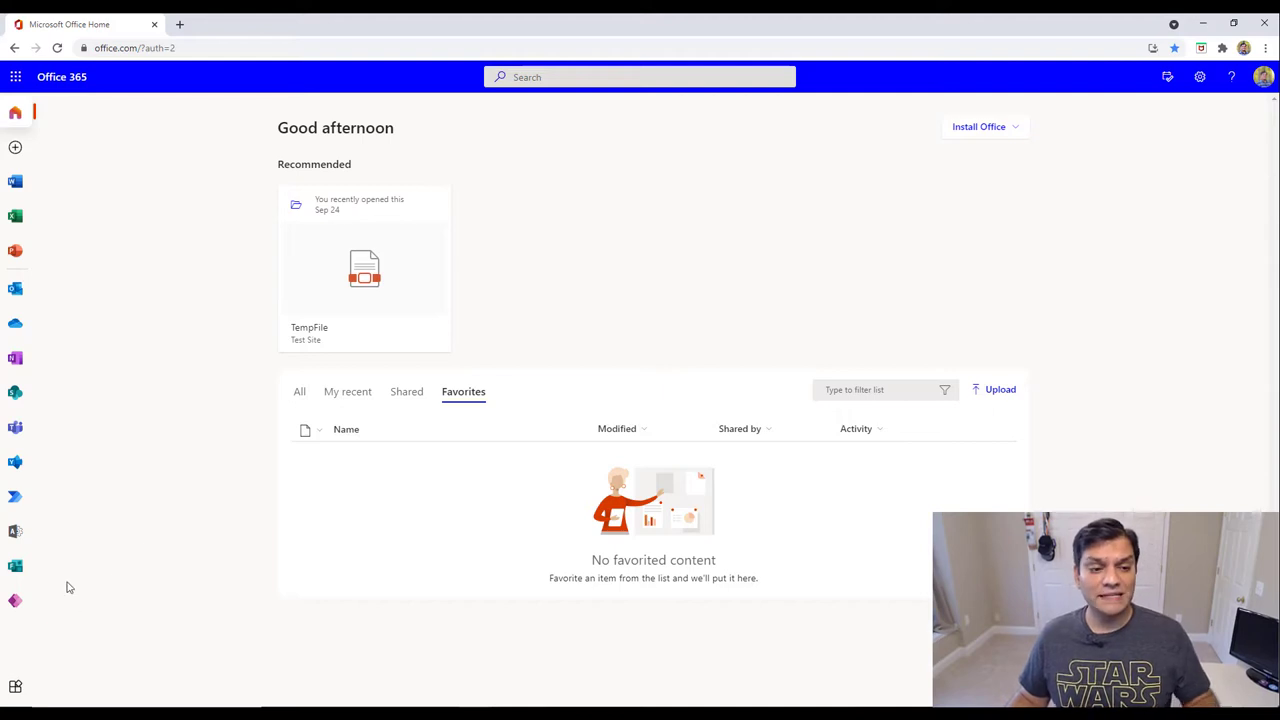
pyautogui.moveTo(68, 555)
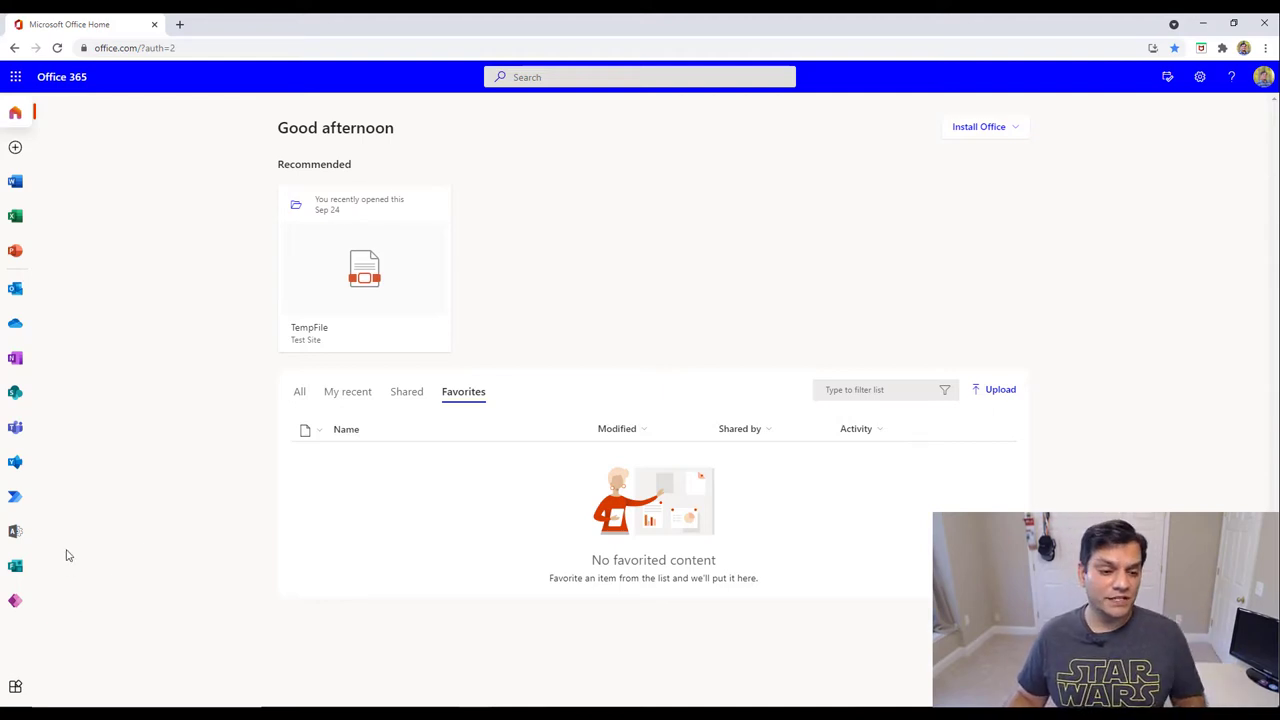
pyautogui.moveTo(15, 566)
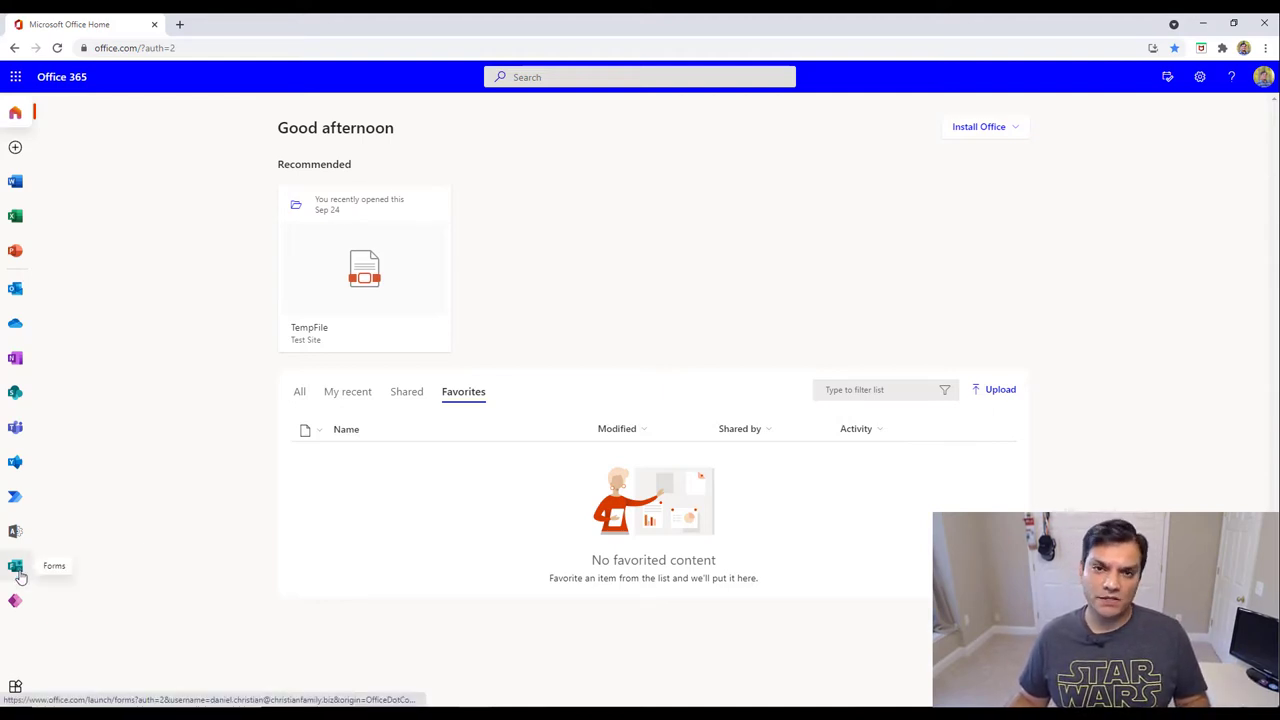
pyautogui.moveTo(44, 110)
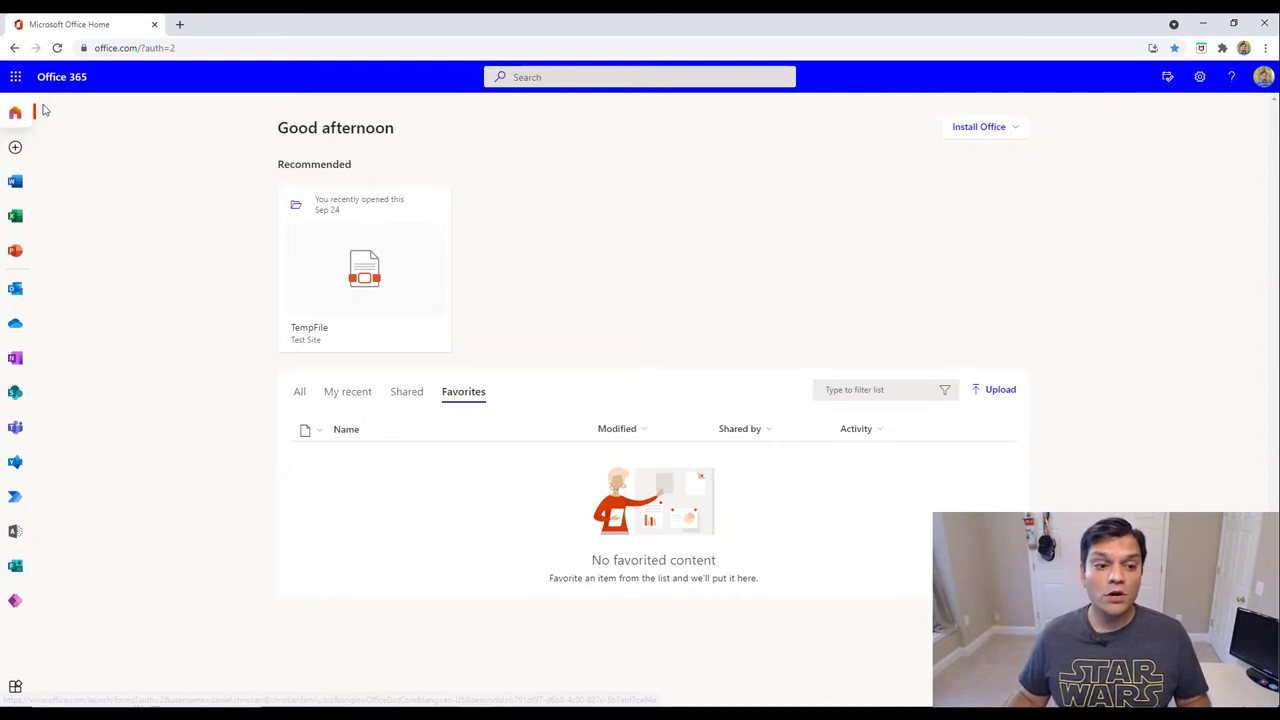
# Launch the Forms app from the Office 365 app launcher.
pyautogui.click(15, 76)
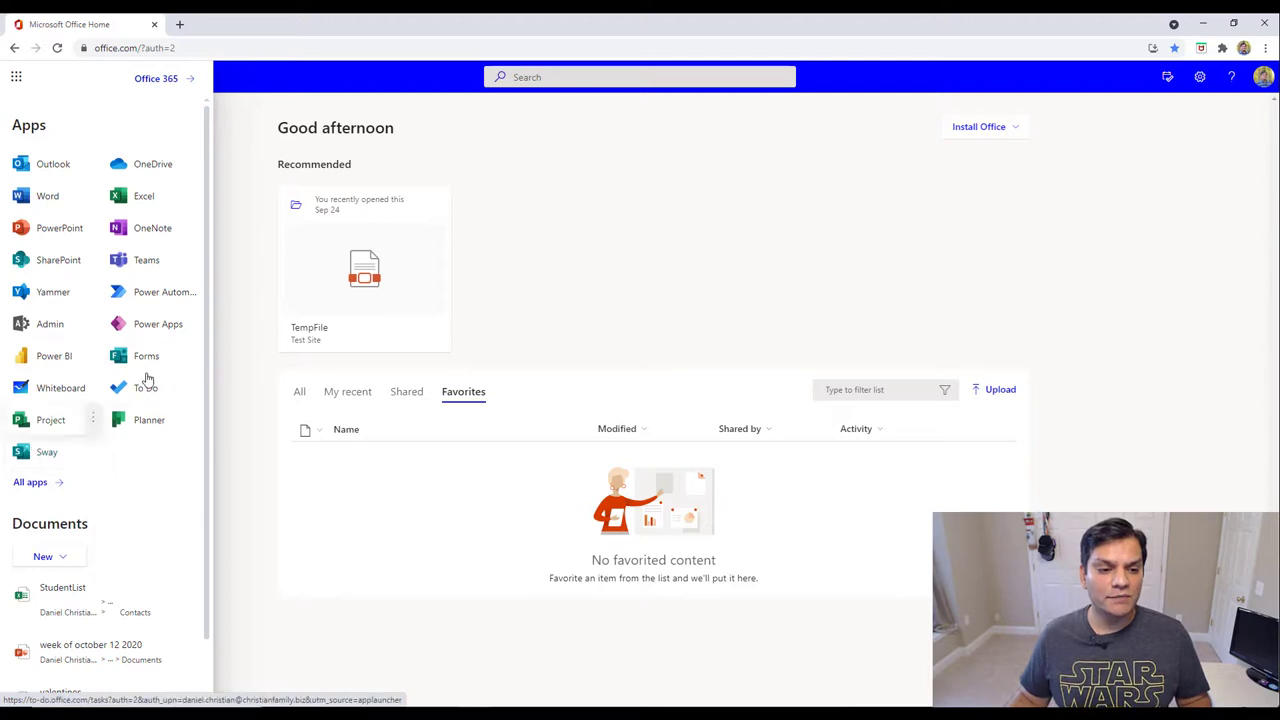
pyautogui.click(146, 356)
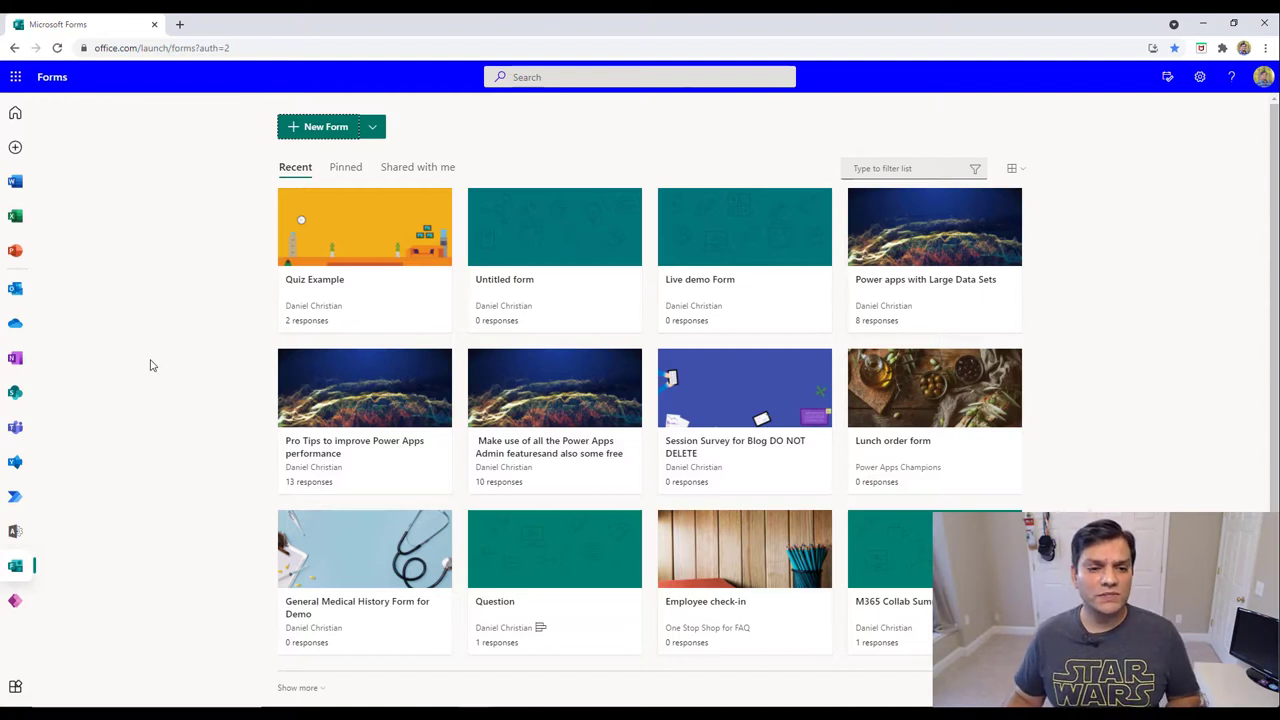
pyautogui.moveTo(255, 145)
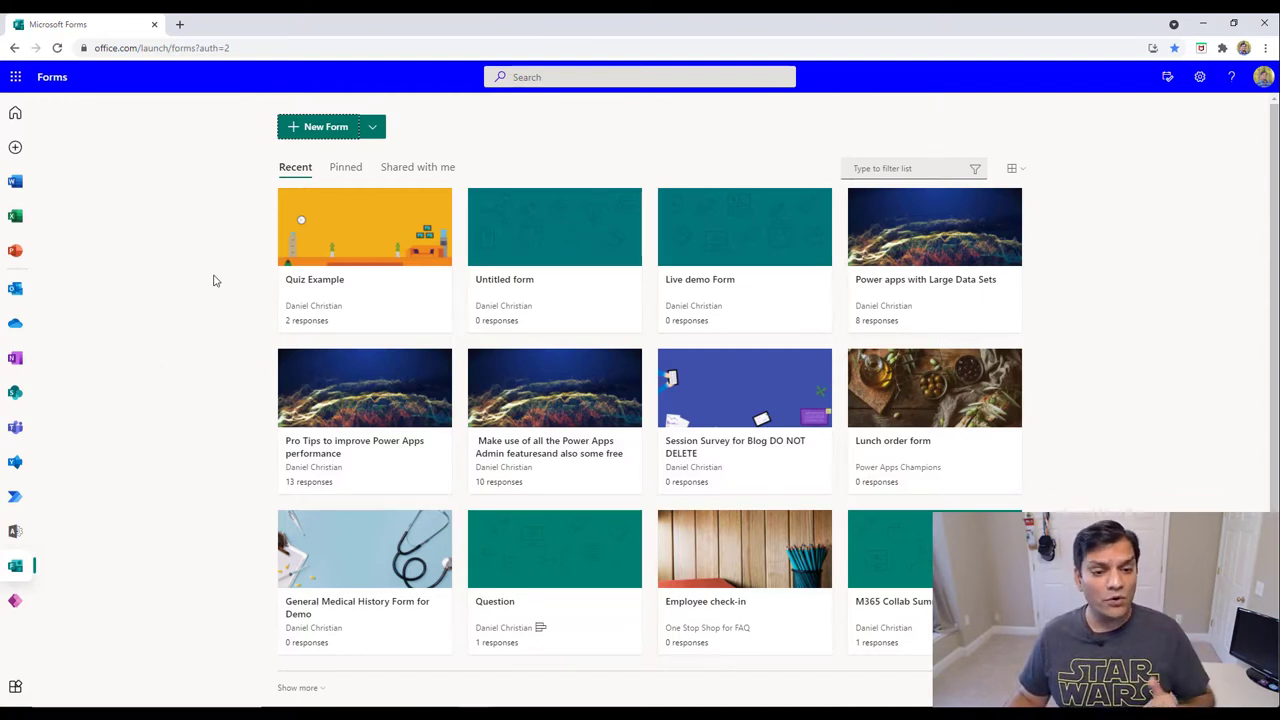
# Create a new blank quiz from the New Form menu.
pyautogui.scroll(-3)
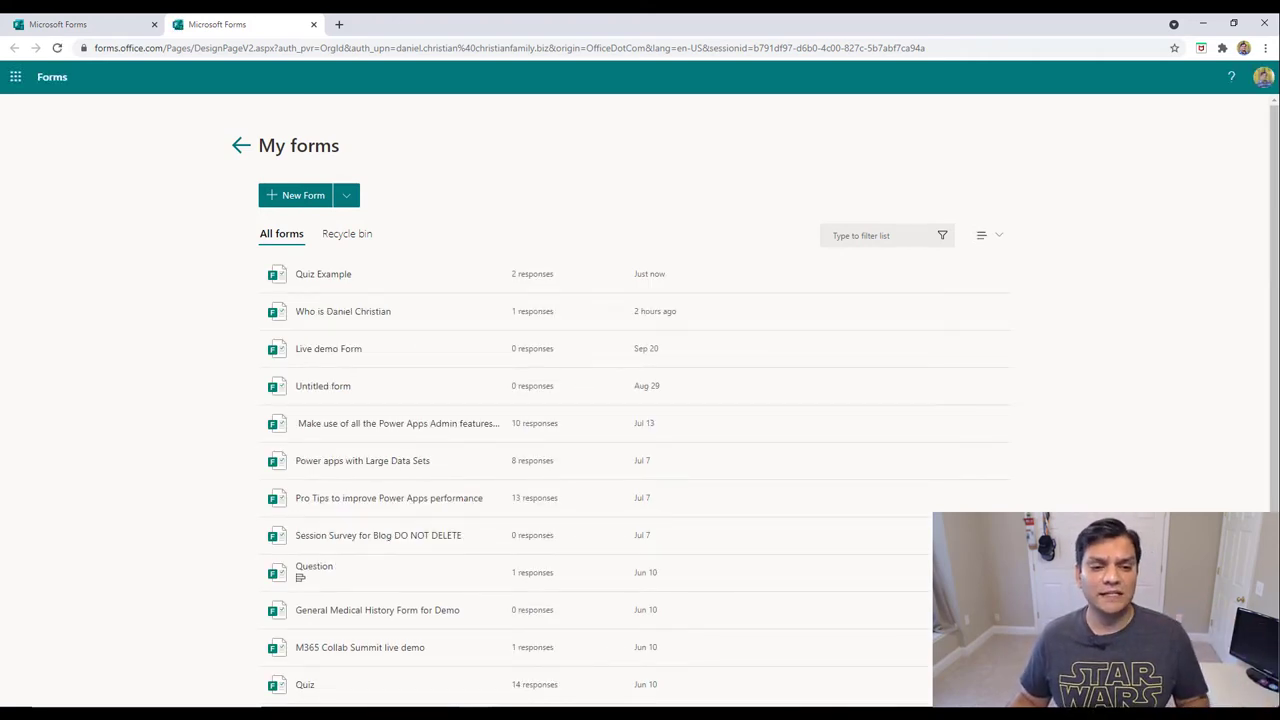
pyautogui.moveTo(490, 205)
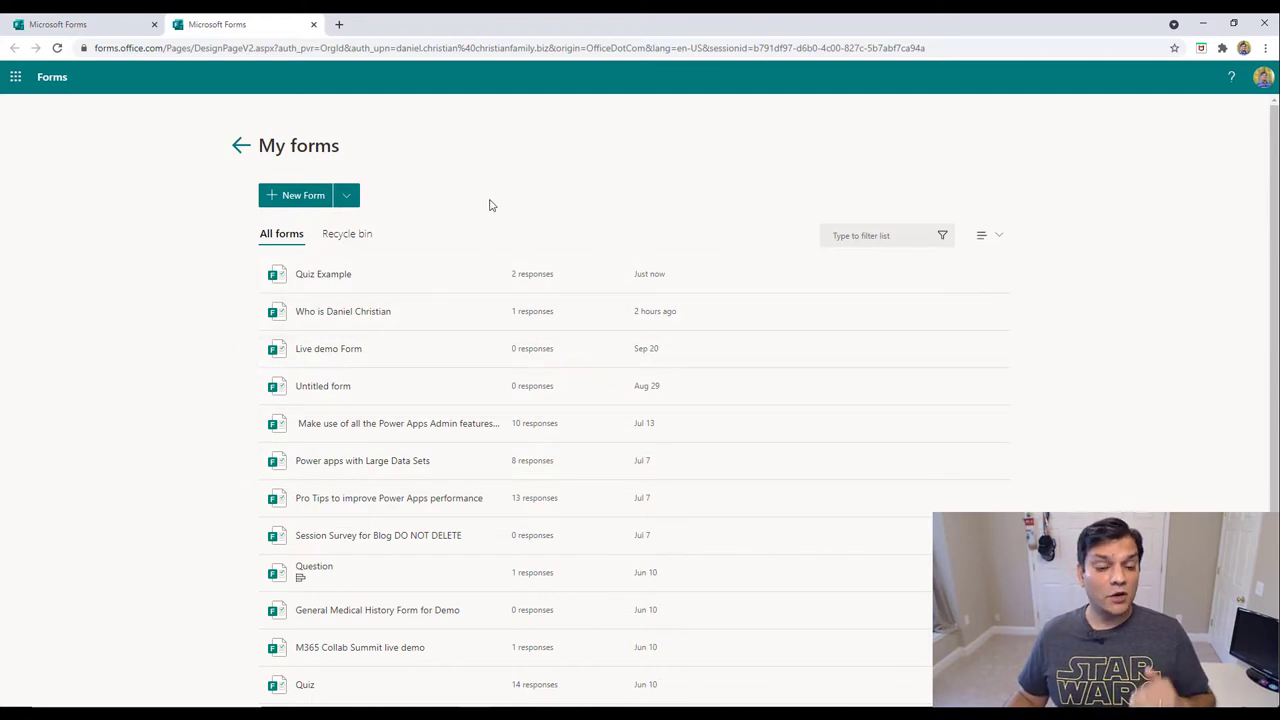
pyautogui.moveTo(346, 195)
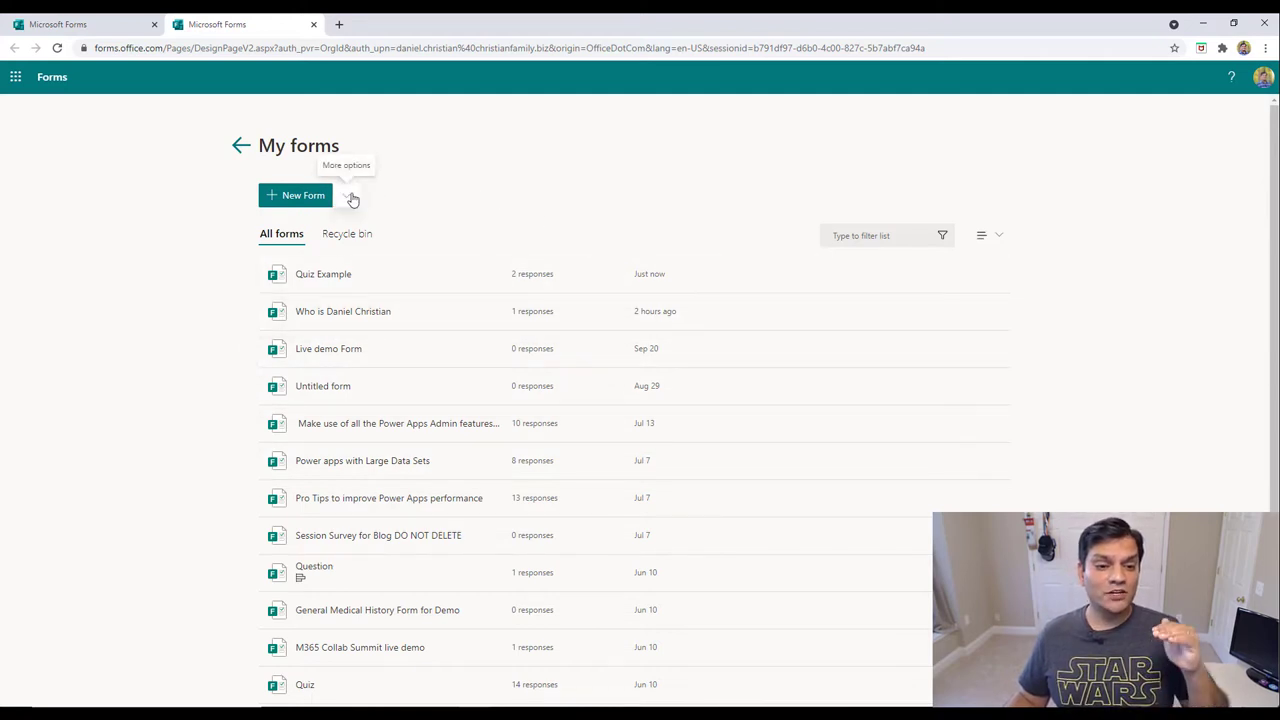
pyautogui.click(350, 195)
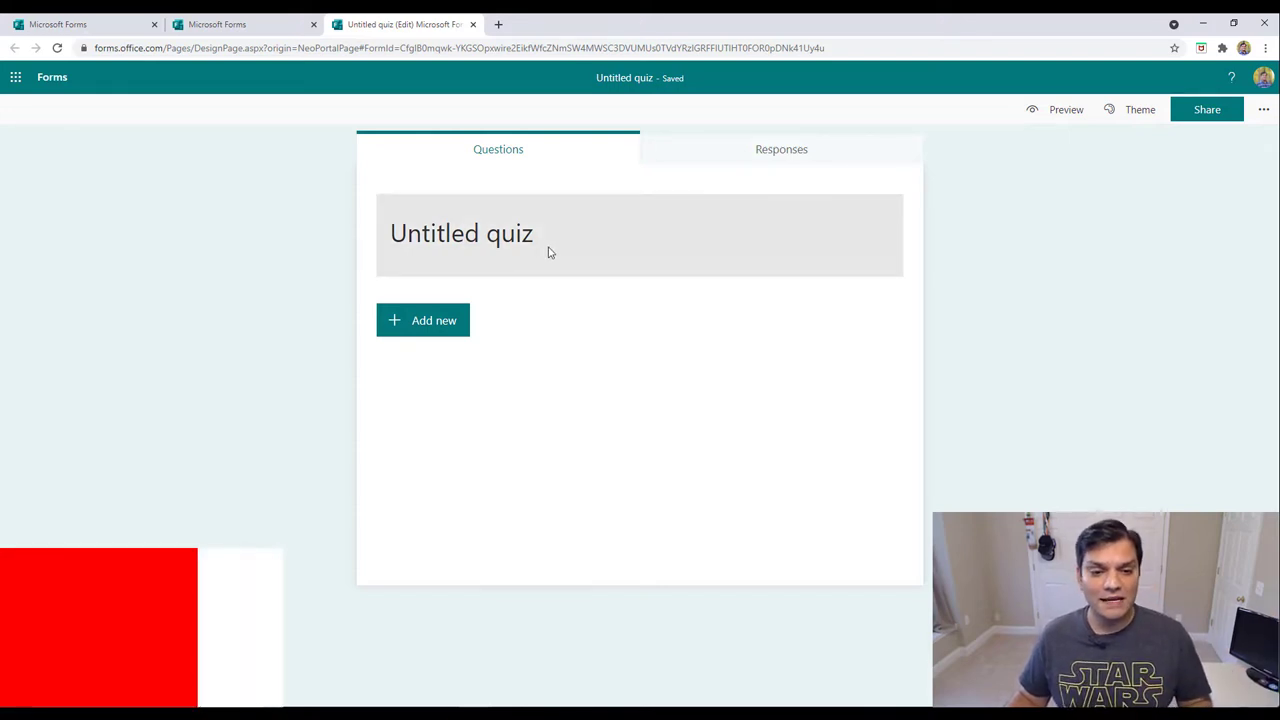
# Replace the 'Untitled quiz' placeholder with the title 'What do you know about Daniel?'.
pyautogui.click(461, 233)
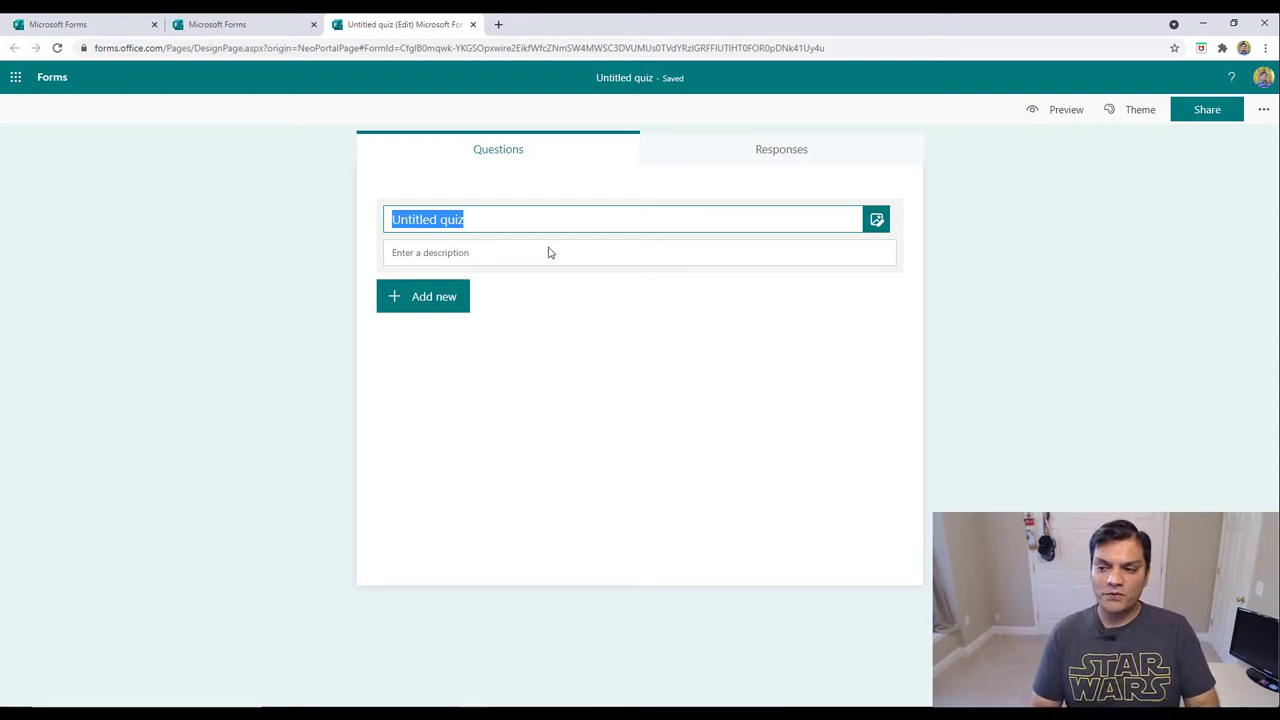
pyautogui.press('Delete')
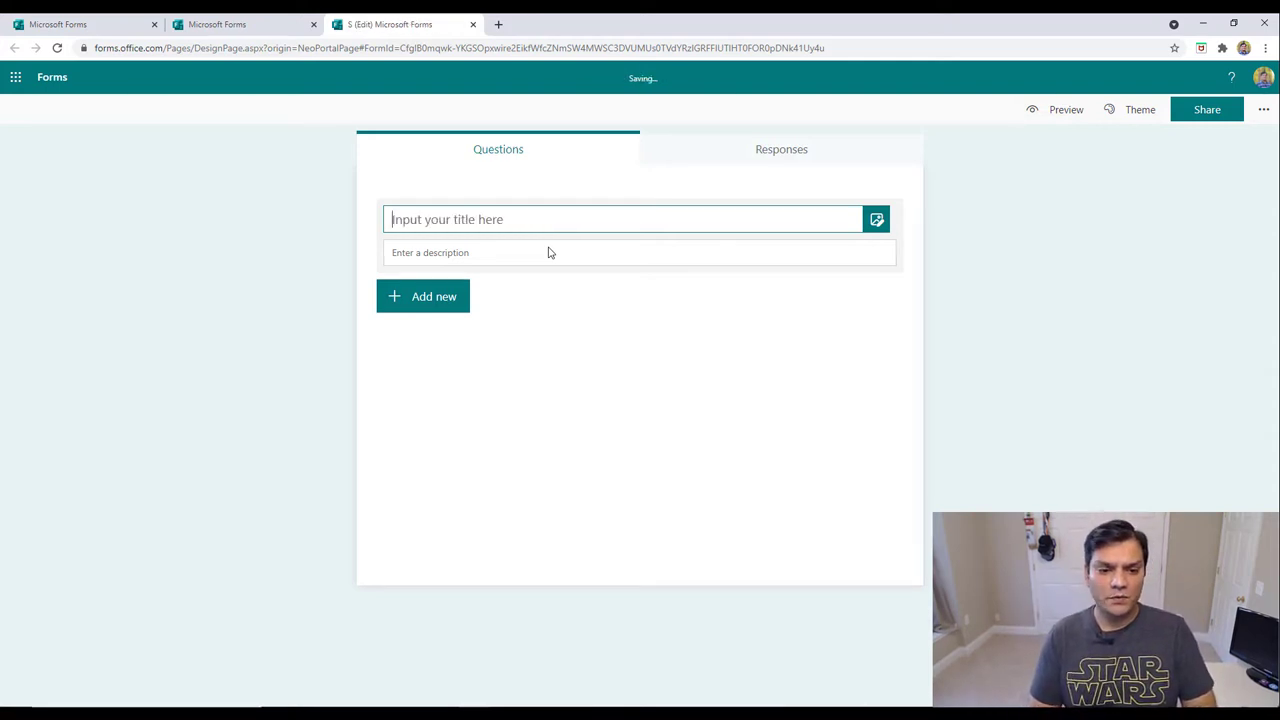
pyautogui.write('What do you know about Danie')
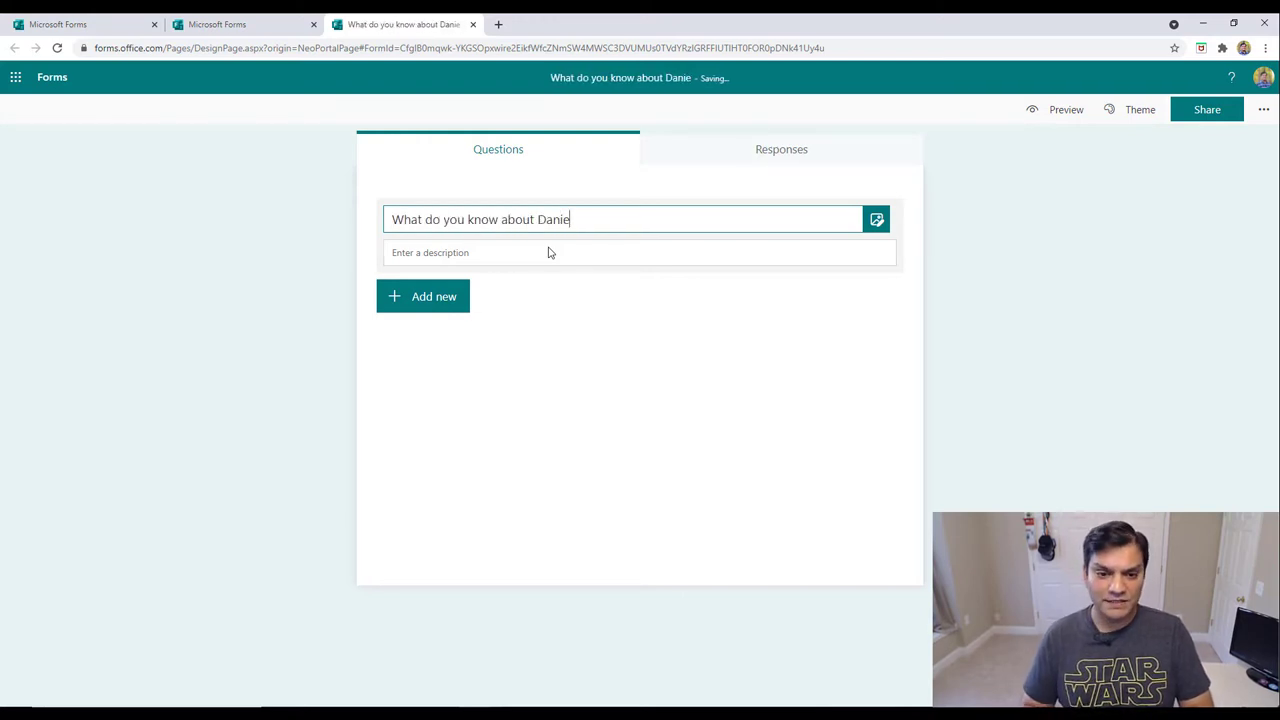
# Finish the title and apply the orange office-room background theme.
pyautogui.write('l?')
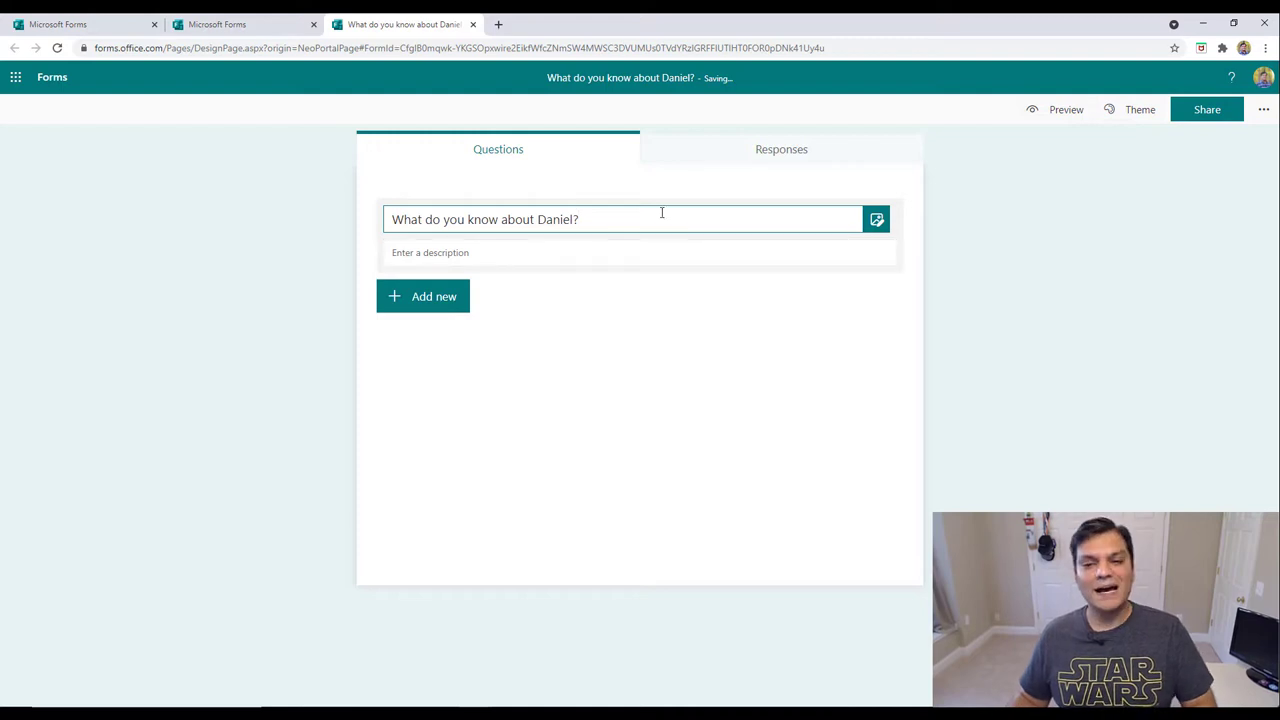
pyautogui.click(1139, 109)
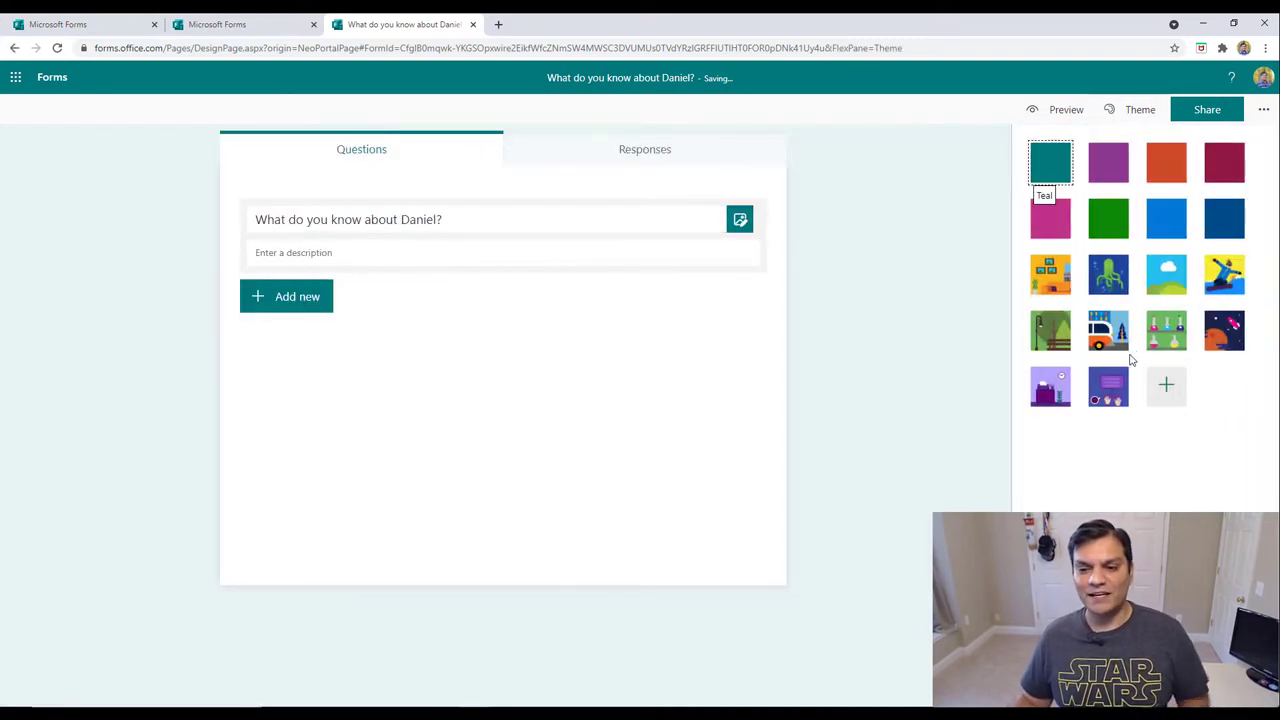
pyautogui.click(1050, 275)
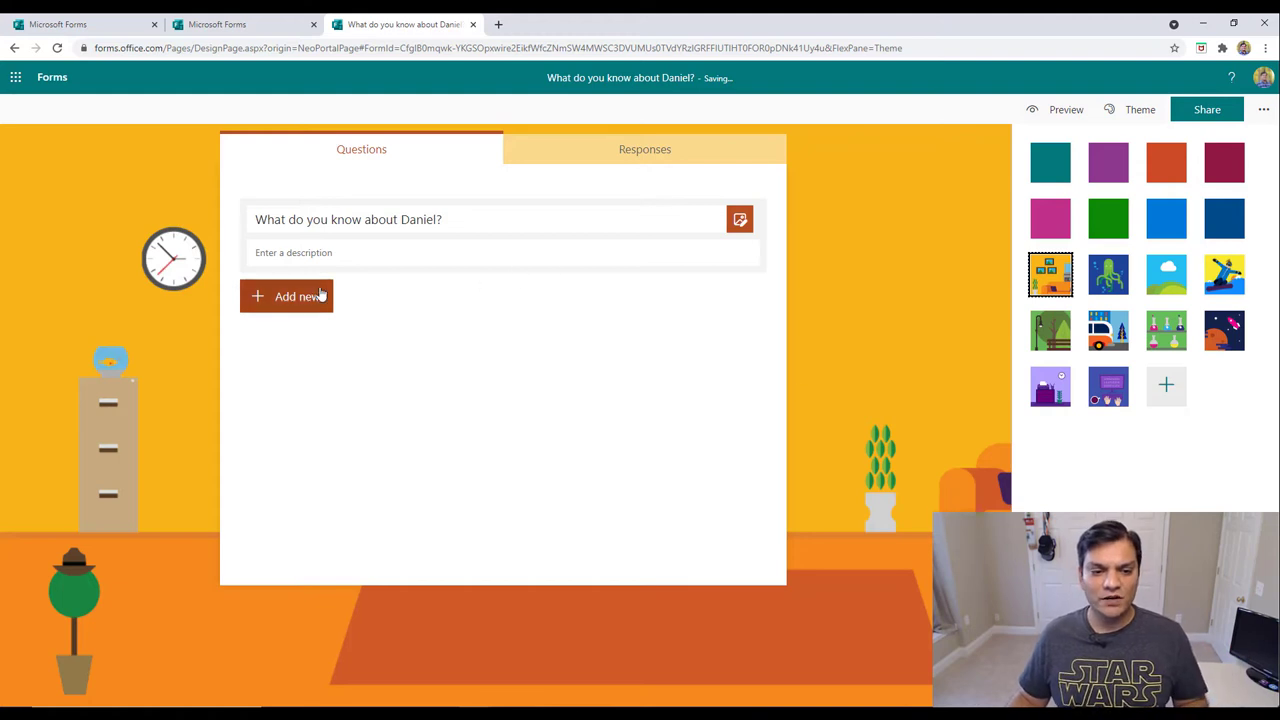
pyautogui.moveTo(320, 296)
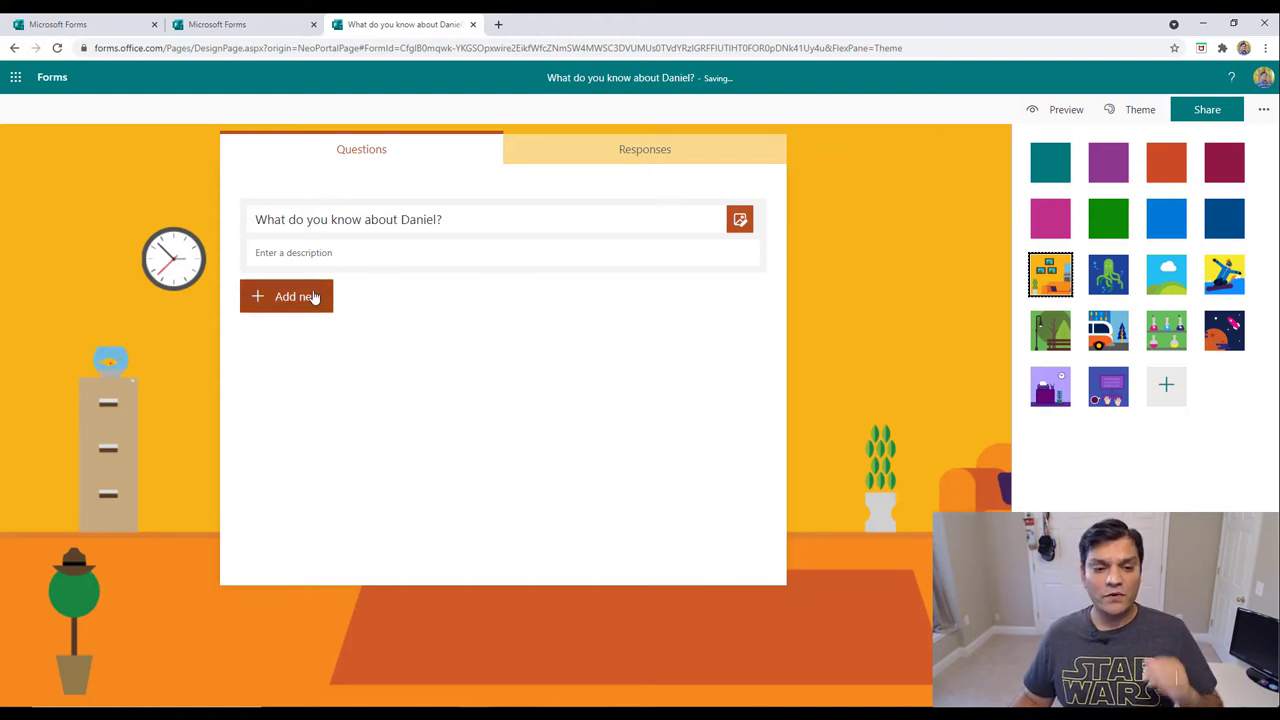
# Add a Choice question 'What is Daniel's primary role?' and remove the Sophomore and Junior options.
pyautogui.click(286, 296)
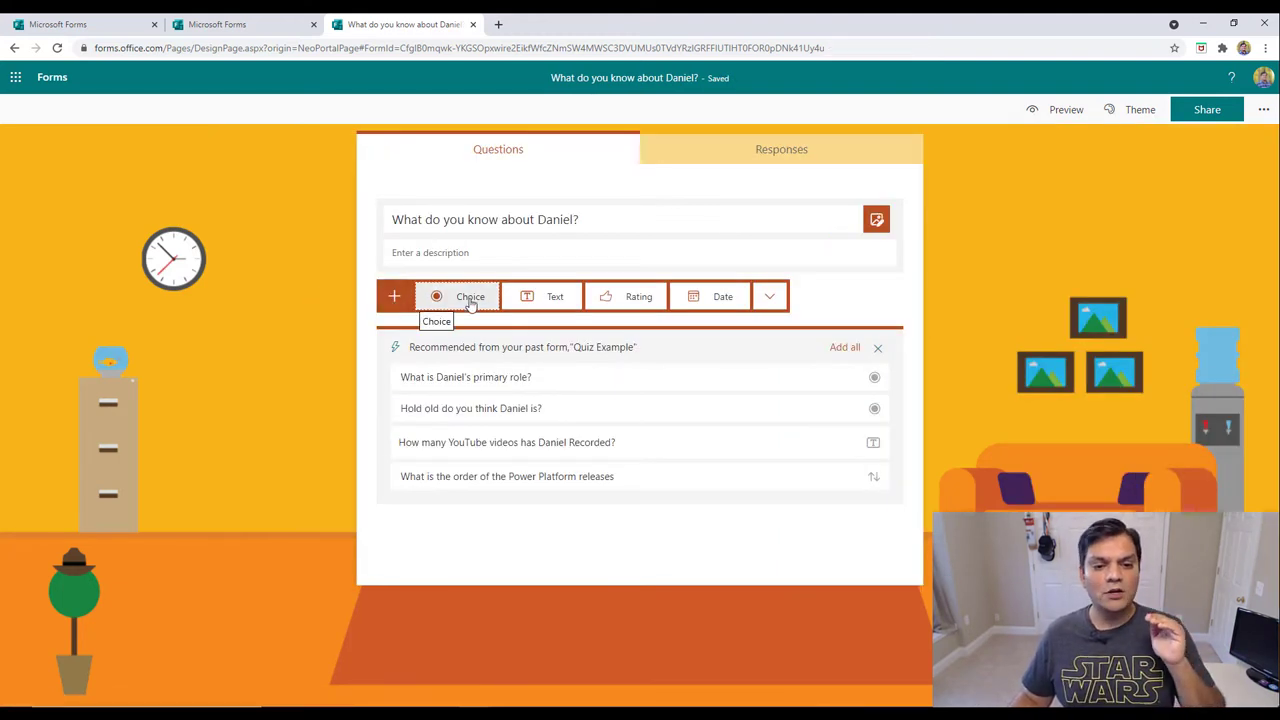
pyautogui.click(470, 296)
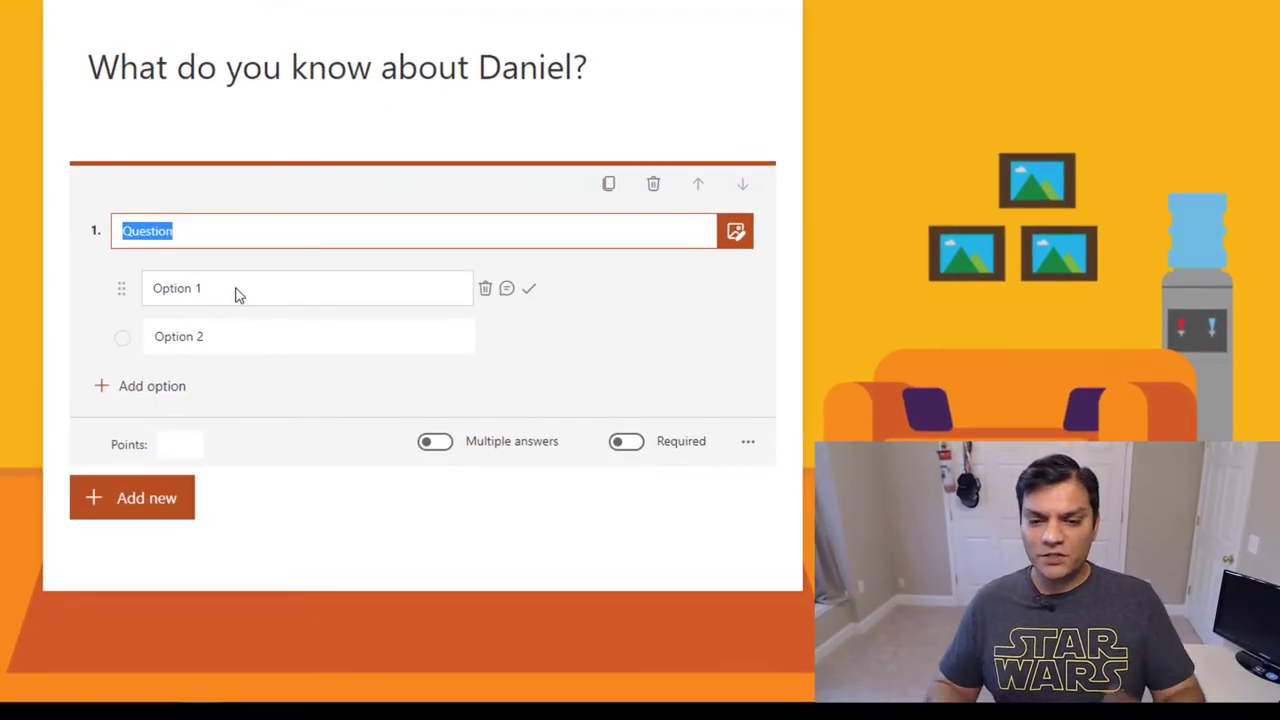
pyautogui.write('What is')
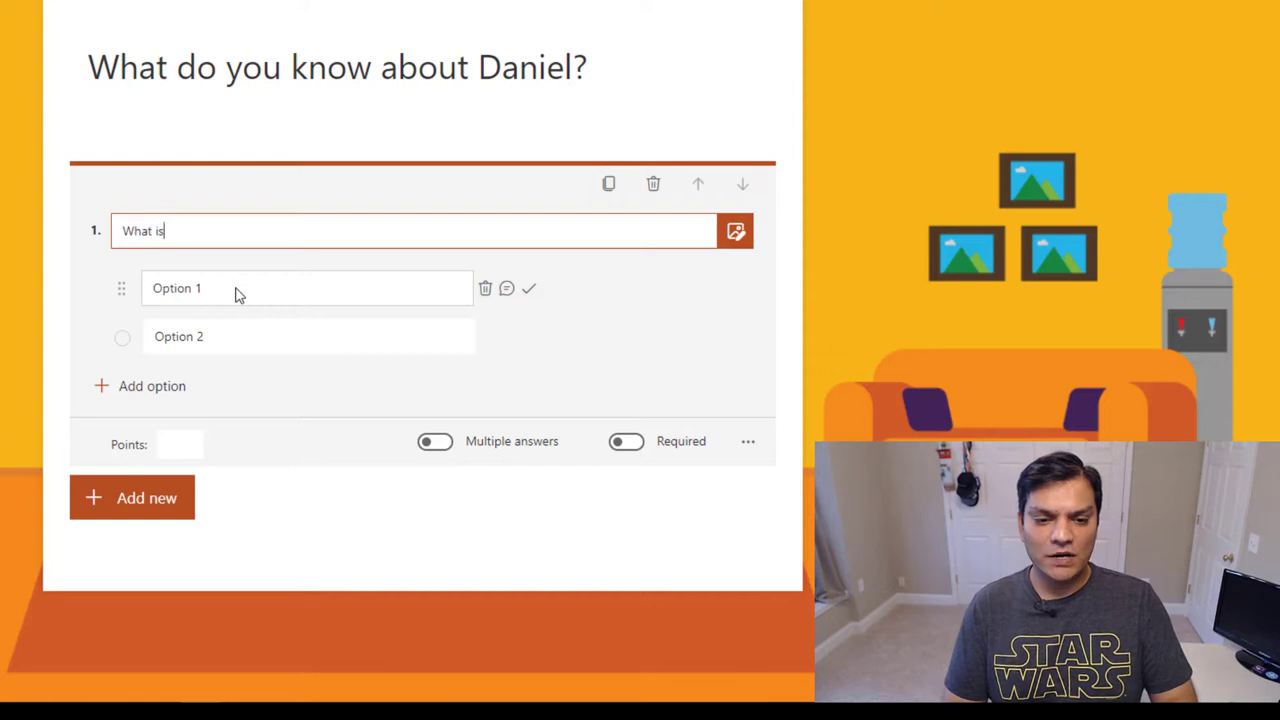
pyautogui.write("Daniel's prim")
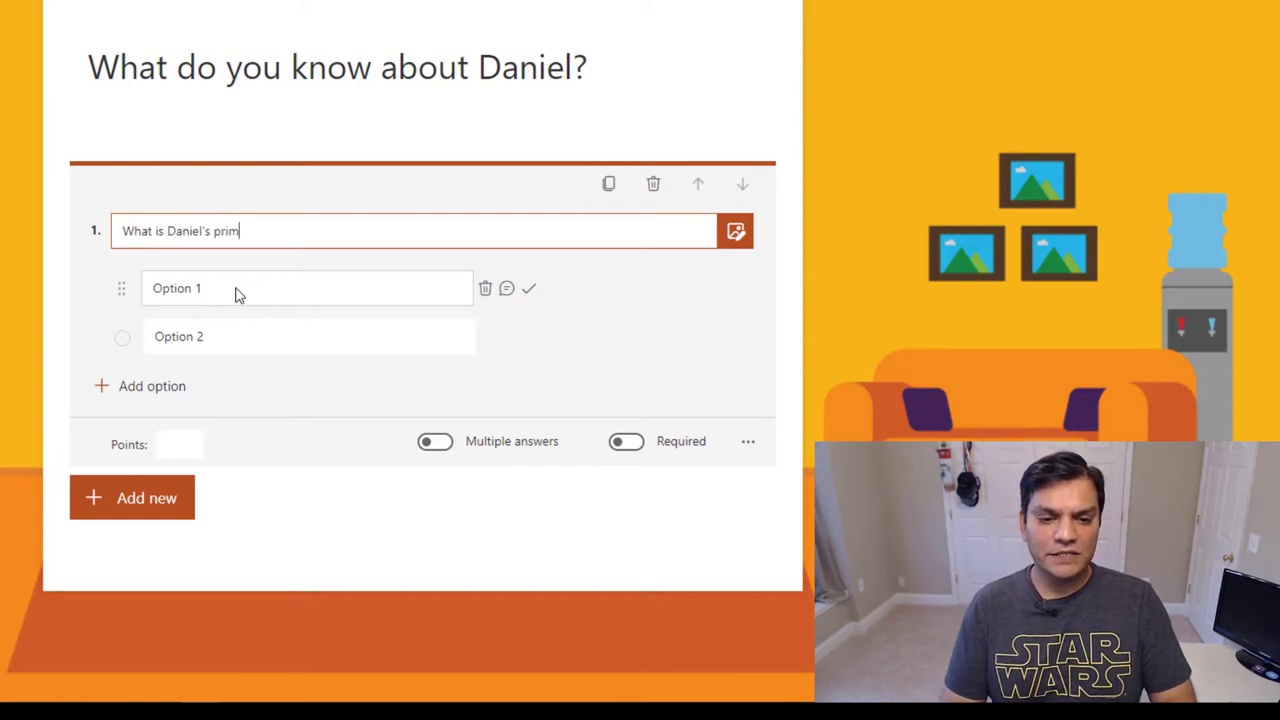
pyautogui.write('ary role?')
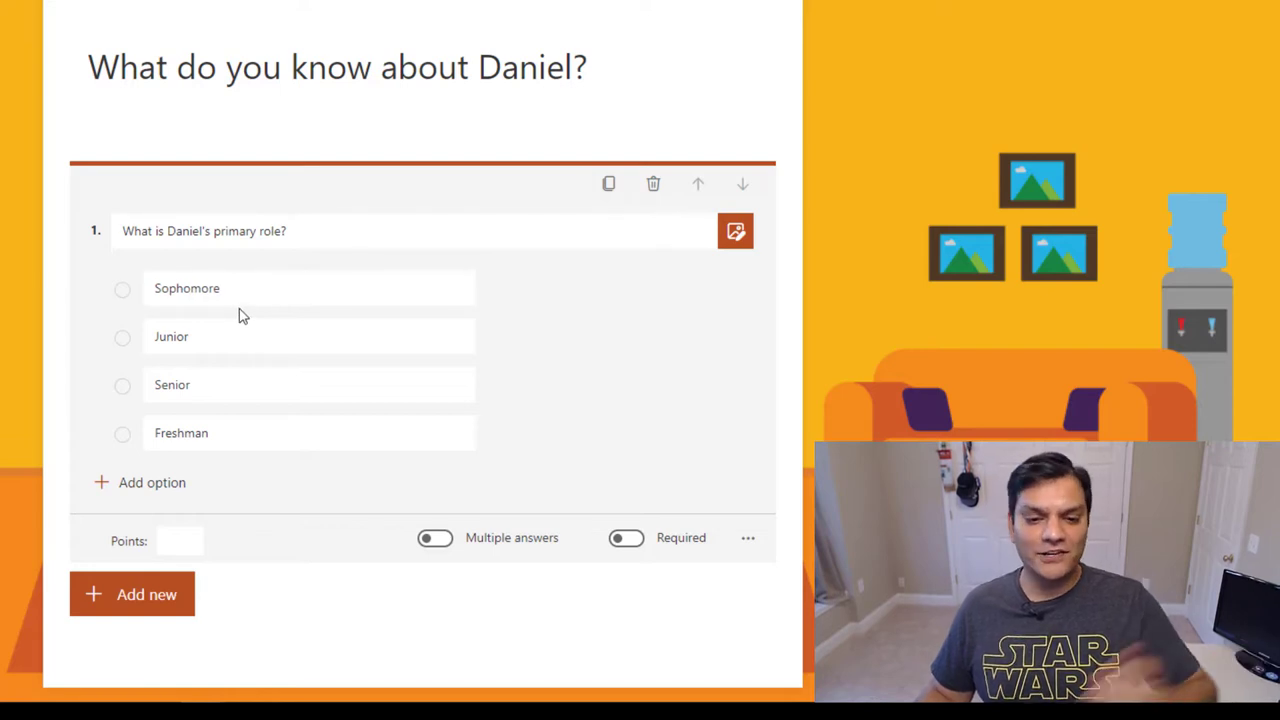
pyautogui.moveTo(198, 272)
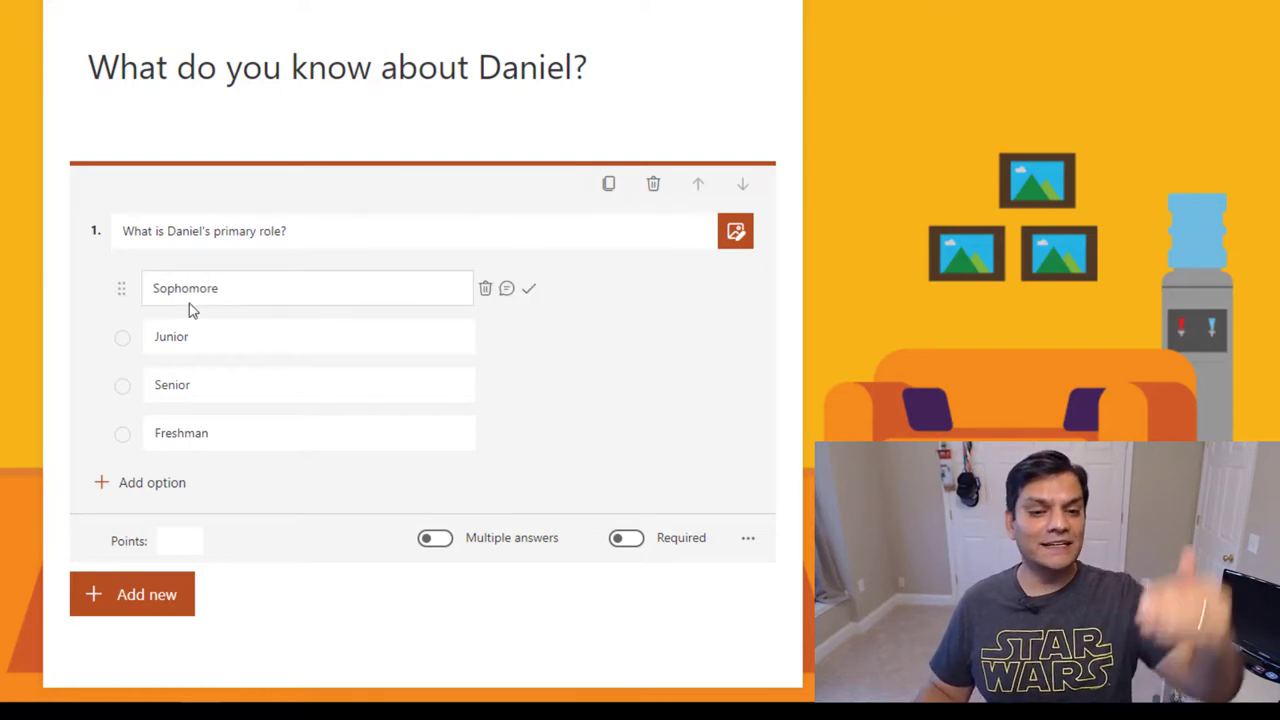
pyautogui.moveTo(447, 307)
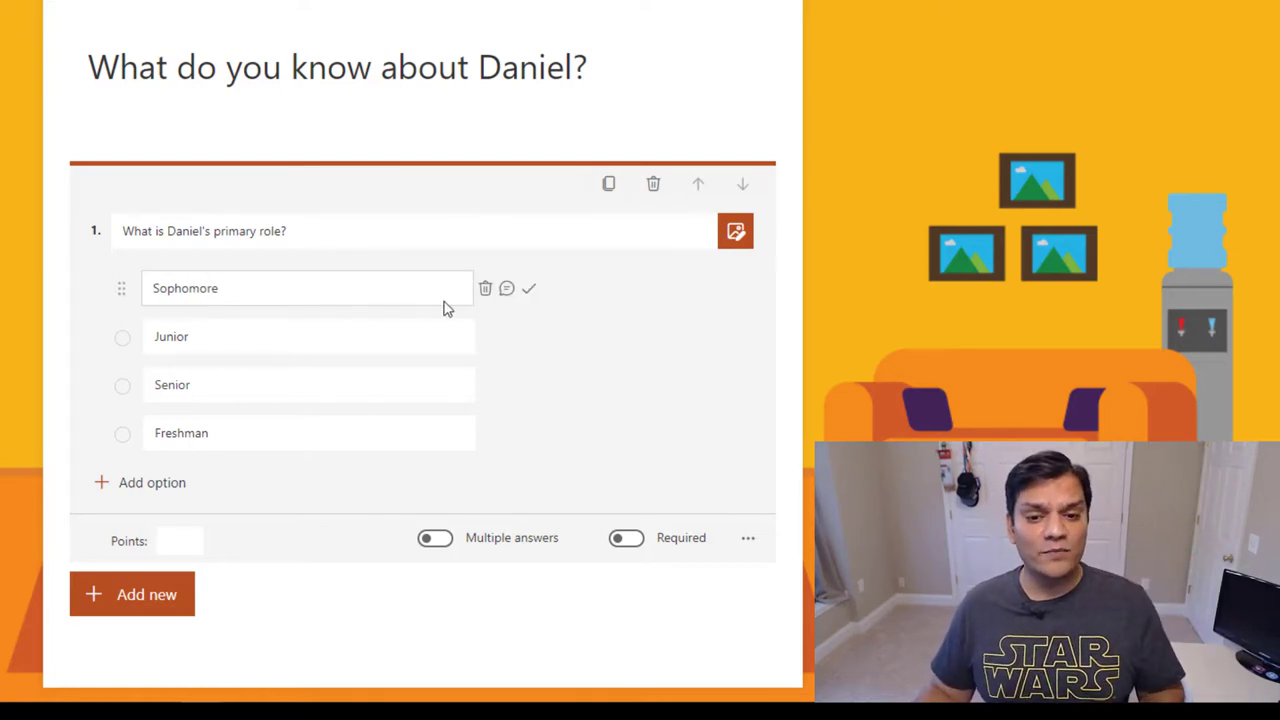
pyautogui.click(485, 288)
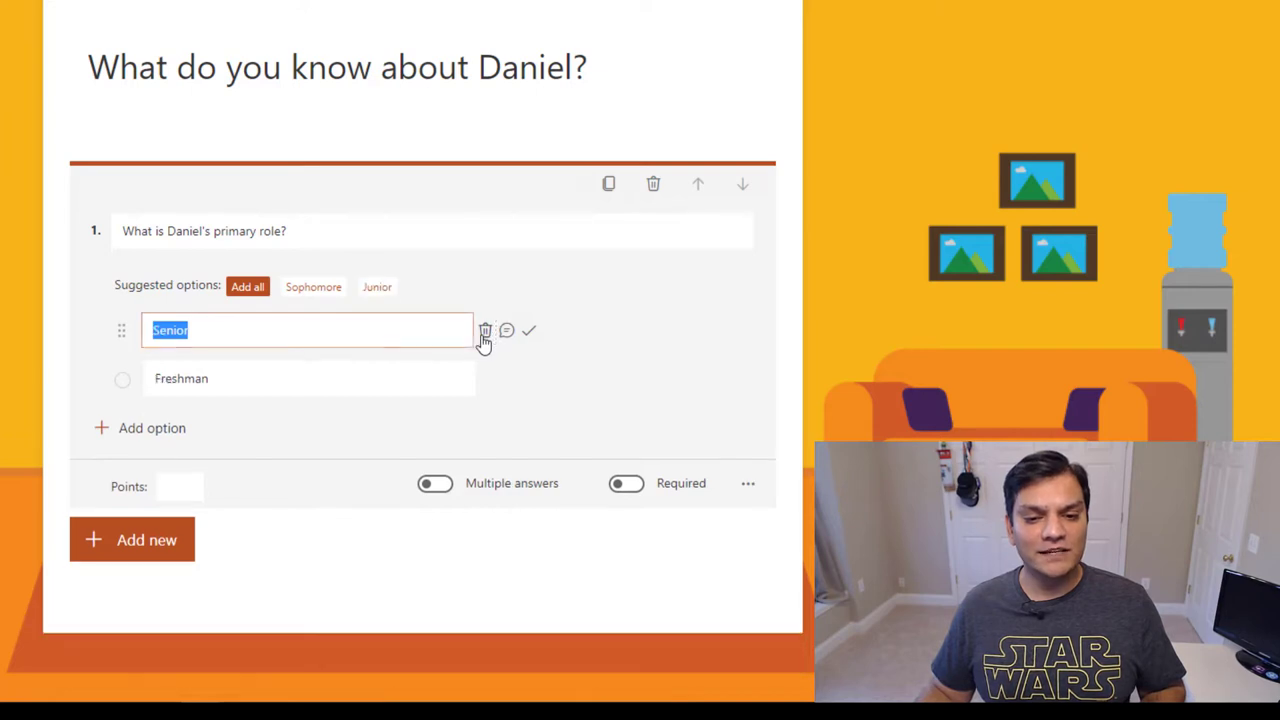
pyautogui.click(484, 331)
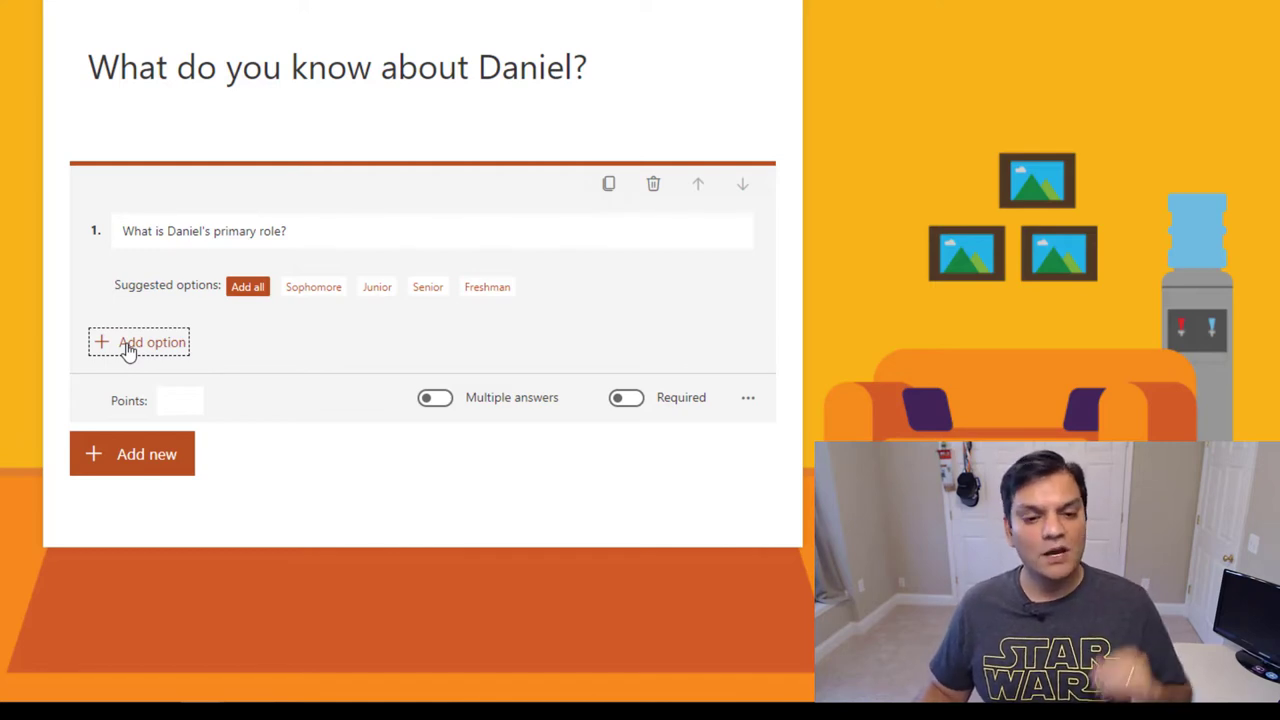
# Add the answers 'Husband, Father & Son', 'Husband', 'Father' and 'Son' to question 1.
pyautogui.click(138, 342)
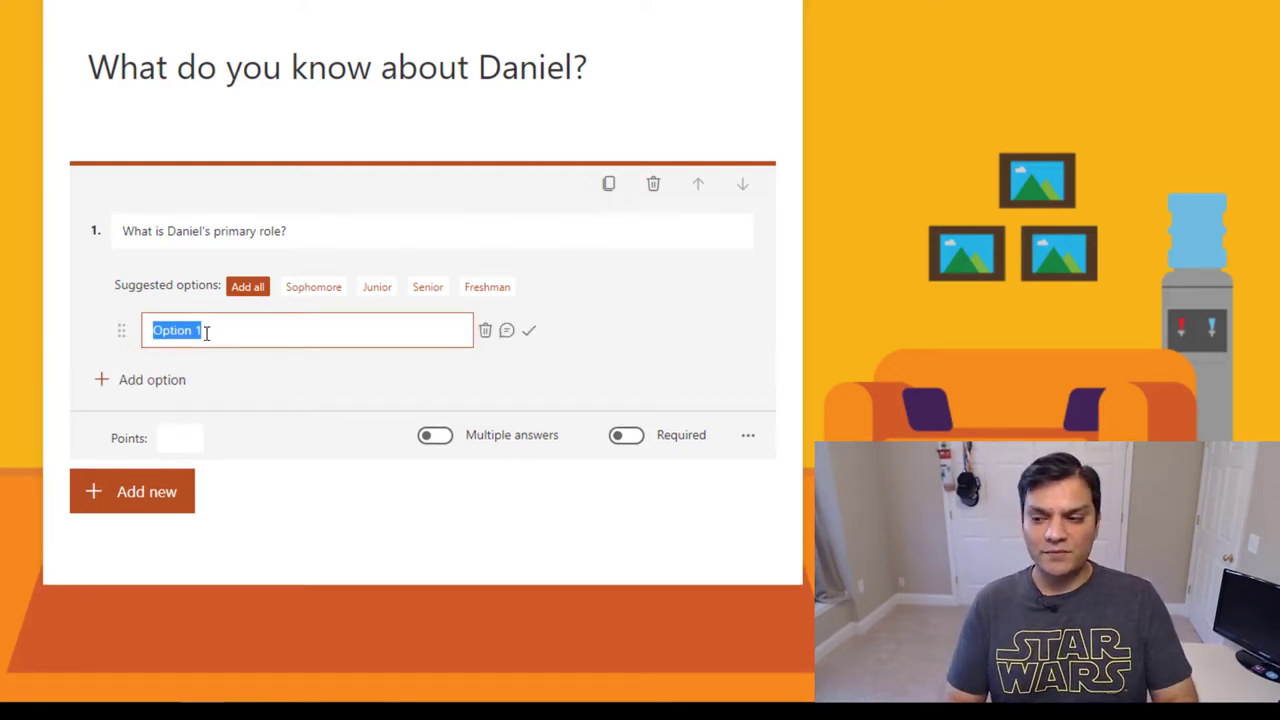
pyautogui.write('Husband, Father &')
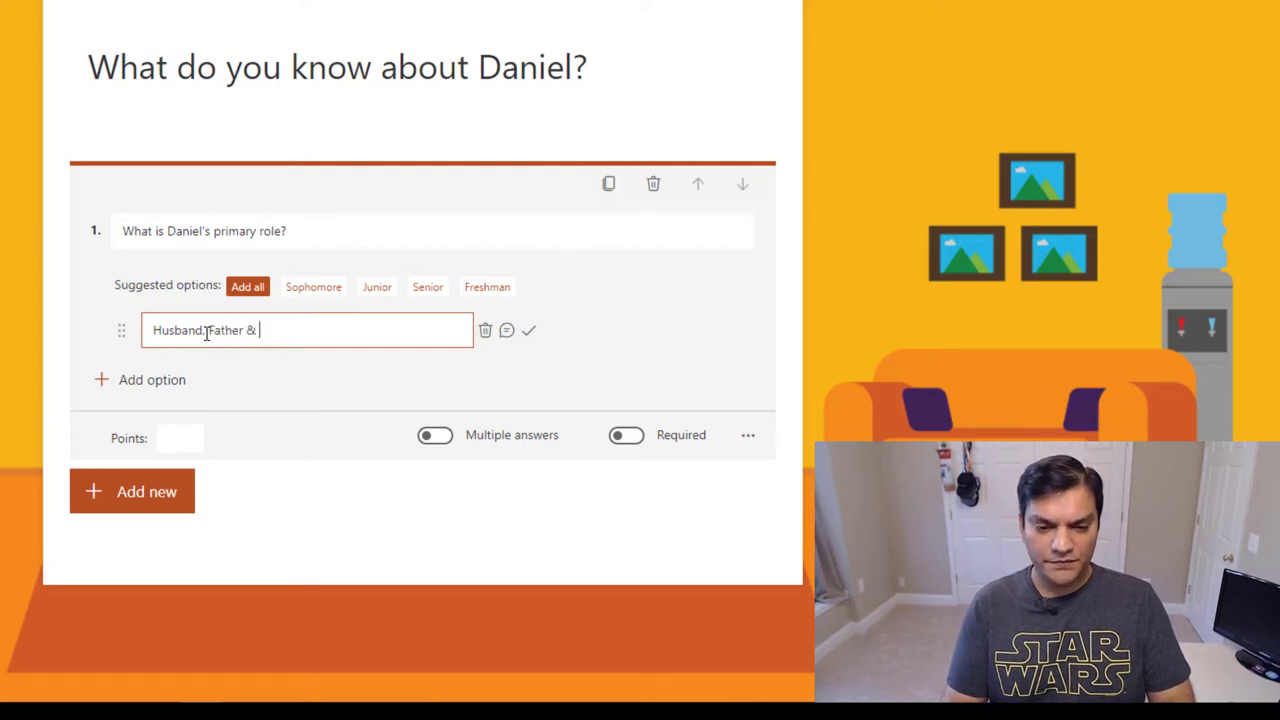
pyautogui.write('Son')
pyautogui.write('H')
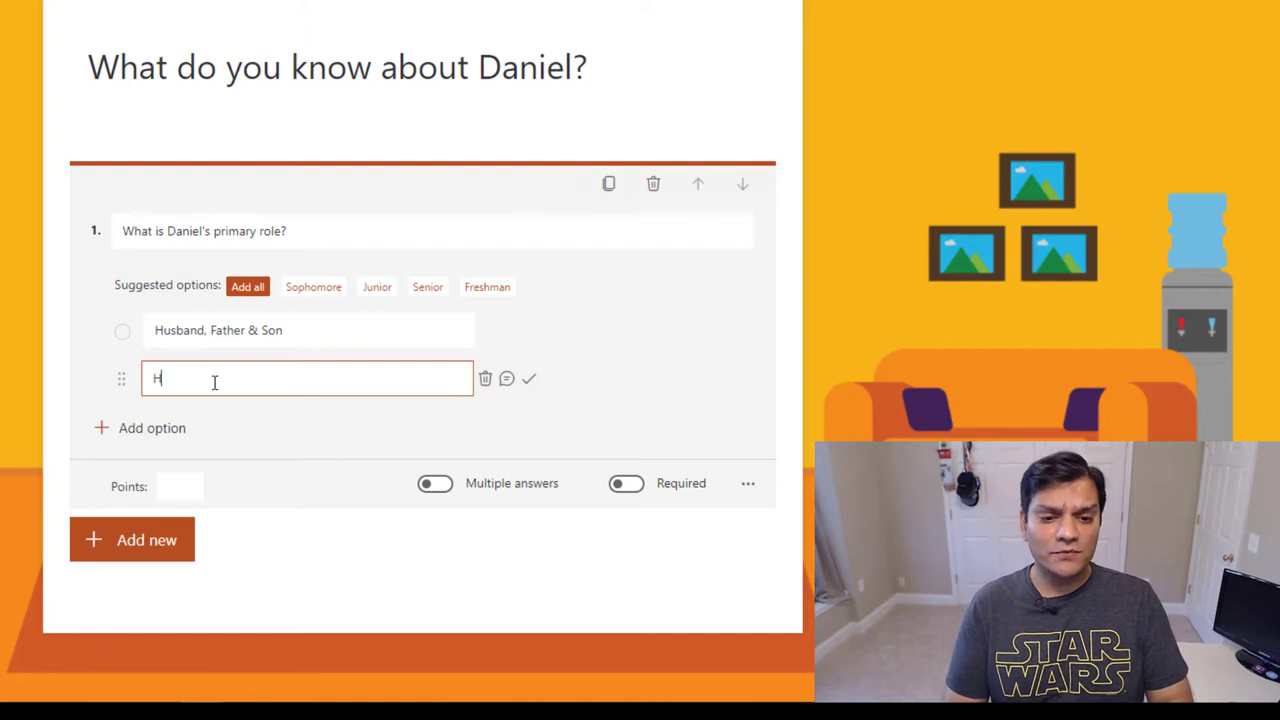
pyautogui.write('usband')
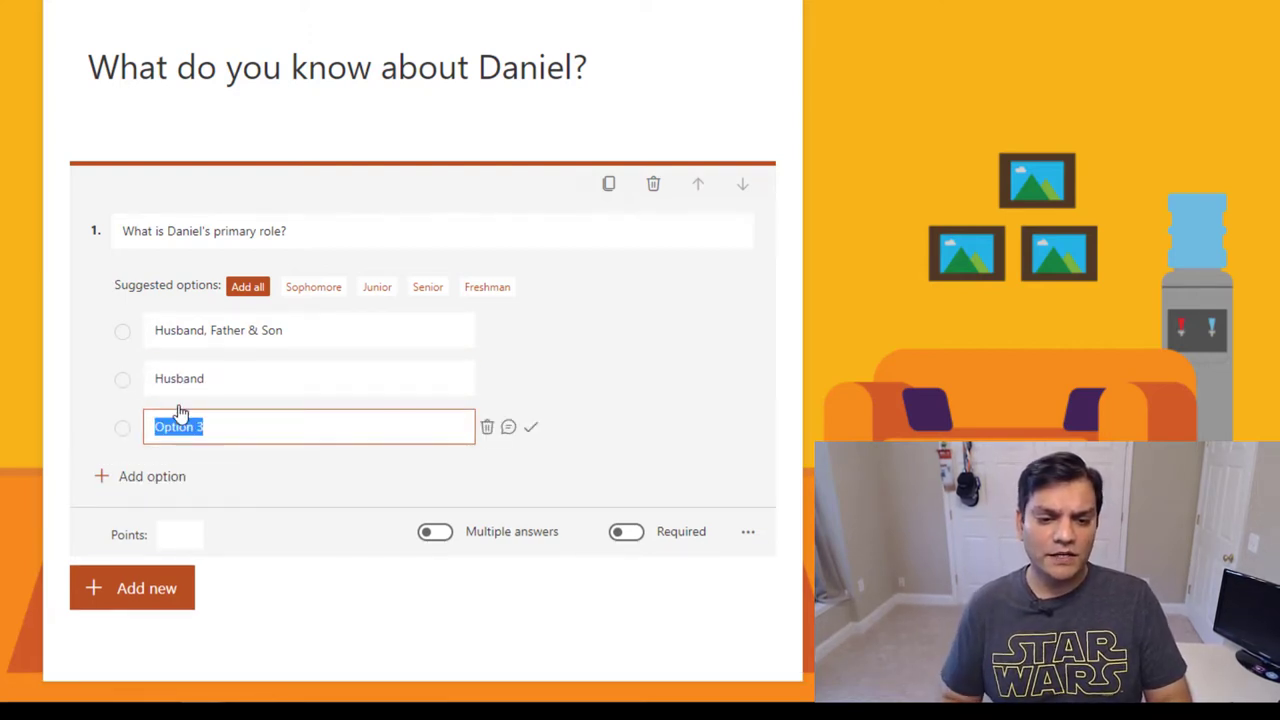
pyautogui.write('Father')
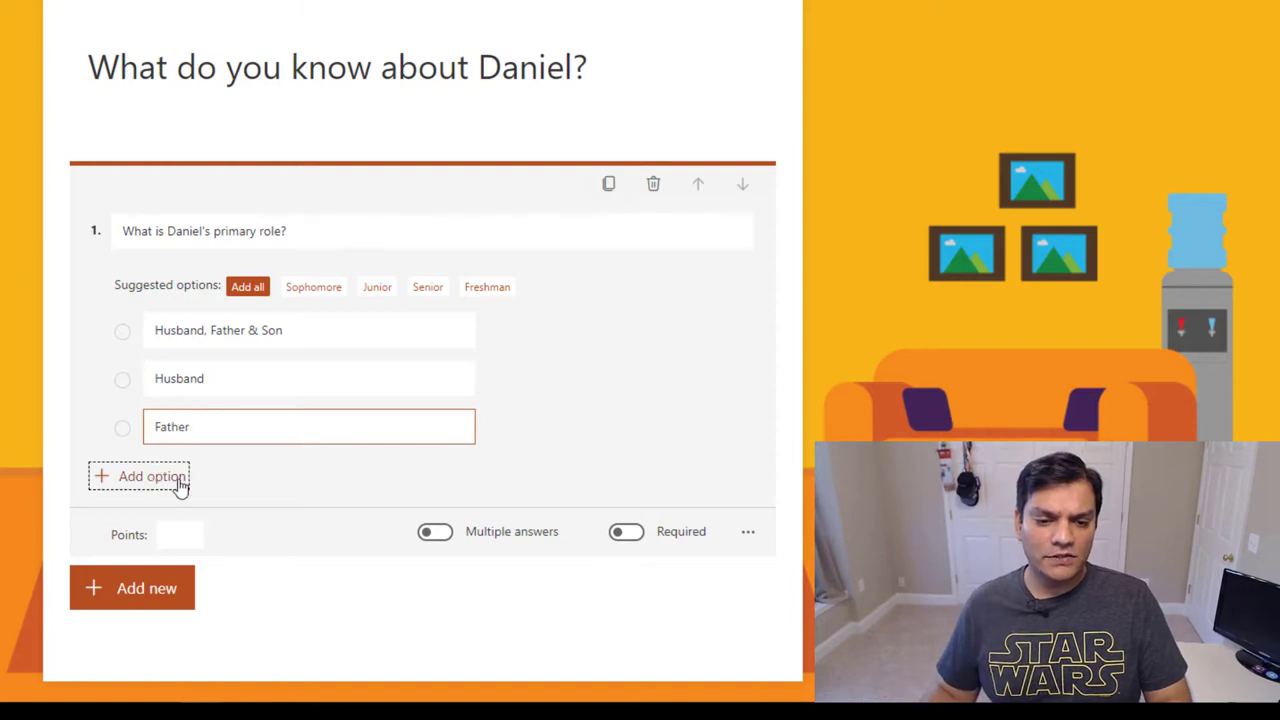
pyautogui.click(152, 476)
pyautogui.write('Son')
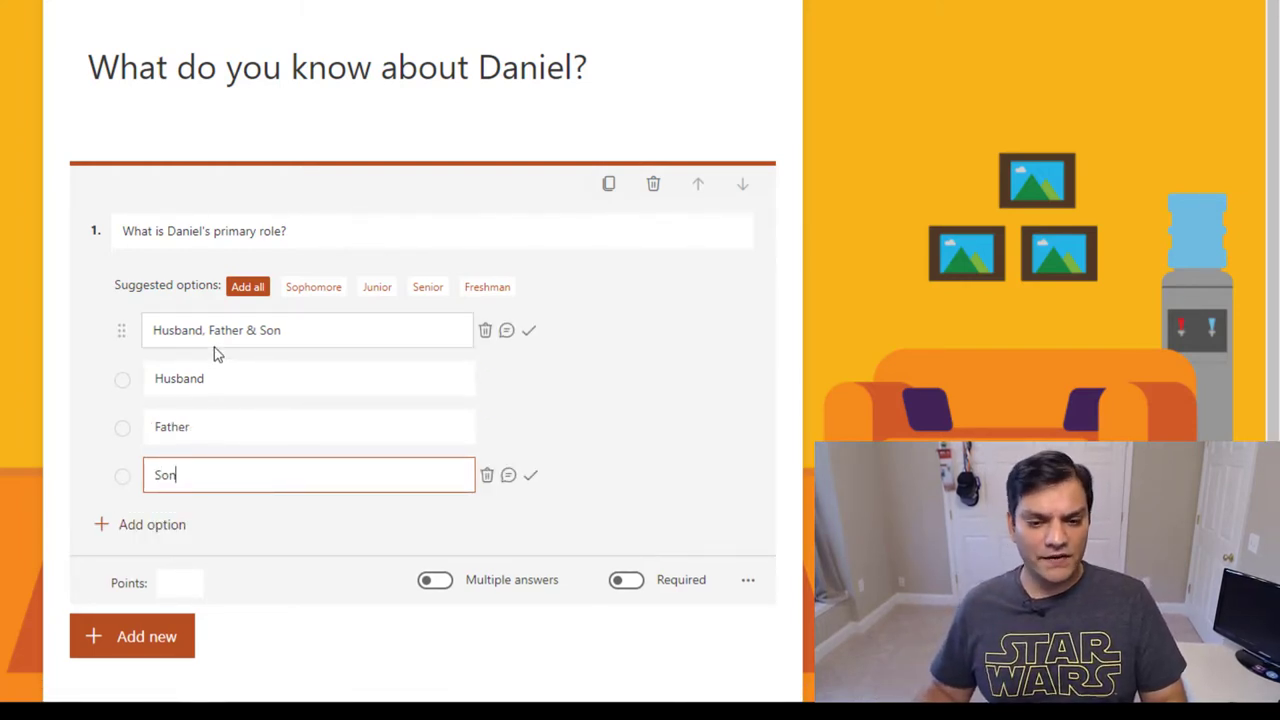
pyautogui.moveTo(365, 354)
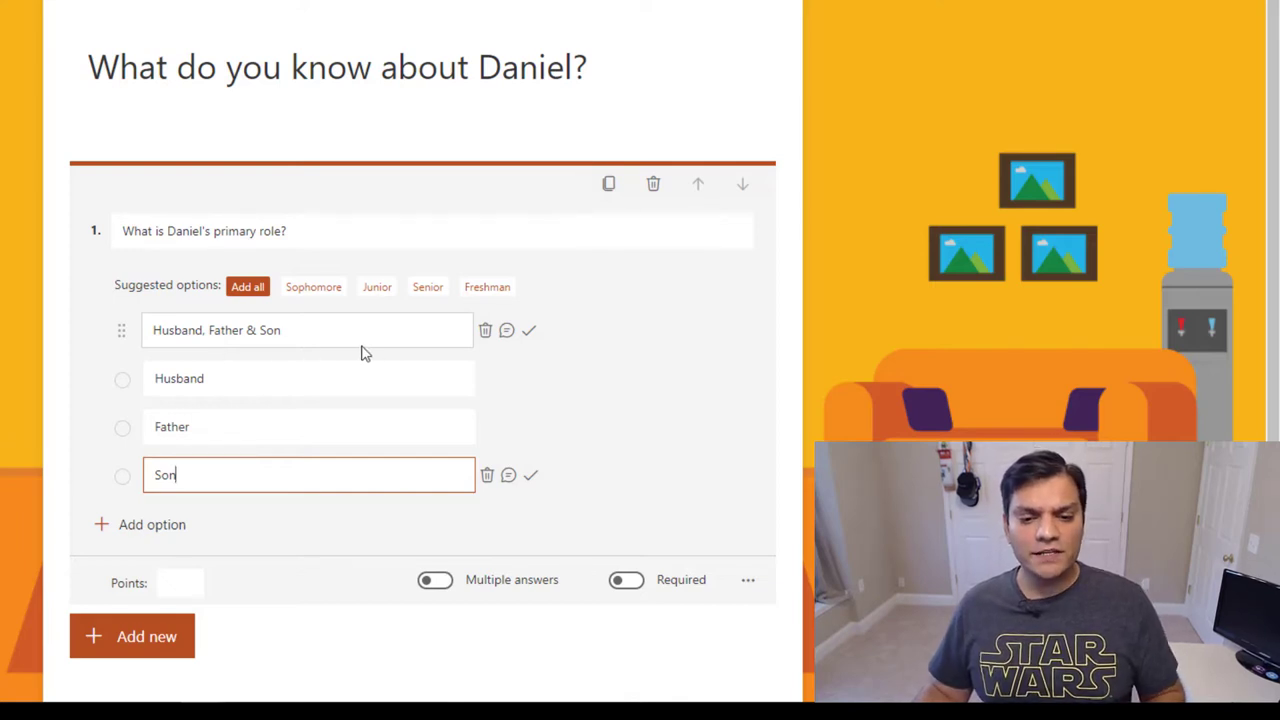
pyautogui.moveTo(484, 331)
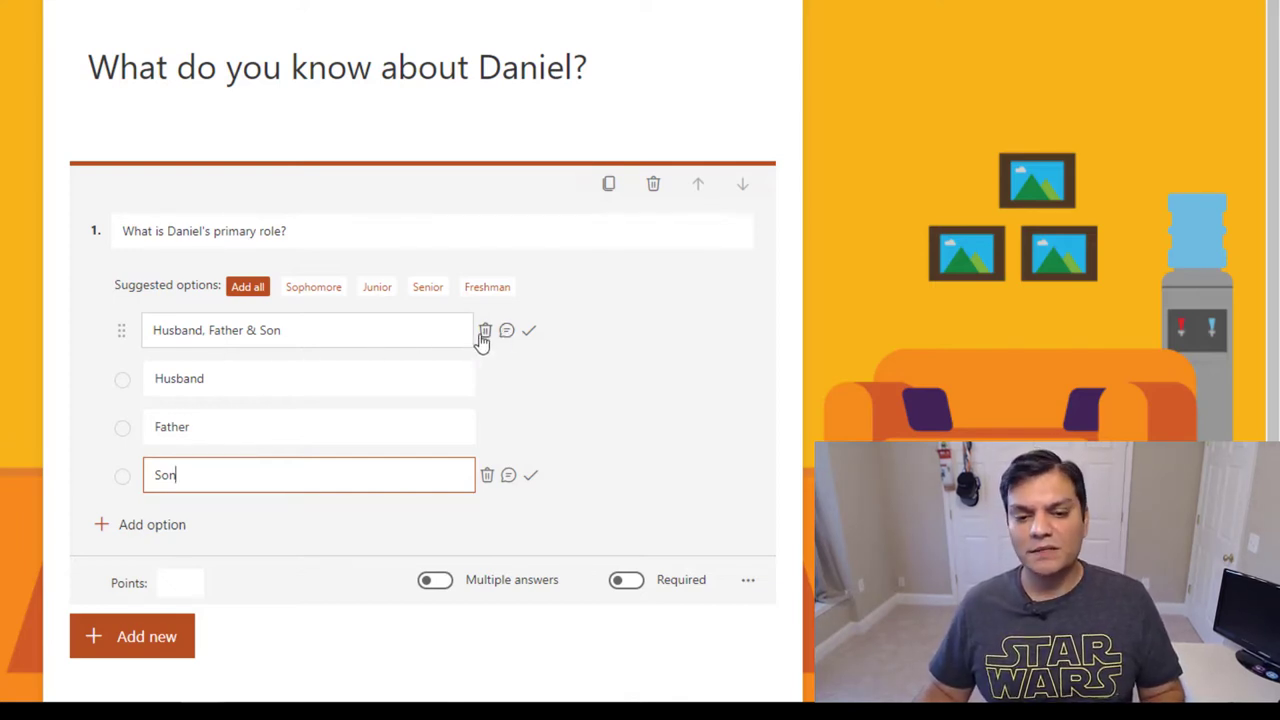
pyautogui.moveTo(485, 330)
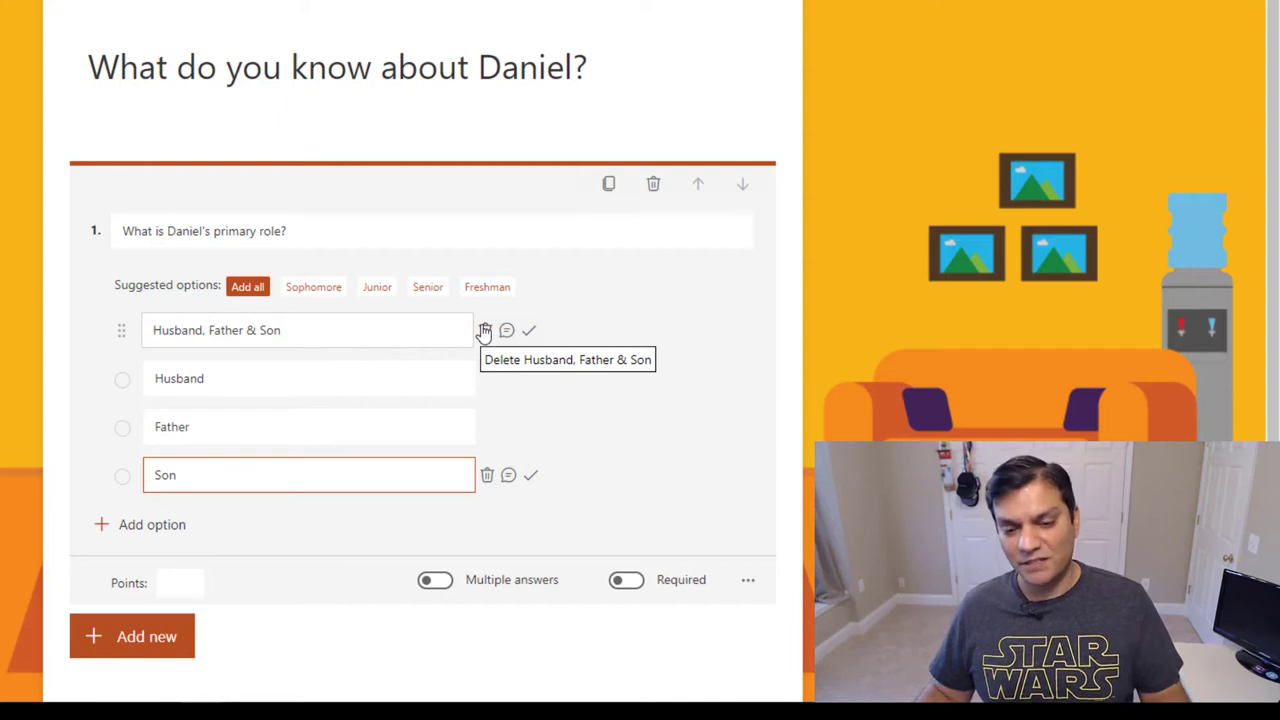
pyautogui.moveTo(507, 330)
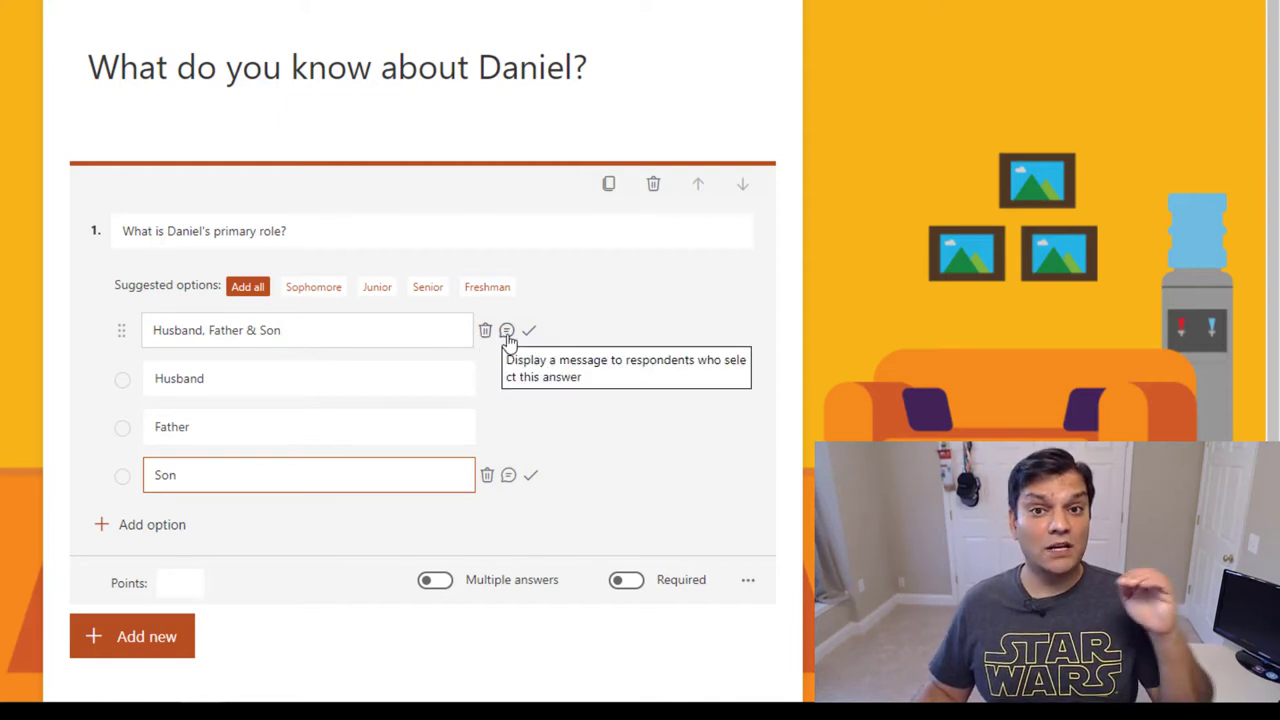
pyautogui.moveTo(529, 331)
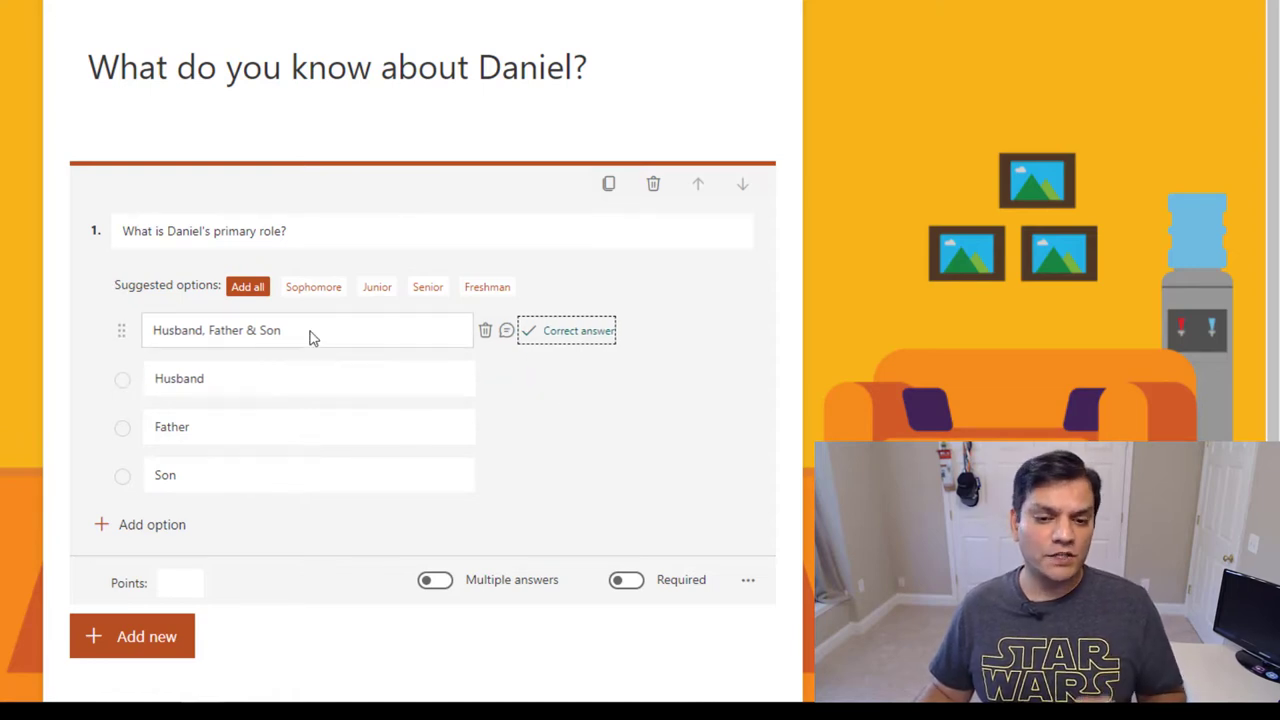
# Add the correct-answer message 'Daniel has several roles' to question 1.
pyautogui.click(507, 330)
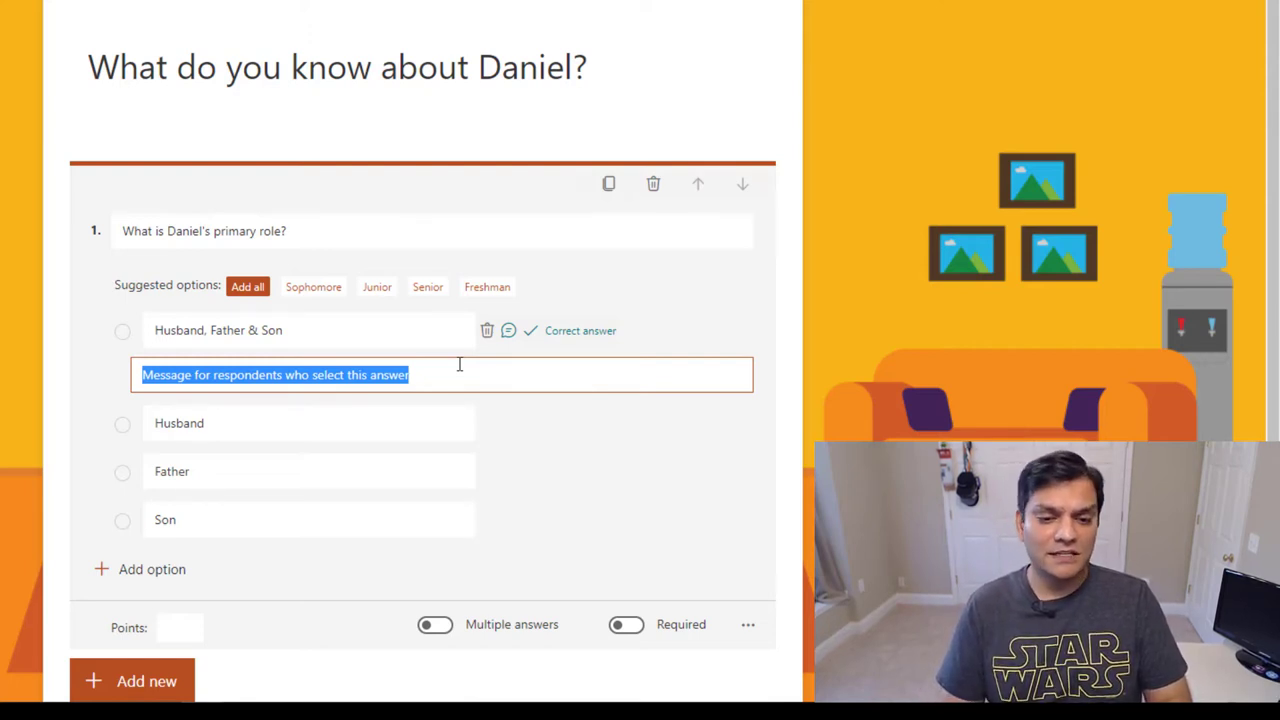
pyautogui.write('Daniel has sev')
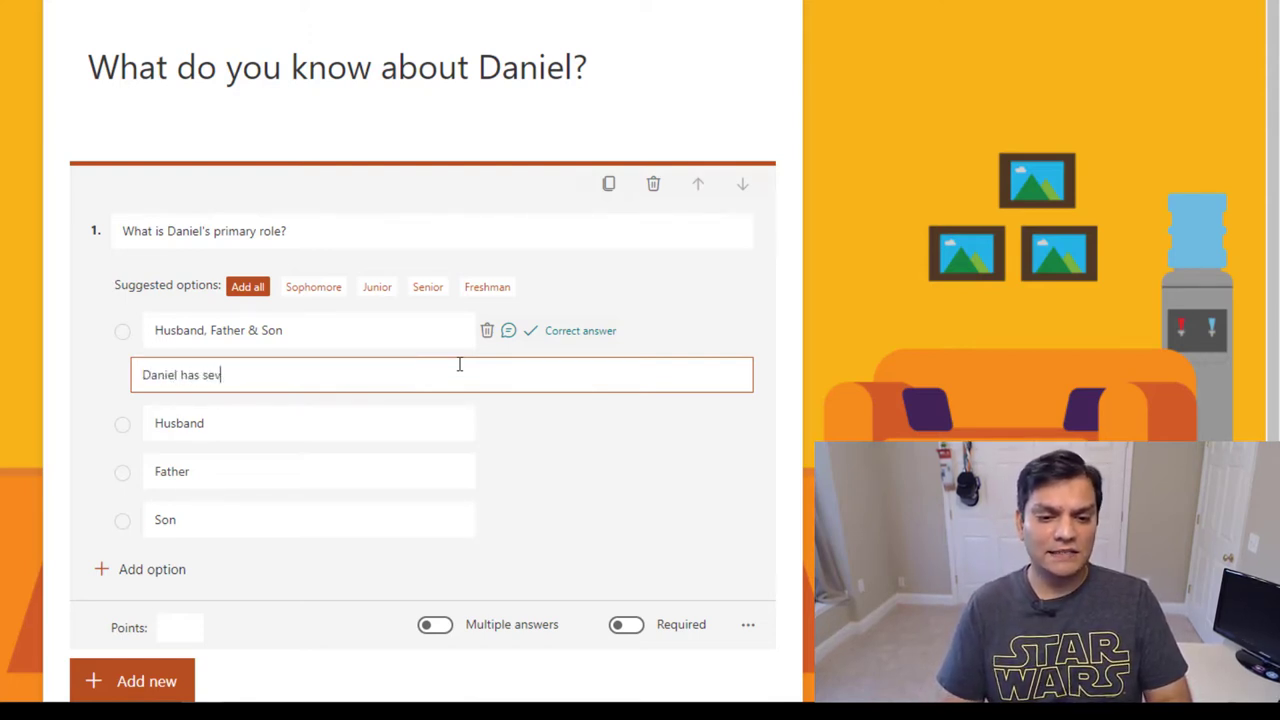
pyautogui.write('eral roles')
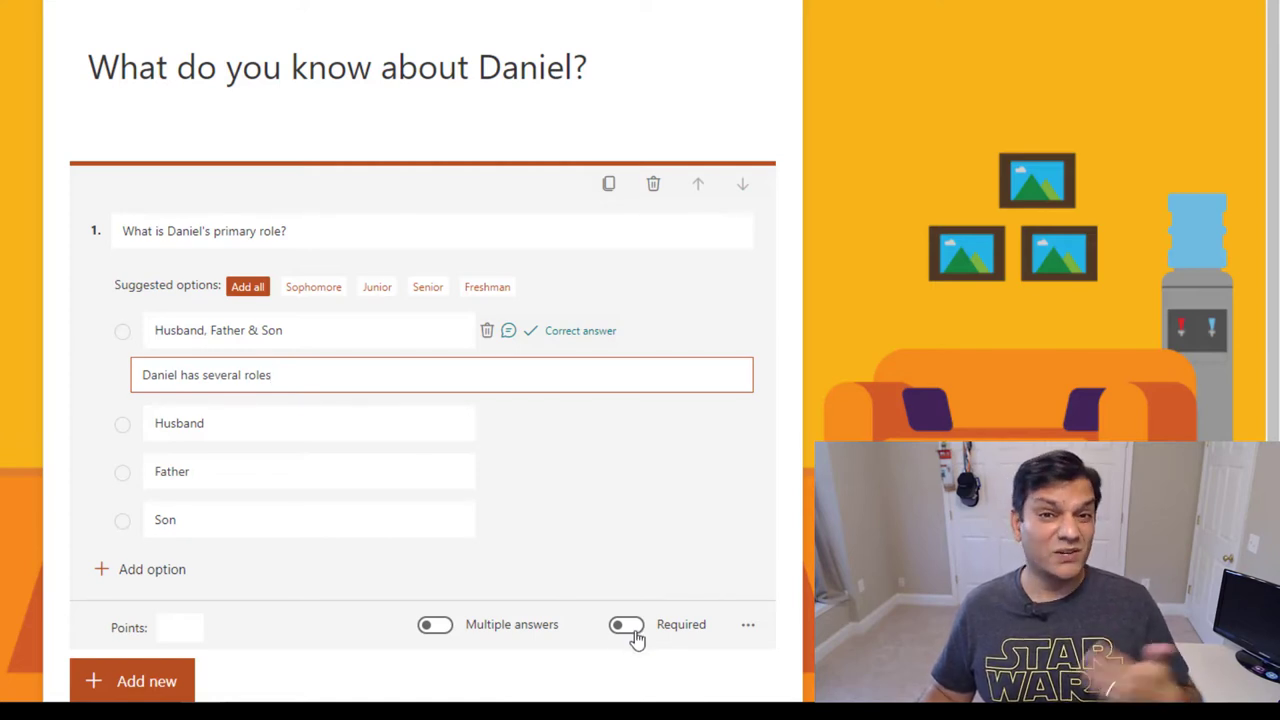
# Make question 1 required and review its extra settings menu.
pyautogui.click(626, 624)
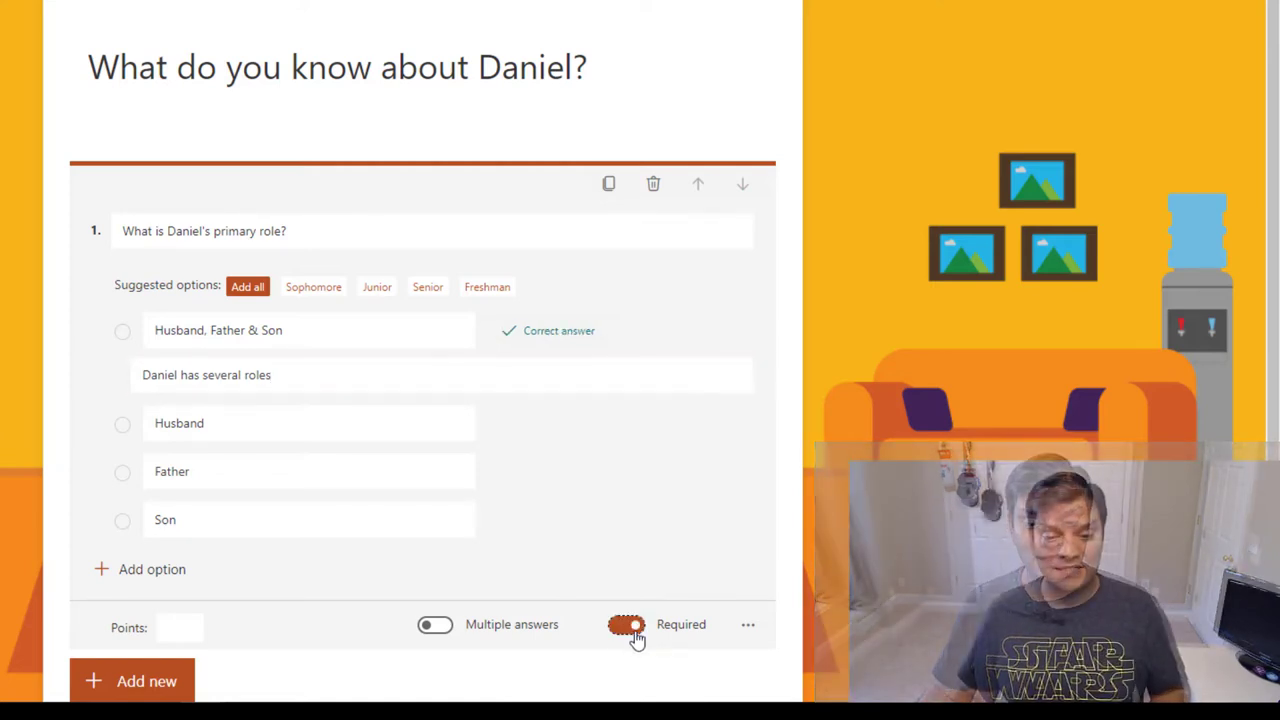
pyautogui.click(748, 624)
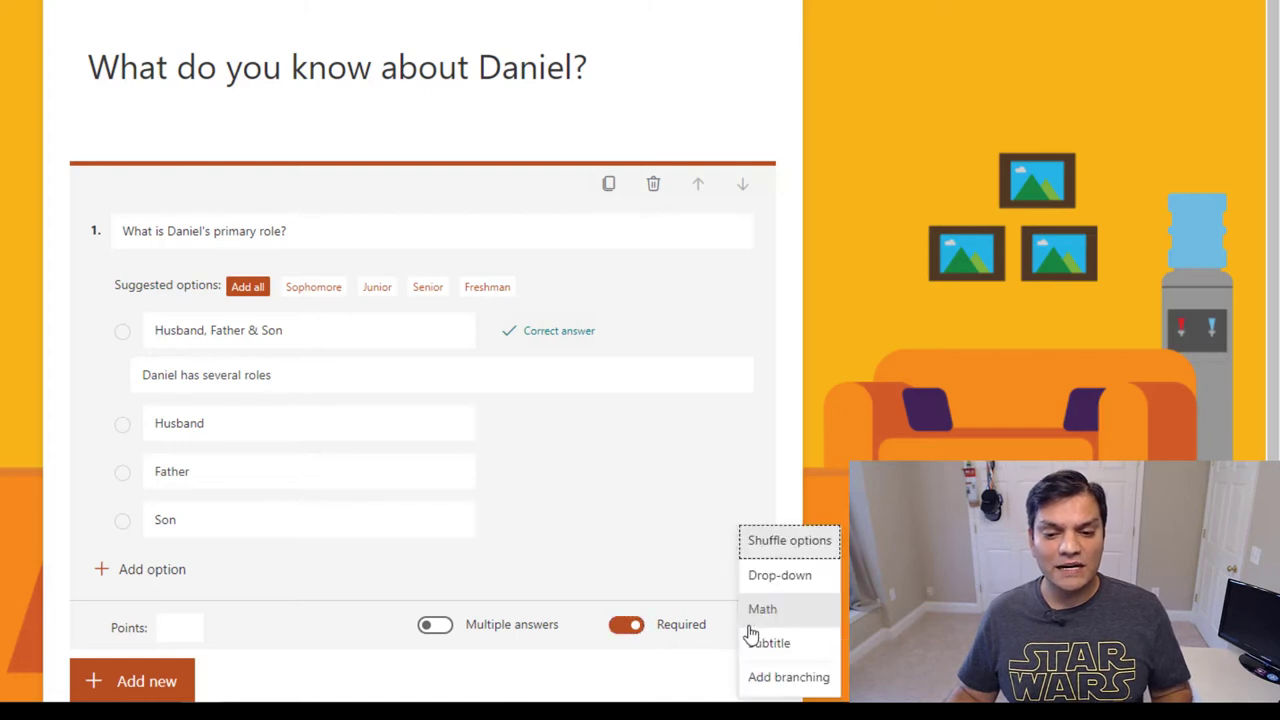
pyautogui.click(680, 547)
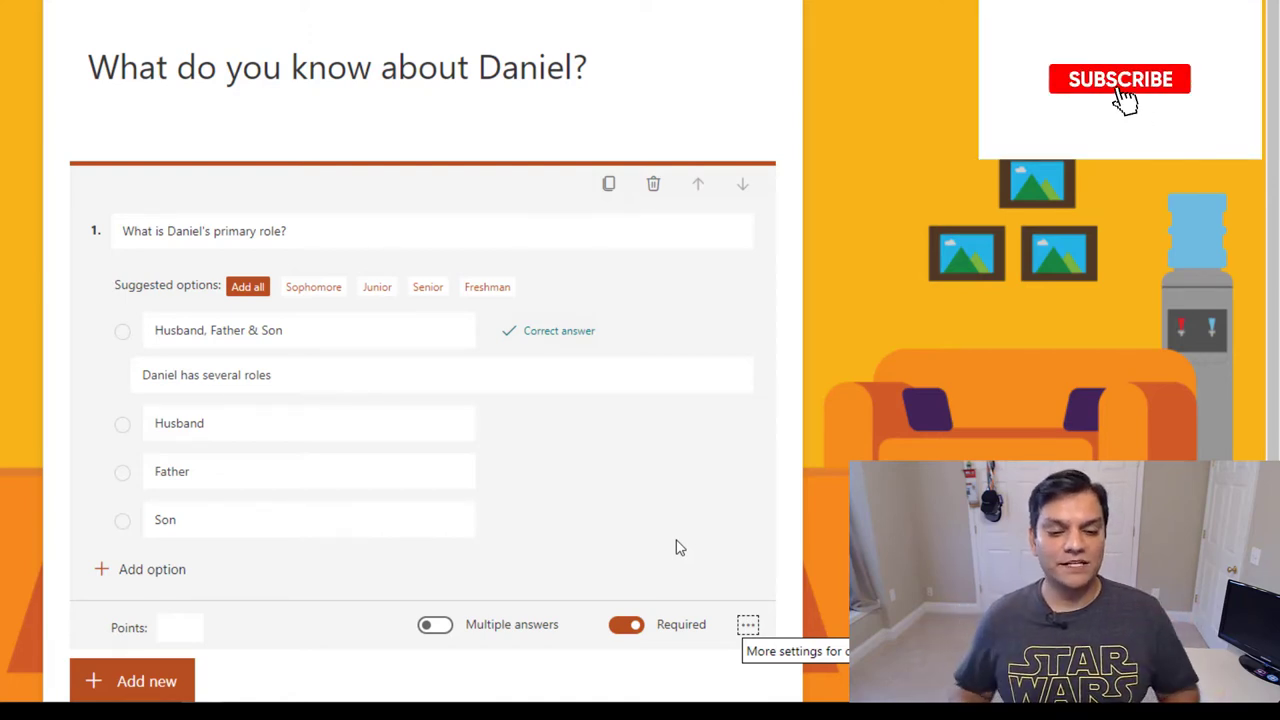
pyautogui.click(1119, 79)
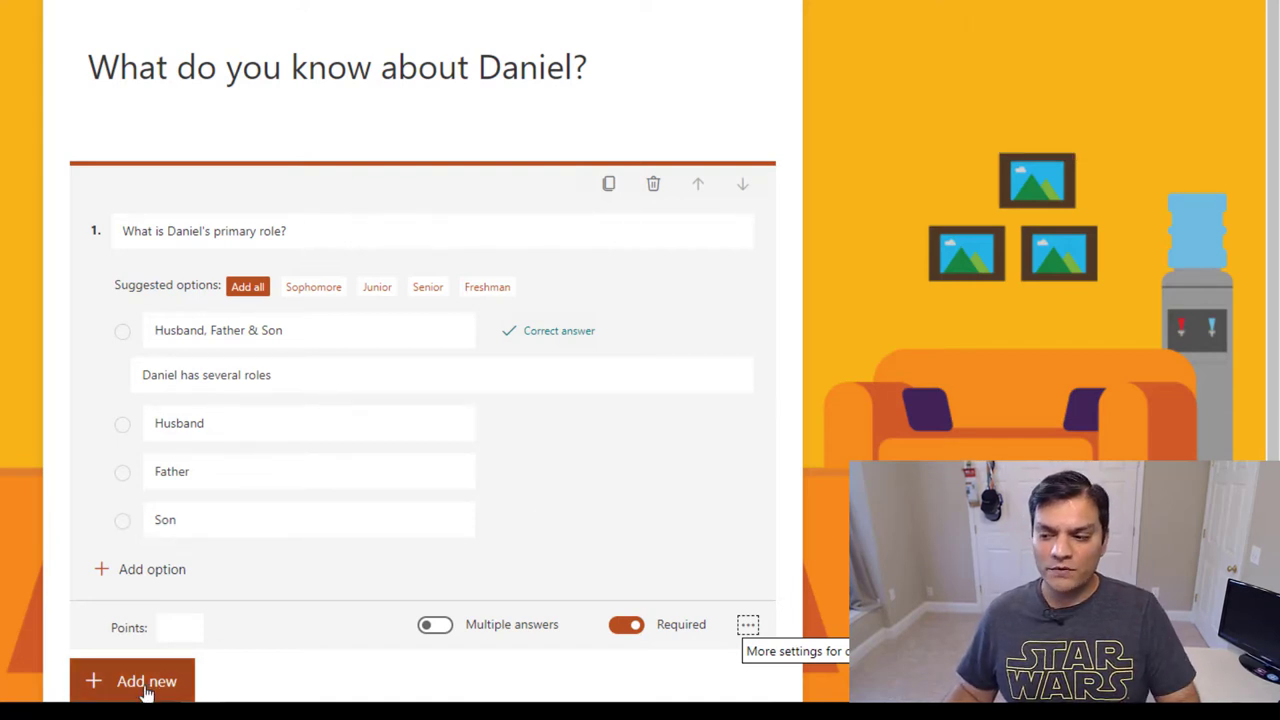
# Add Choice question 2 'Hold old do you think Daniel is?' with options 18-25, 26-35, 36-45.
pyautogui.click(146, 681)
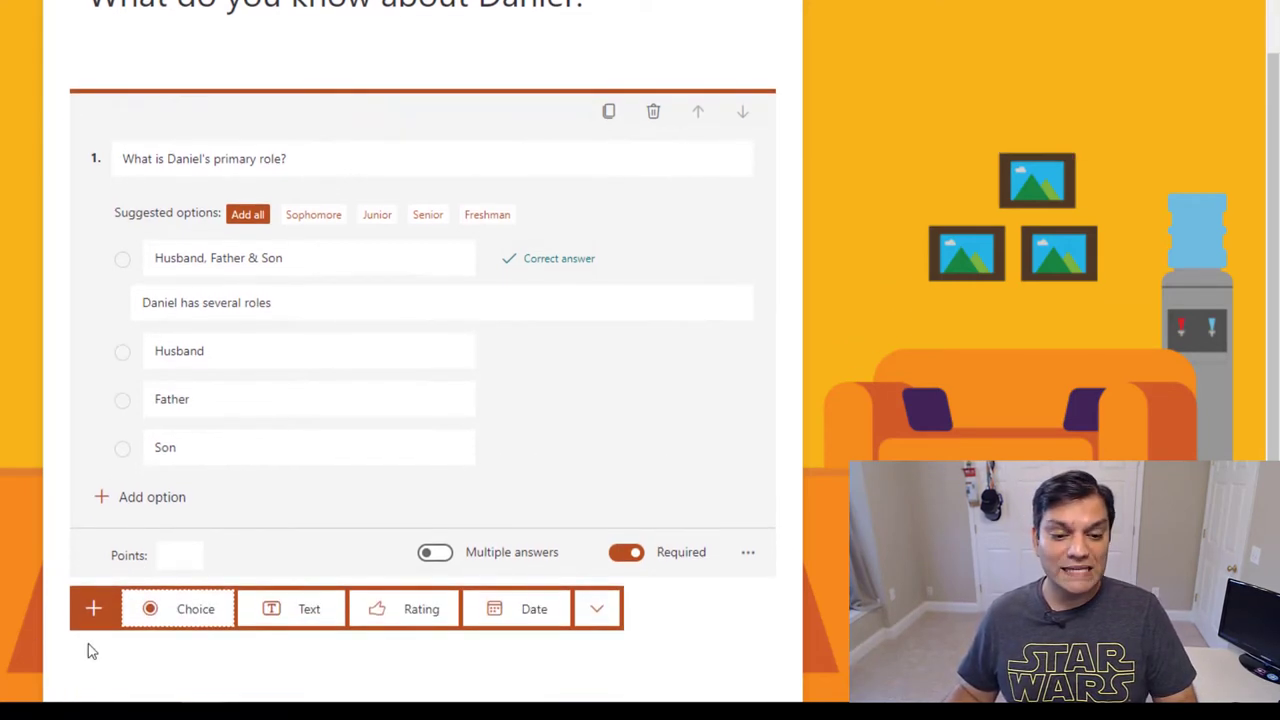
pyautogui.click(195, 608)
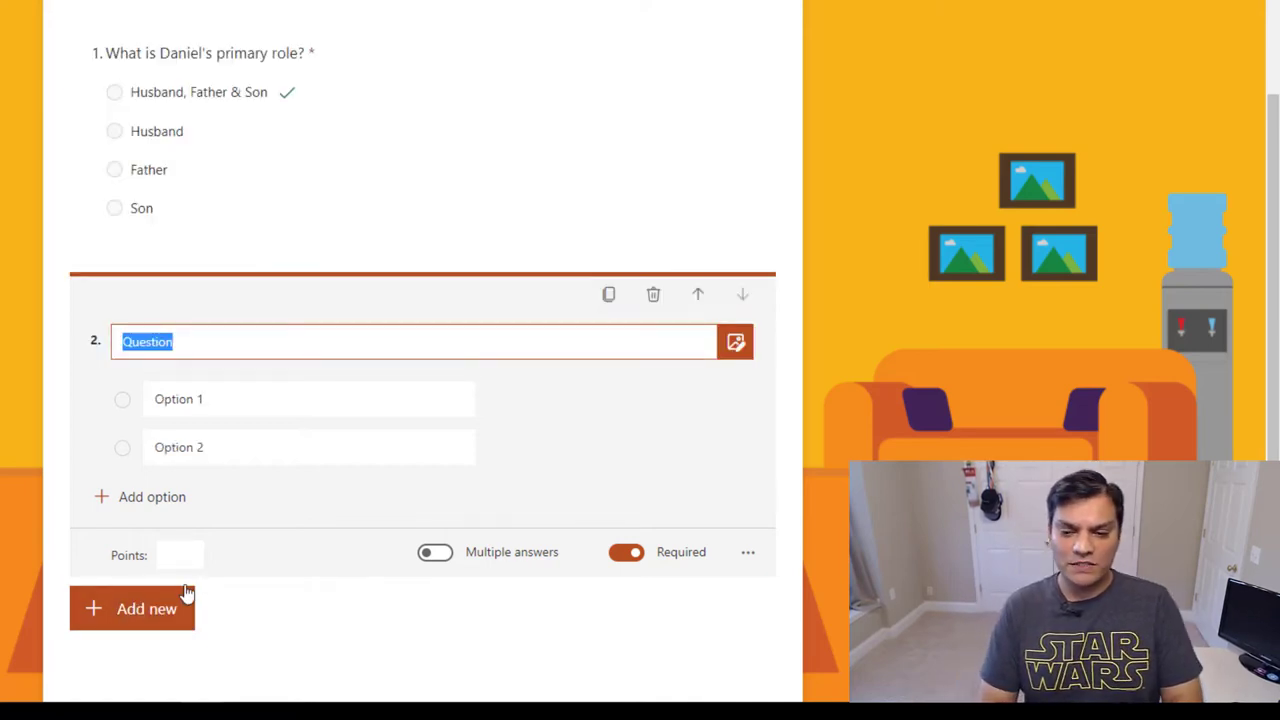
pyautogui.write('Hold old do y')
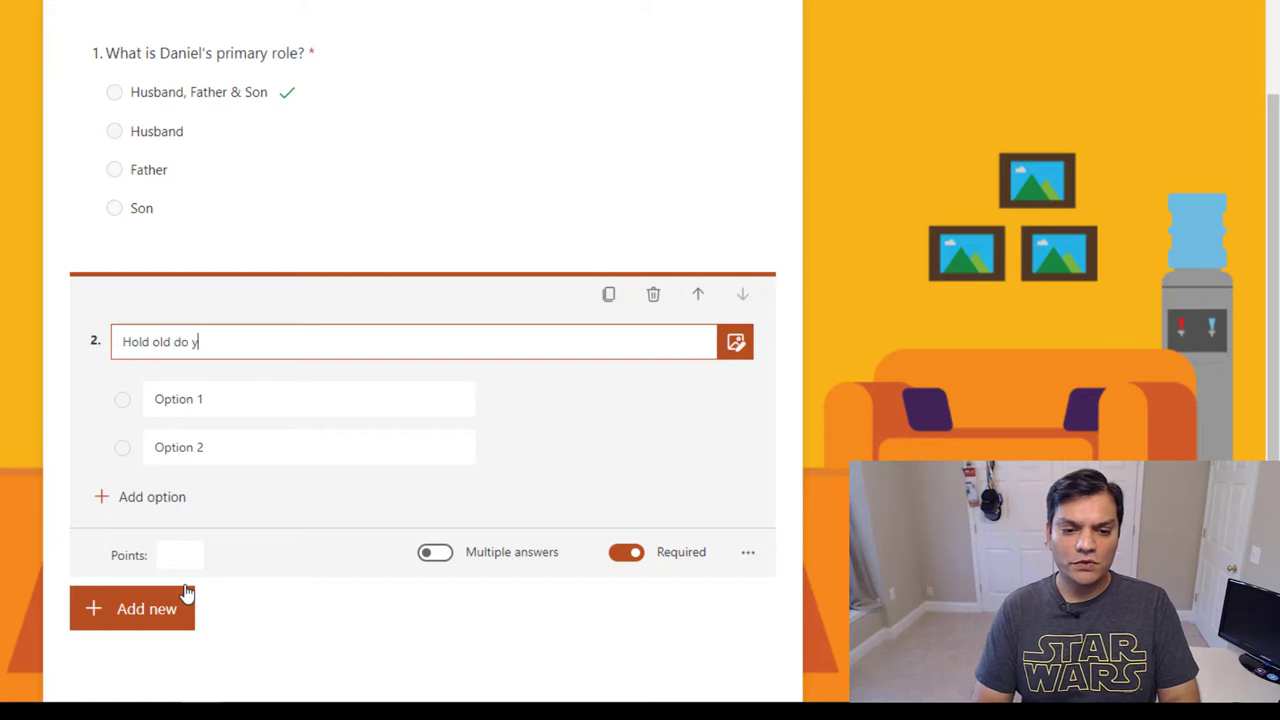
pyautogui.write('u think Danie')
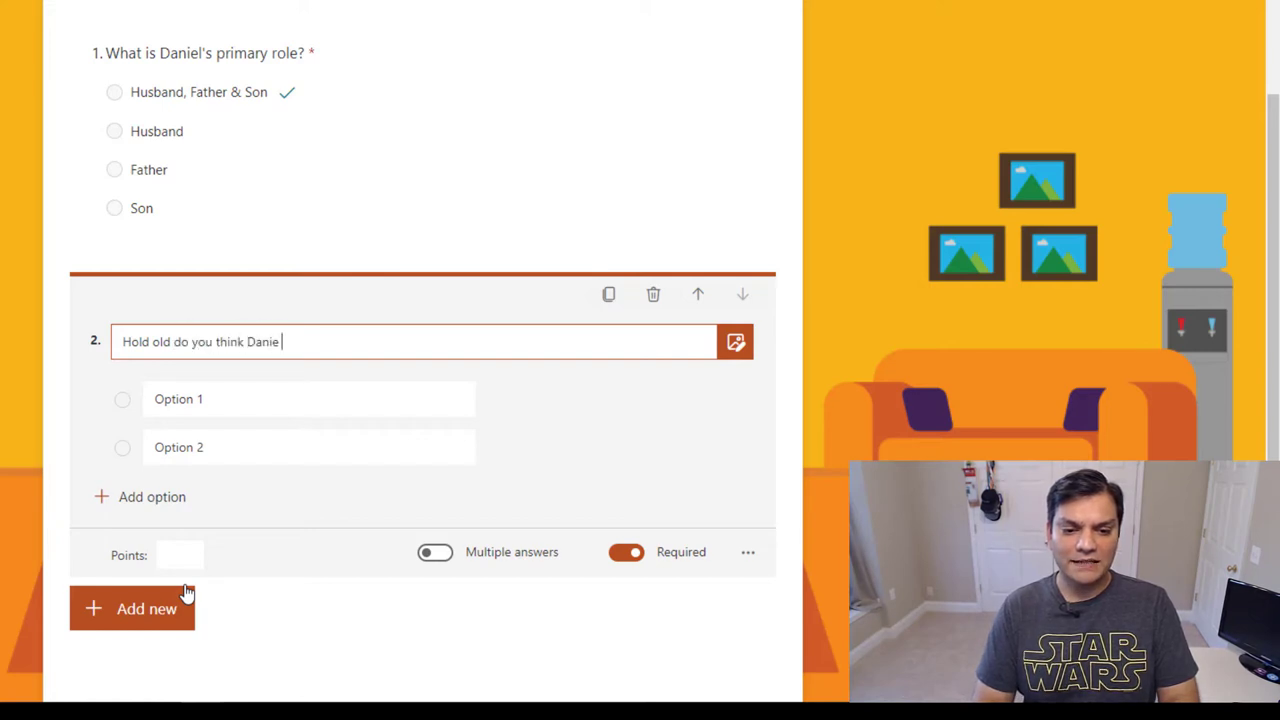
pyautogui.write('is?')
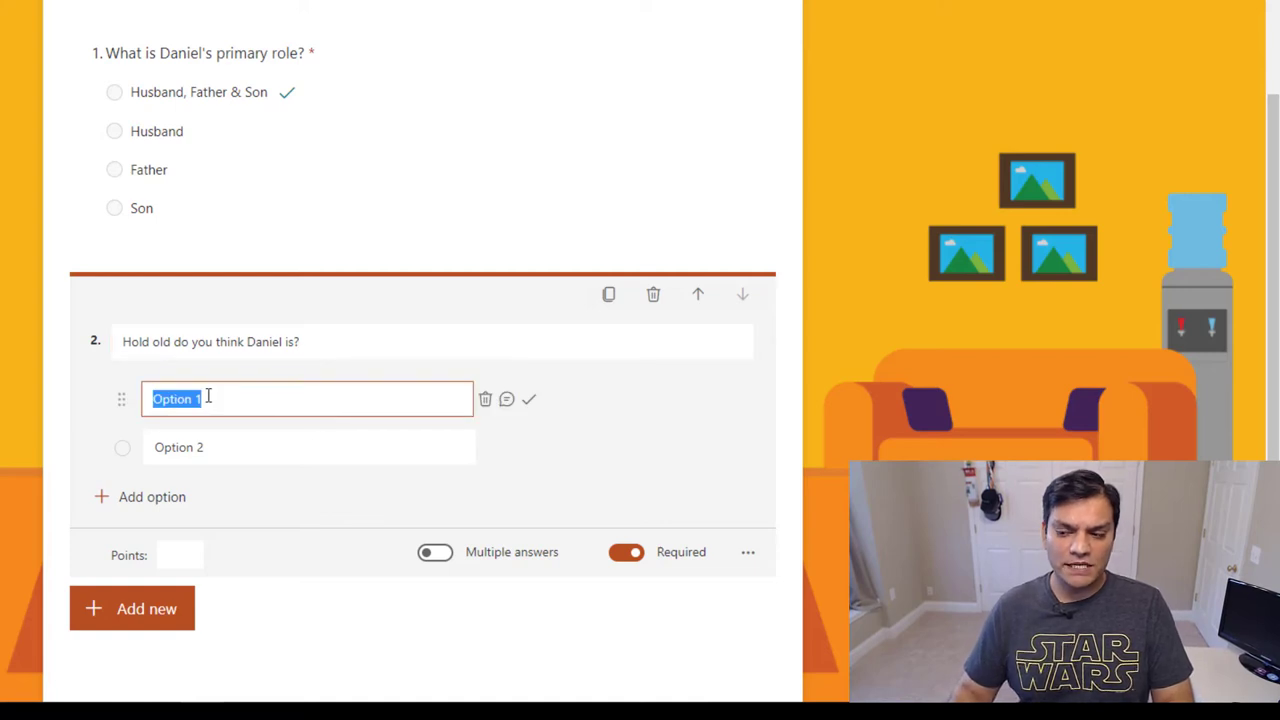
pyautogui.write('18-25')
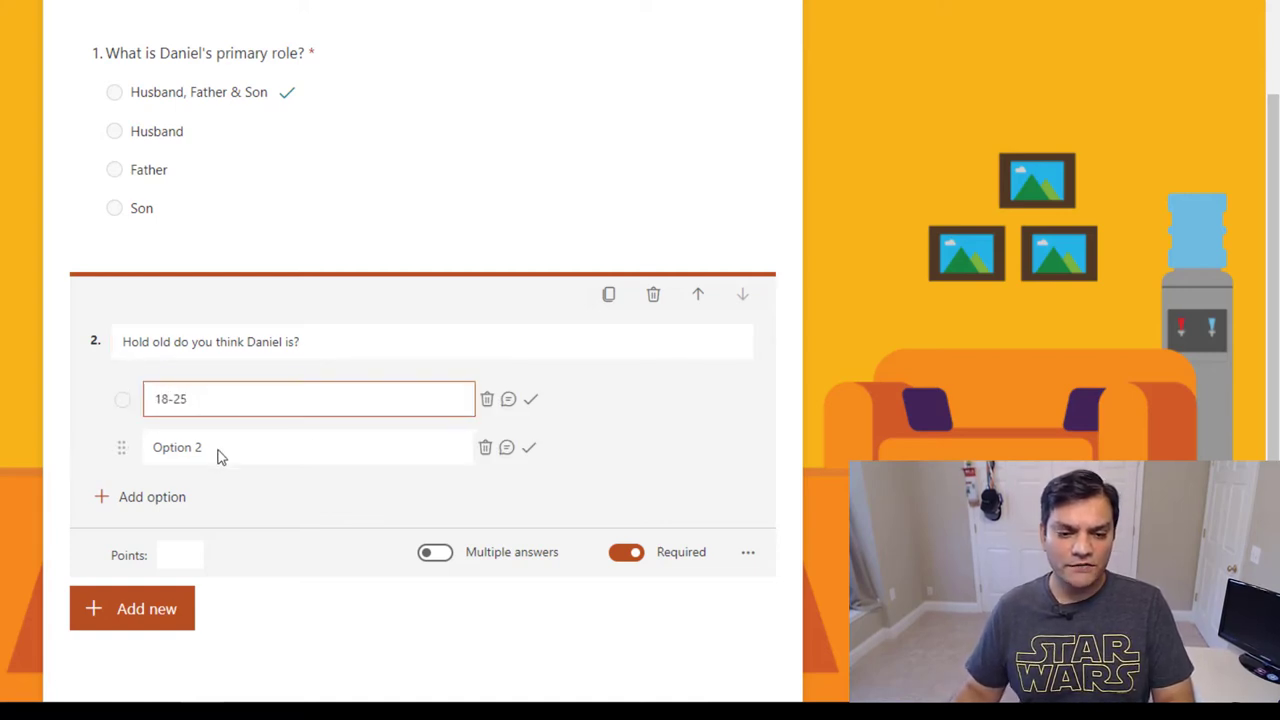
pyautogui.write('26-35')
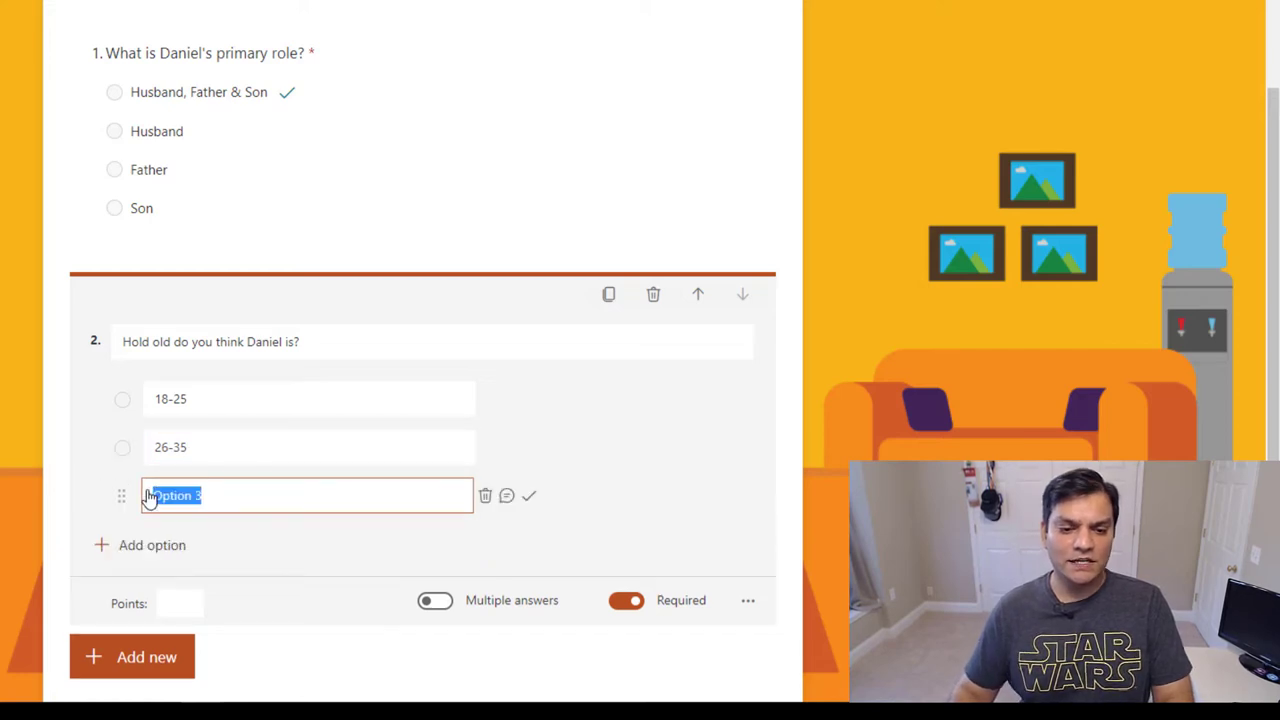
pyautogui.write('36-45')
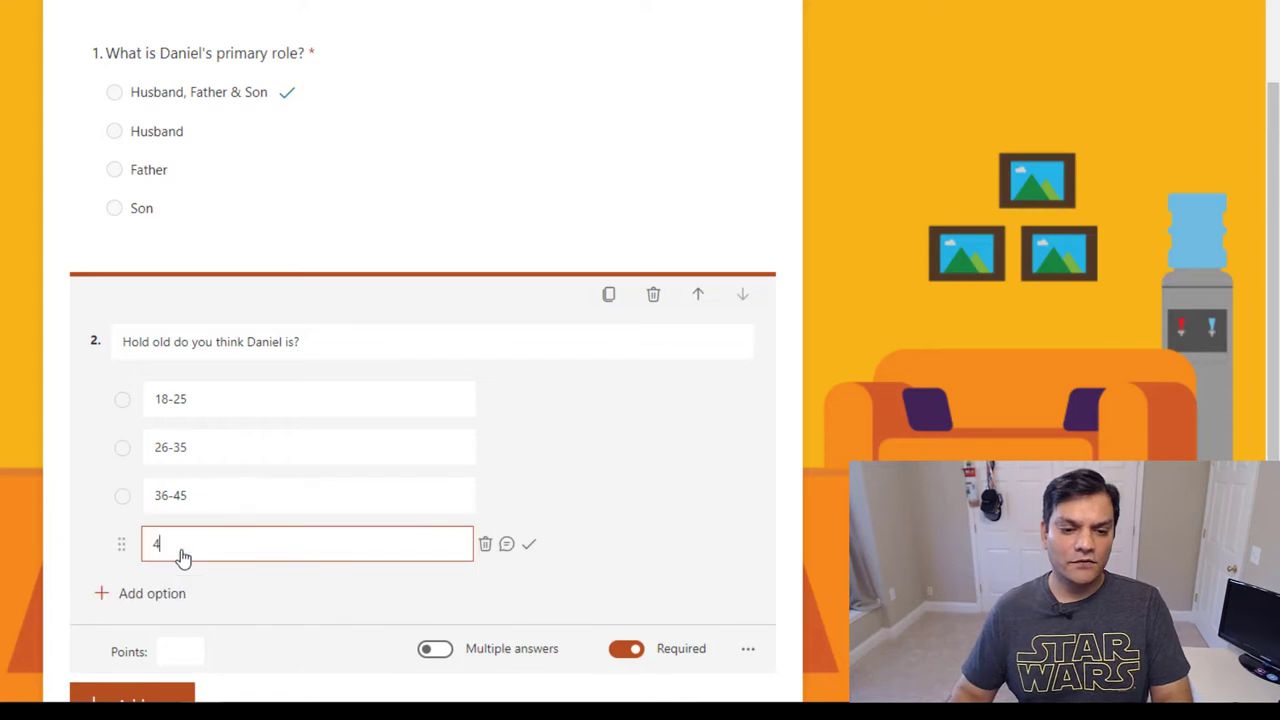
# Finish the 46+ option and make question 2 a drop-down.
pyautogui.write('6+')
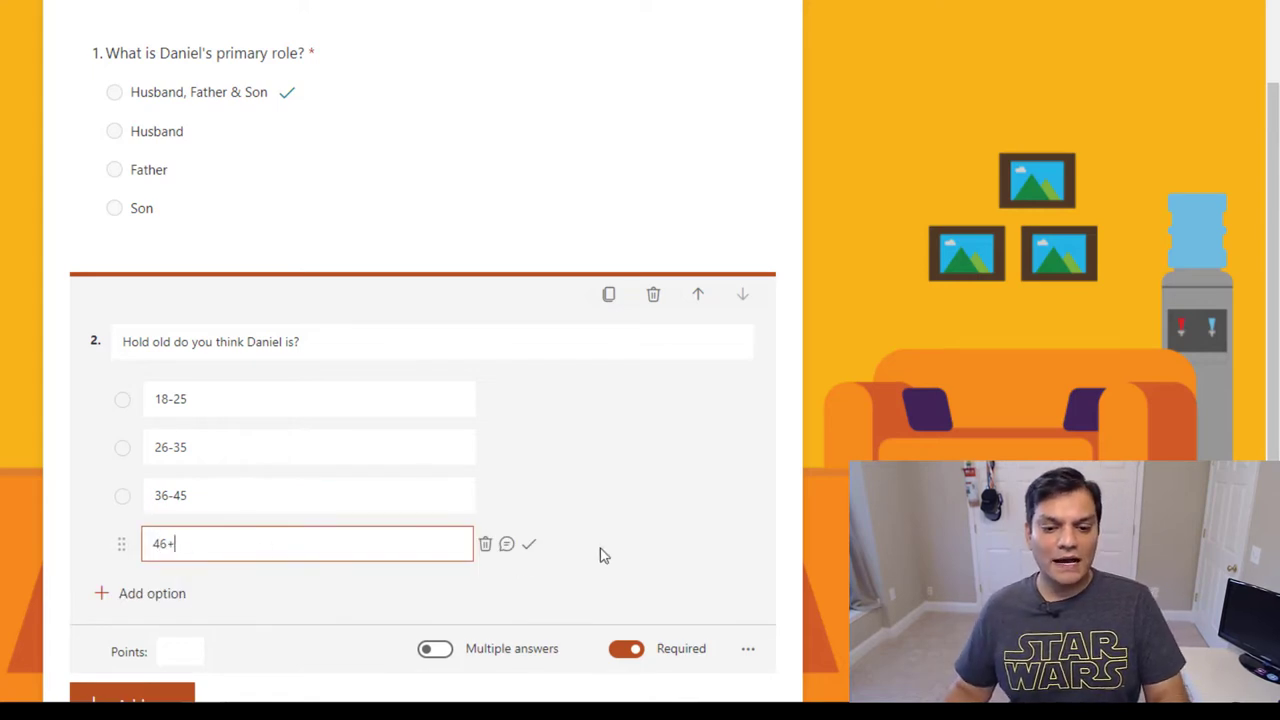
pyautogui.scroll(3)
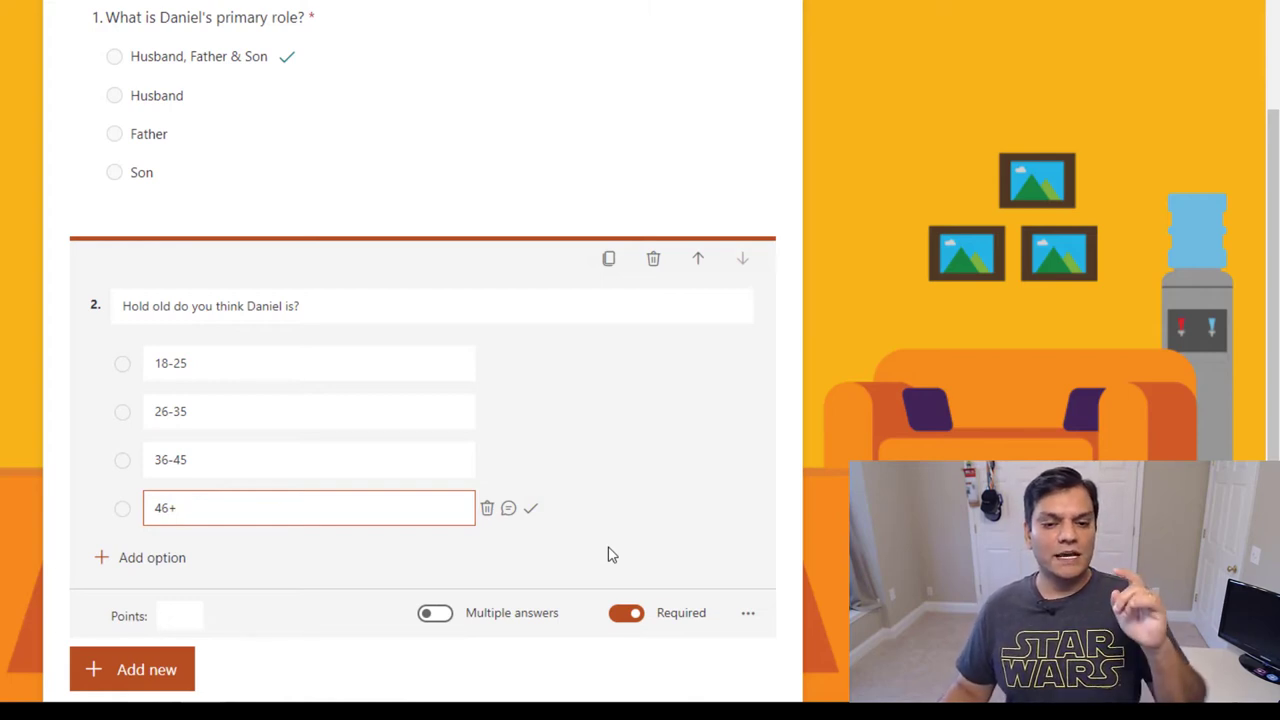
pyautogui.moveTo(504, 424)
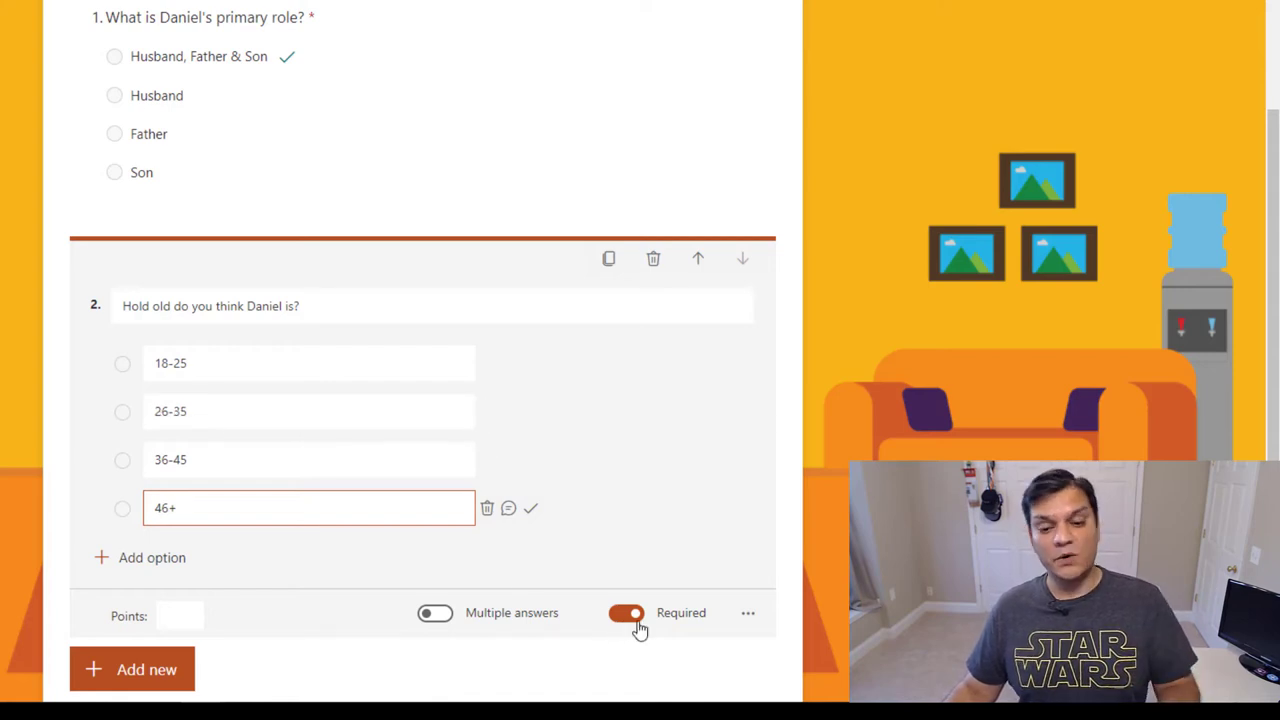
pyautogui.moveTo(700, 580)
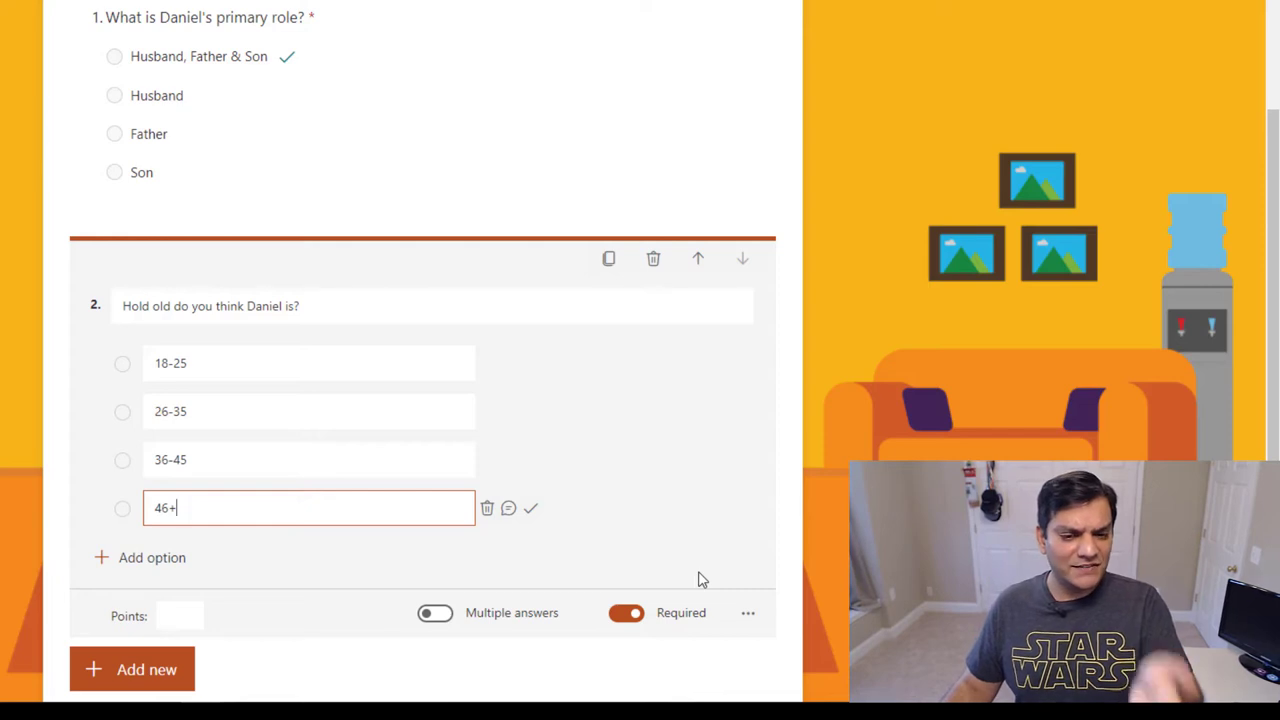
pyautogui.moveTo(740, 620)
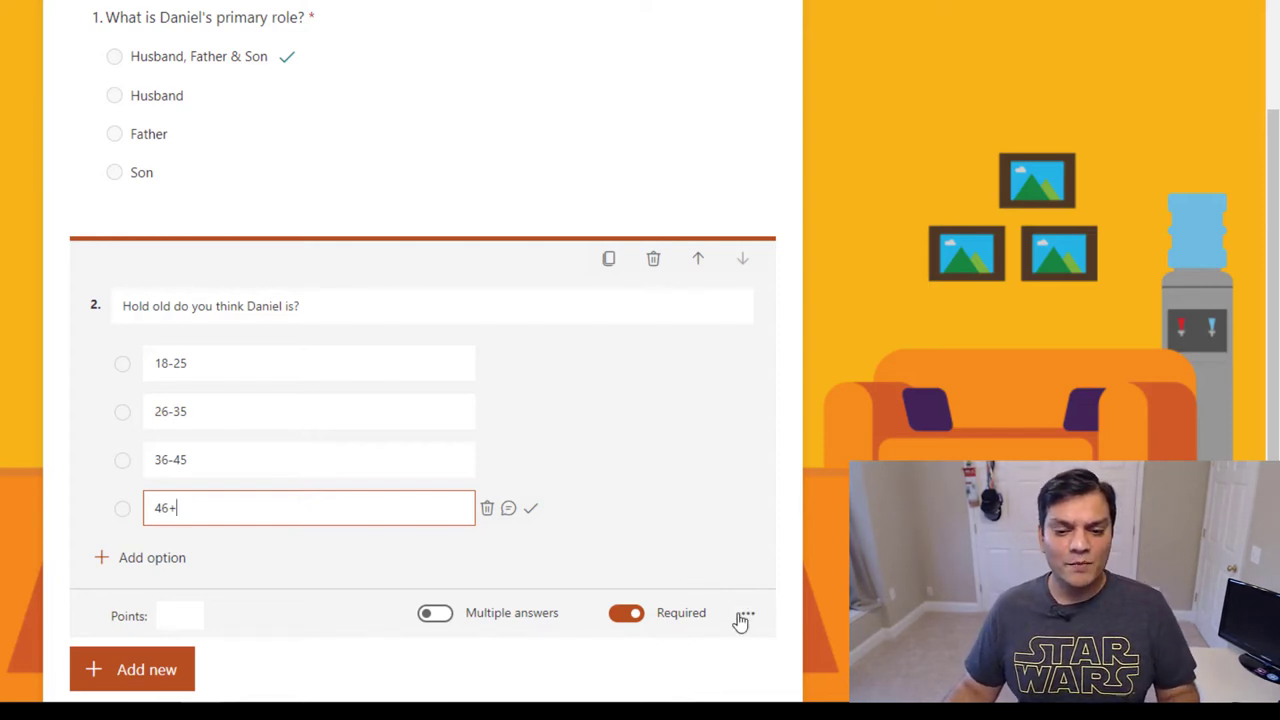
pyautogui.click(744, 613)
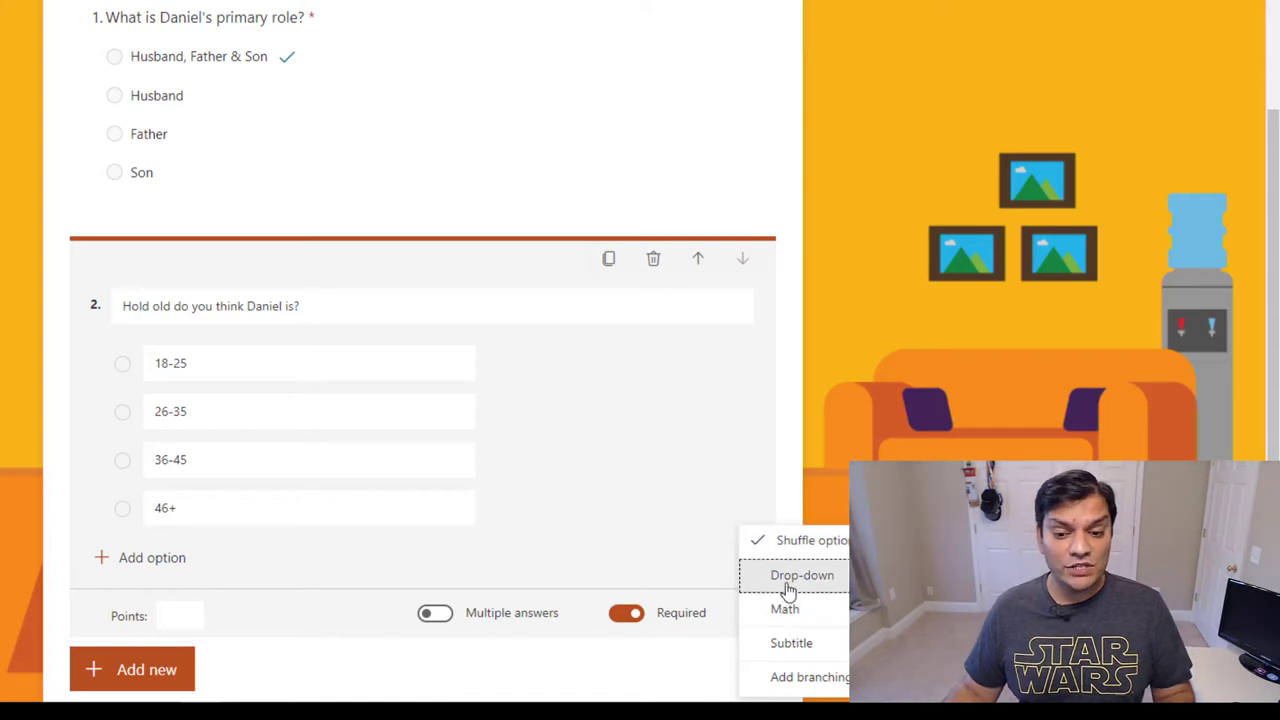
pyautogui.click(802, 575)
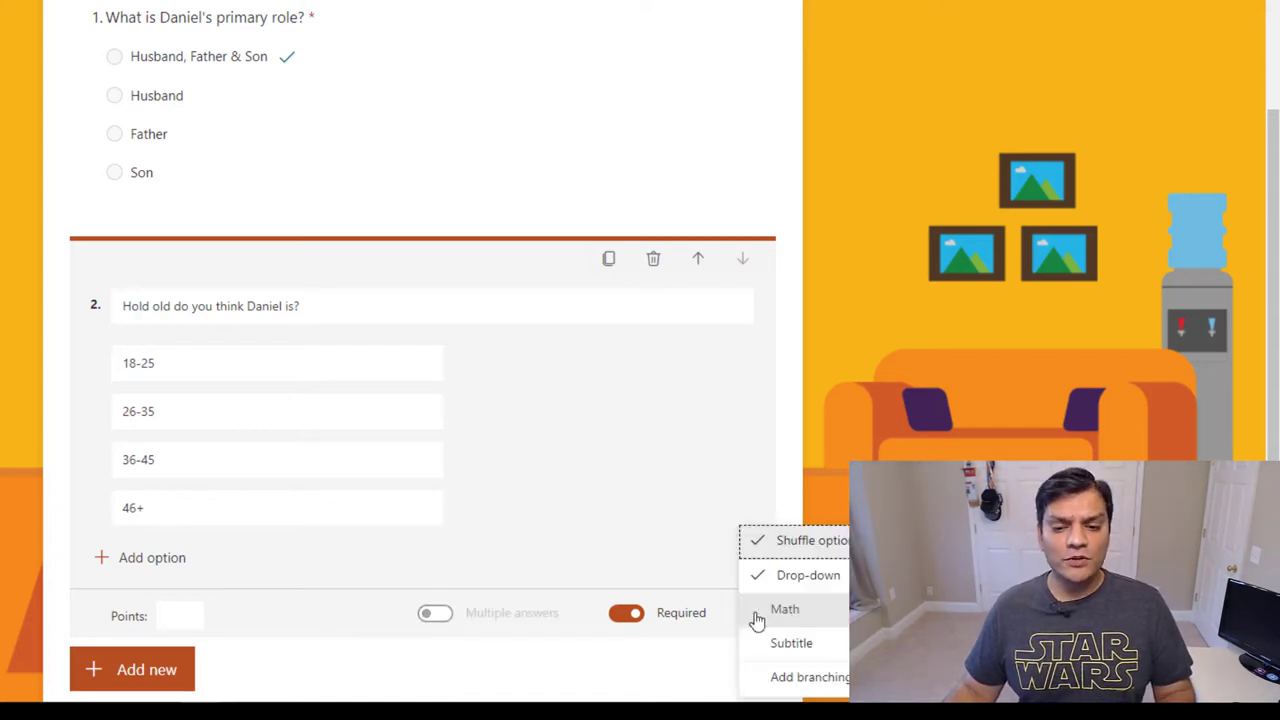
pyautogui.moveTo(700, 608)
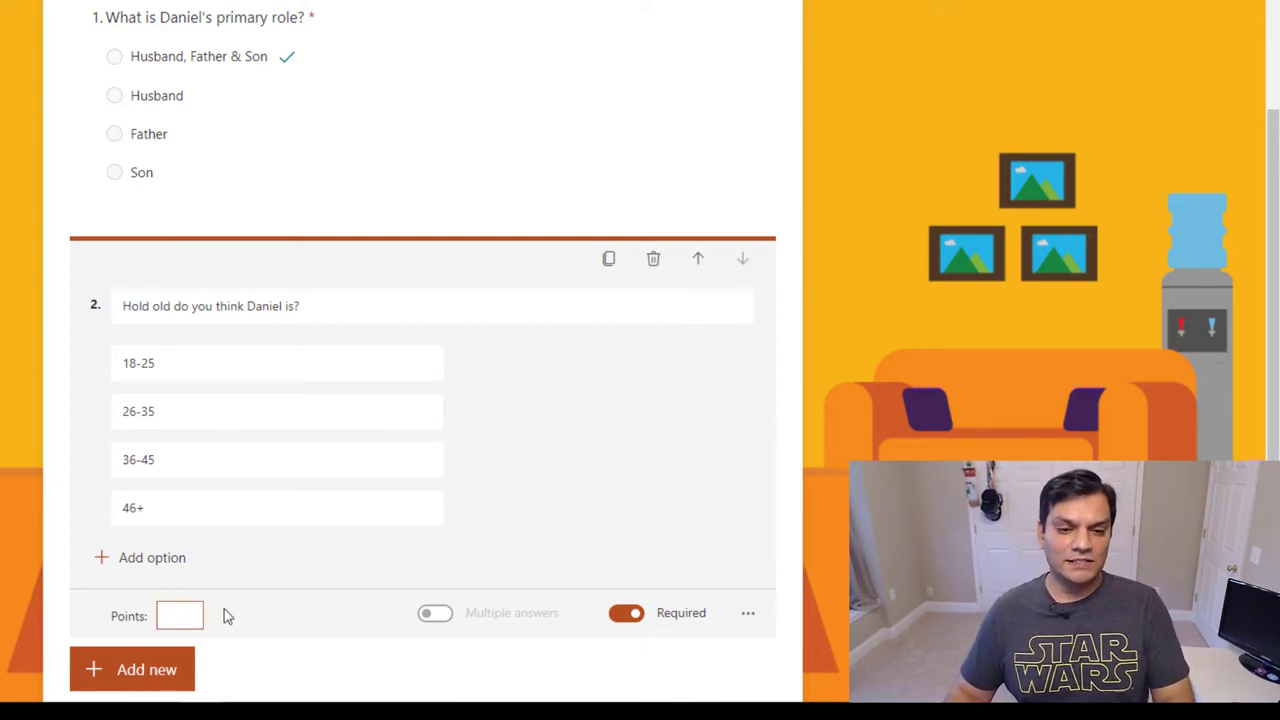
# Enter 5 in question 2's Points box so the quiz totals 10 points.
pyautogui.write('5')
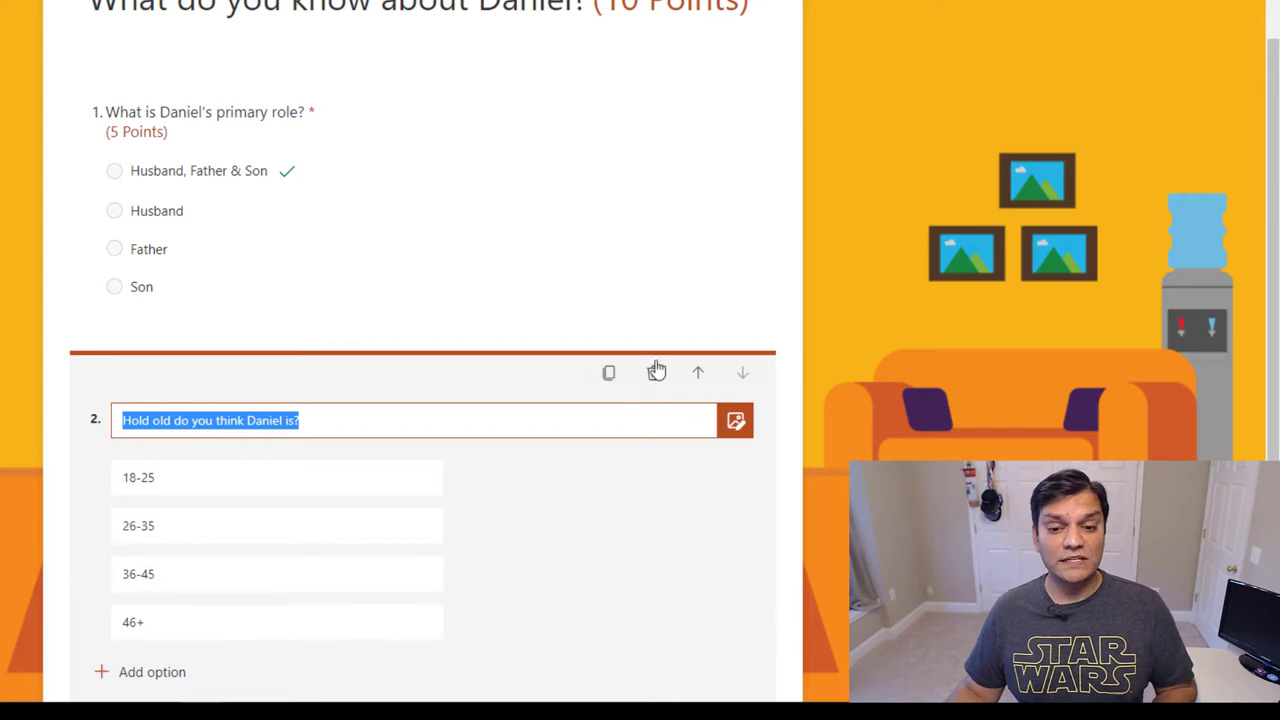
pyautogui.moveTo(462, 330)
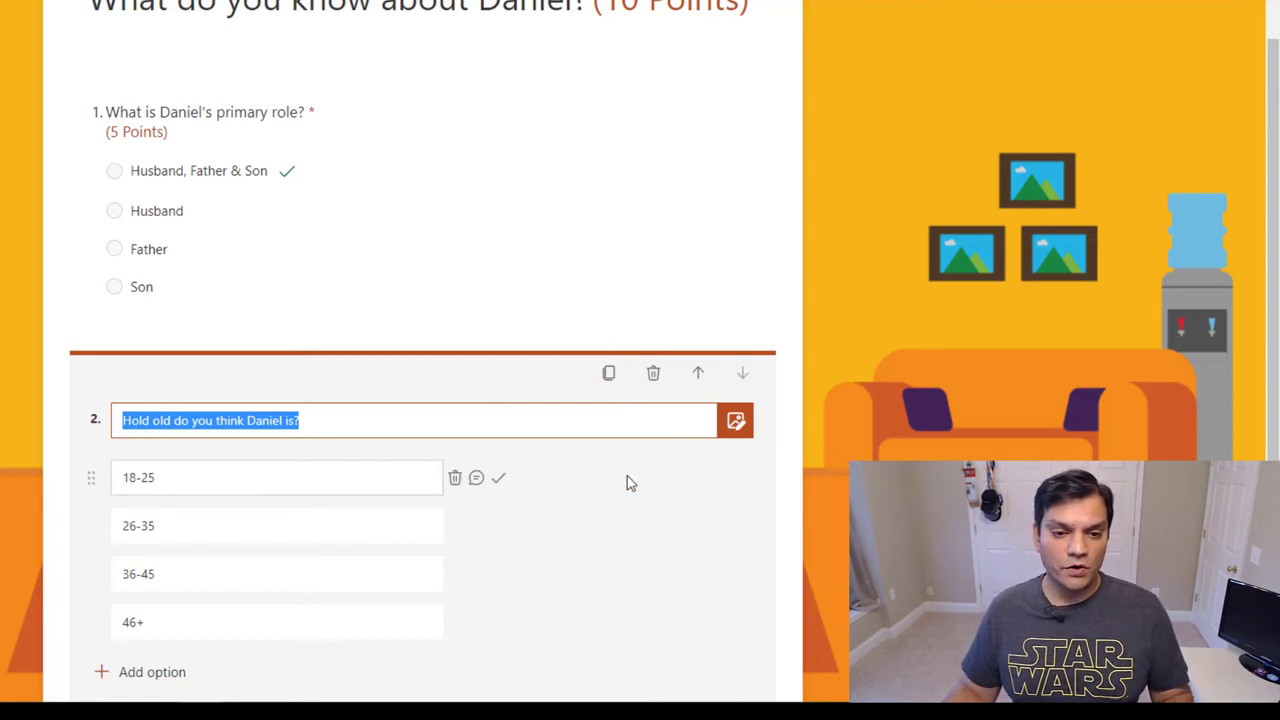
pyautogui.scroll(-3)
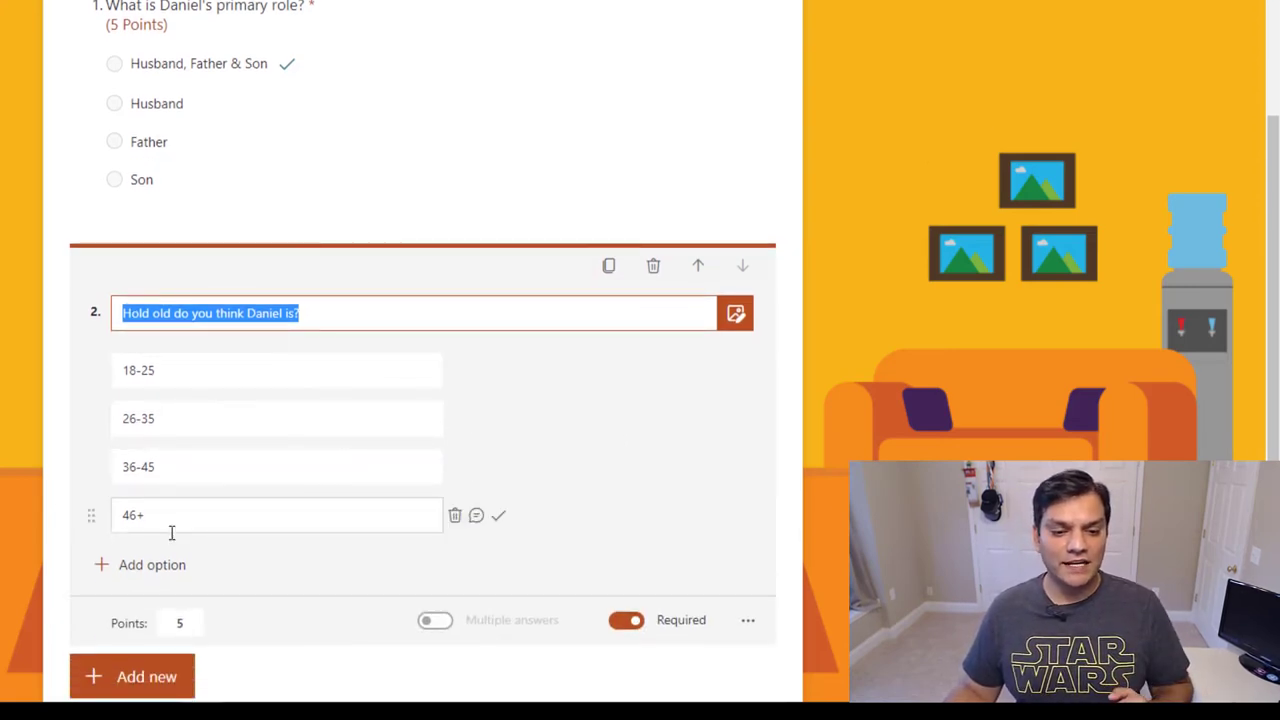
pyautogui.scroll(-3)
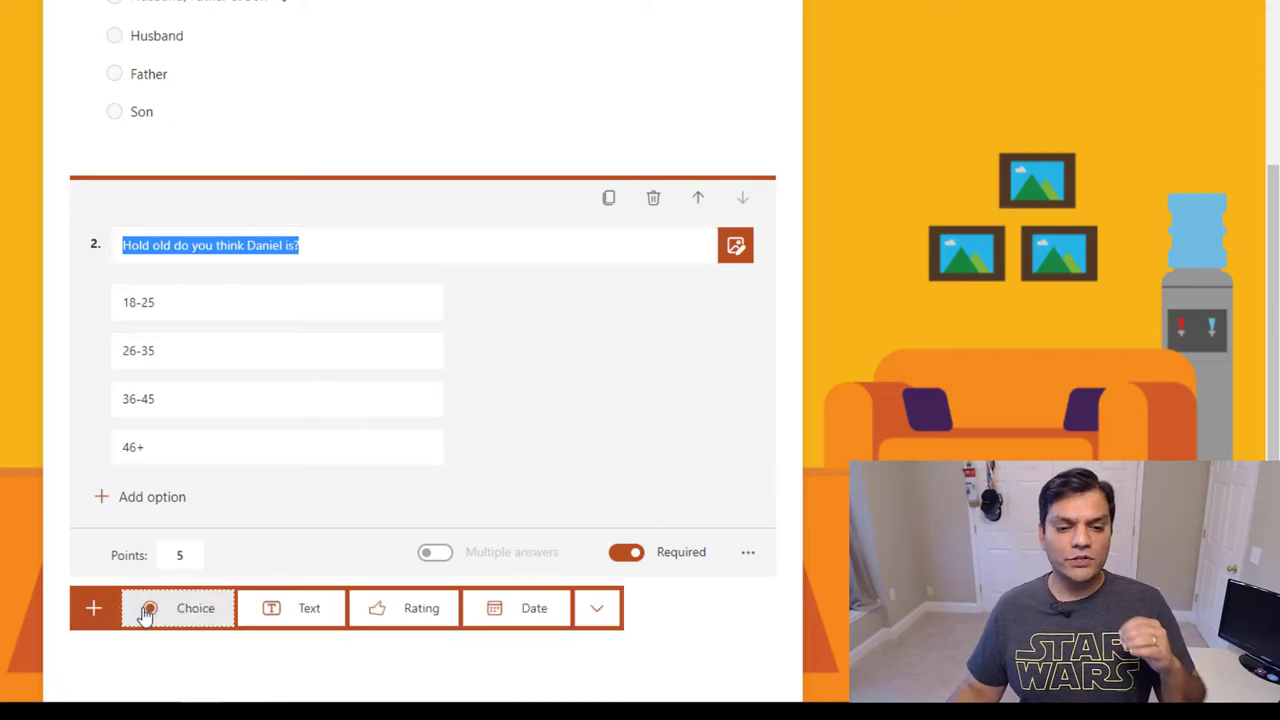
# Add text question 3: 'How many YouTube videos do you think Daniel has created?'.
pyautogui.click(309, 608)
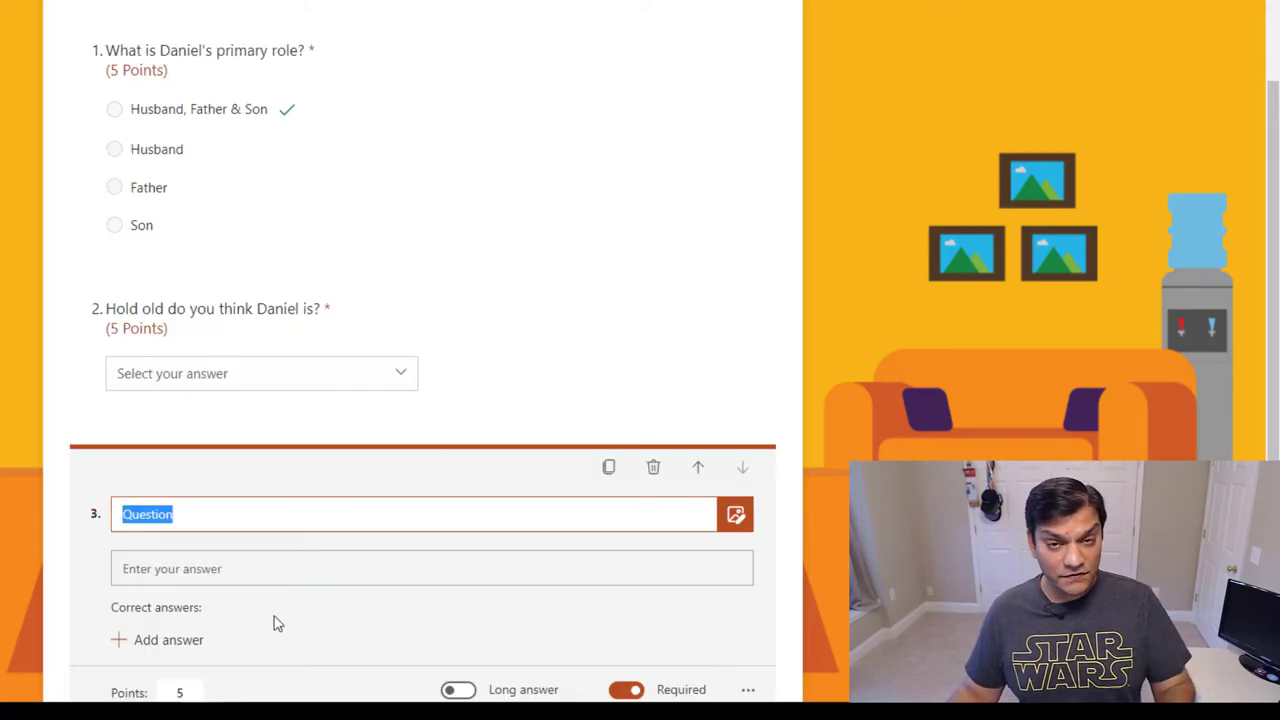
pyautogui.moveTo(277, 617)
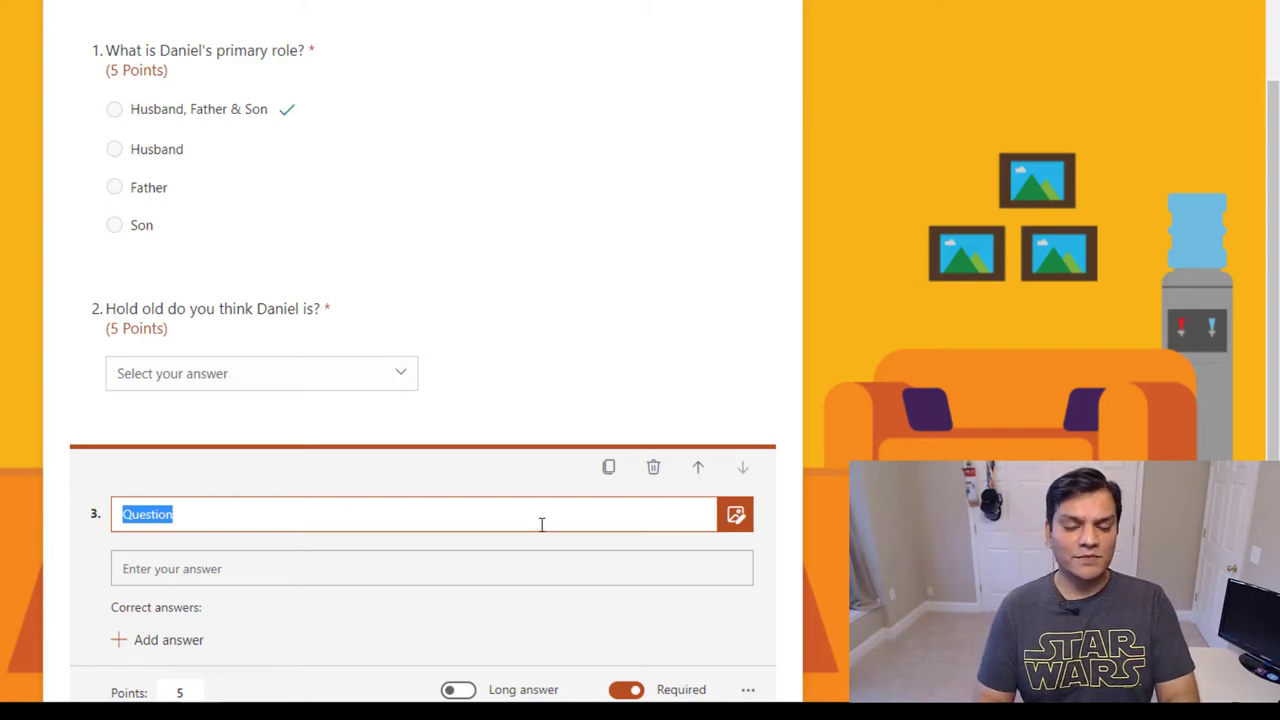
pyautogui.write('How')
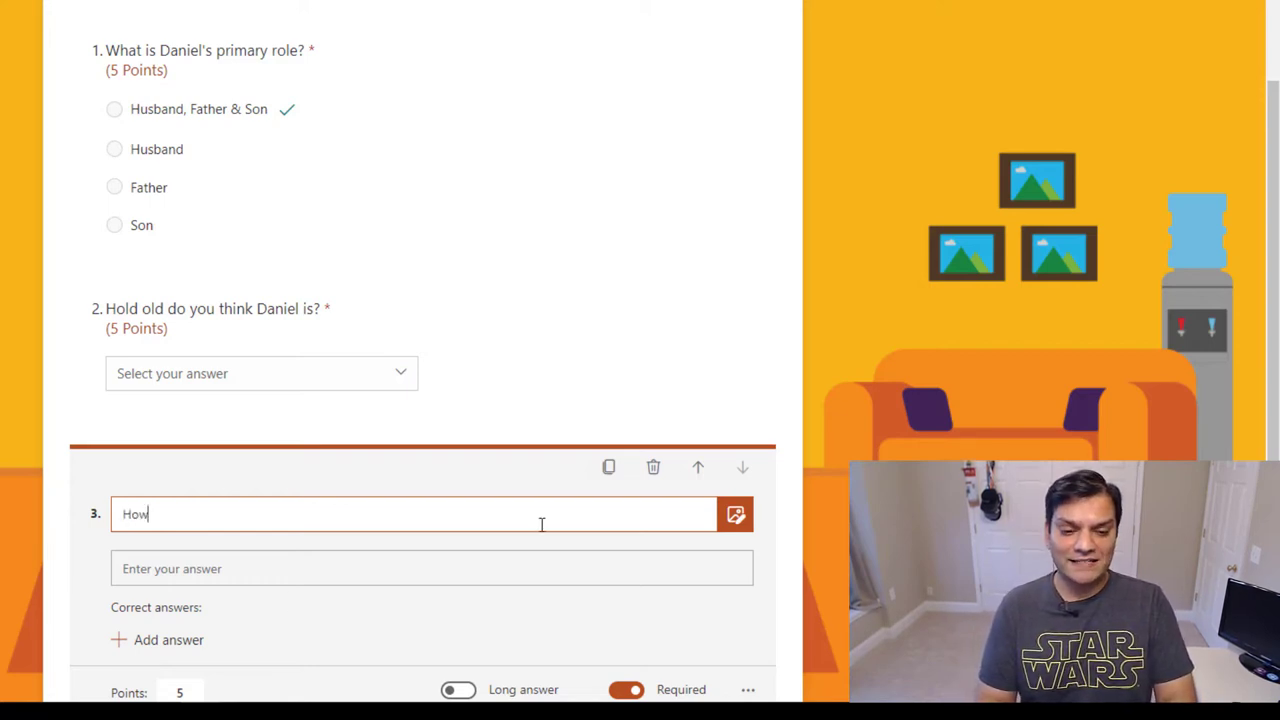
pyautogui.write('many YouTu')
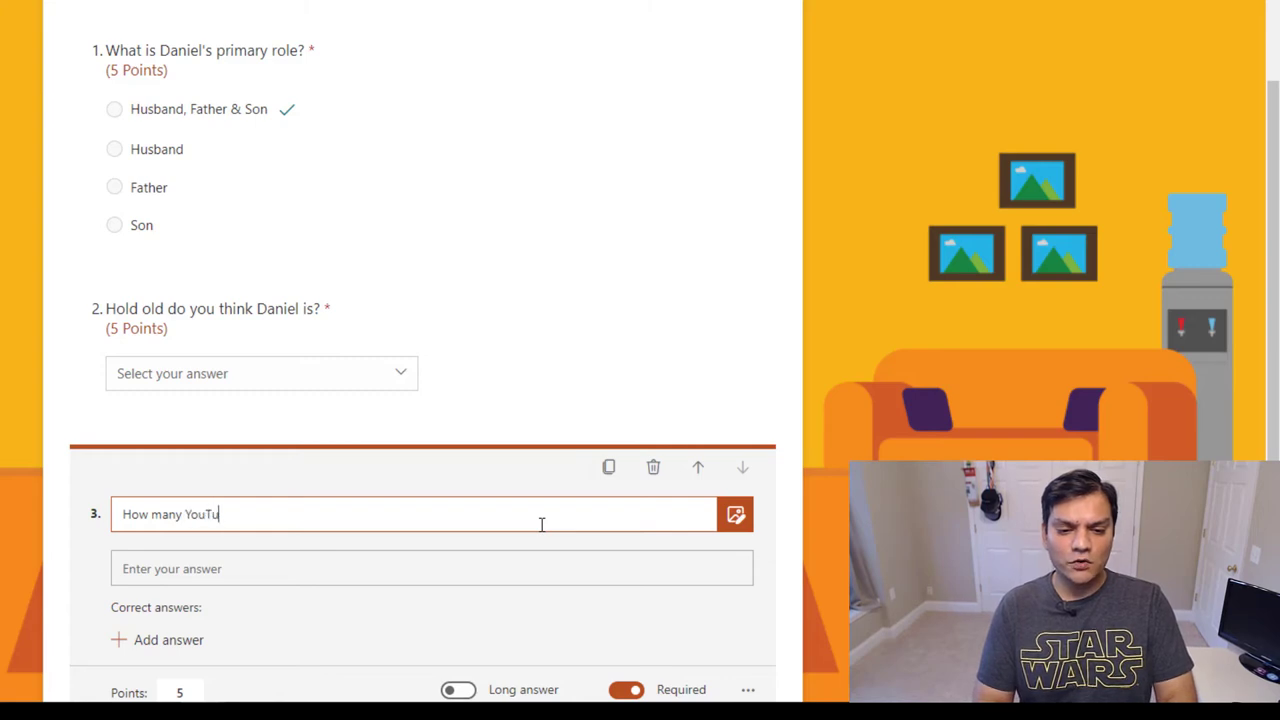
pyautogui.write('be videos do you th')
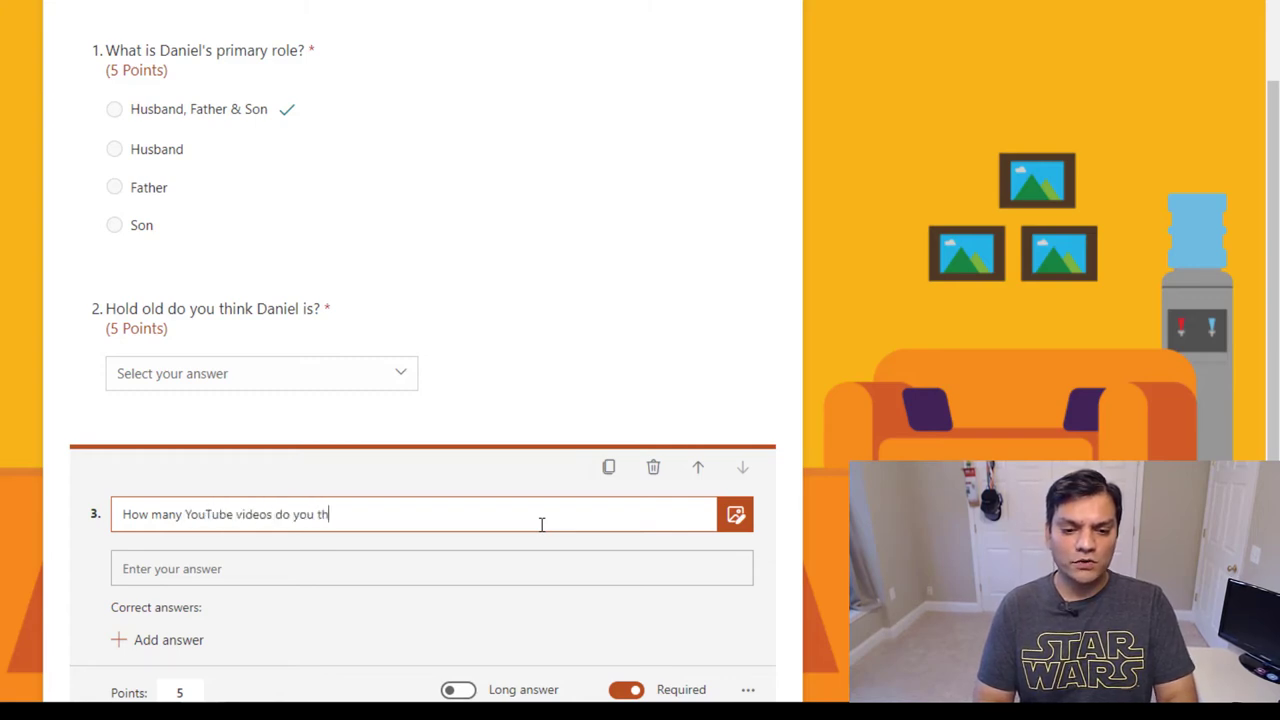
pyautogui.write('ink Daniel has')
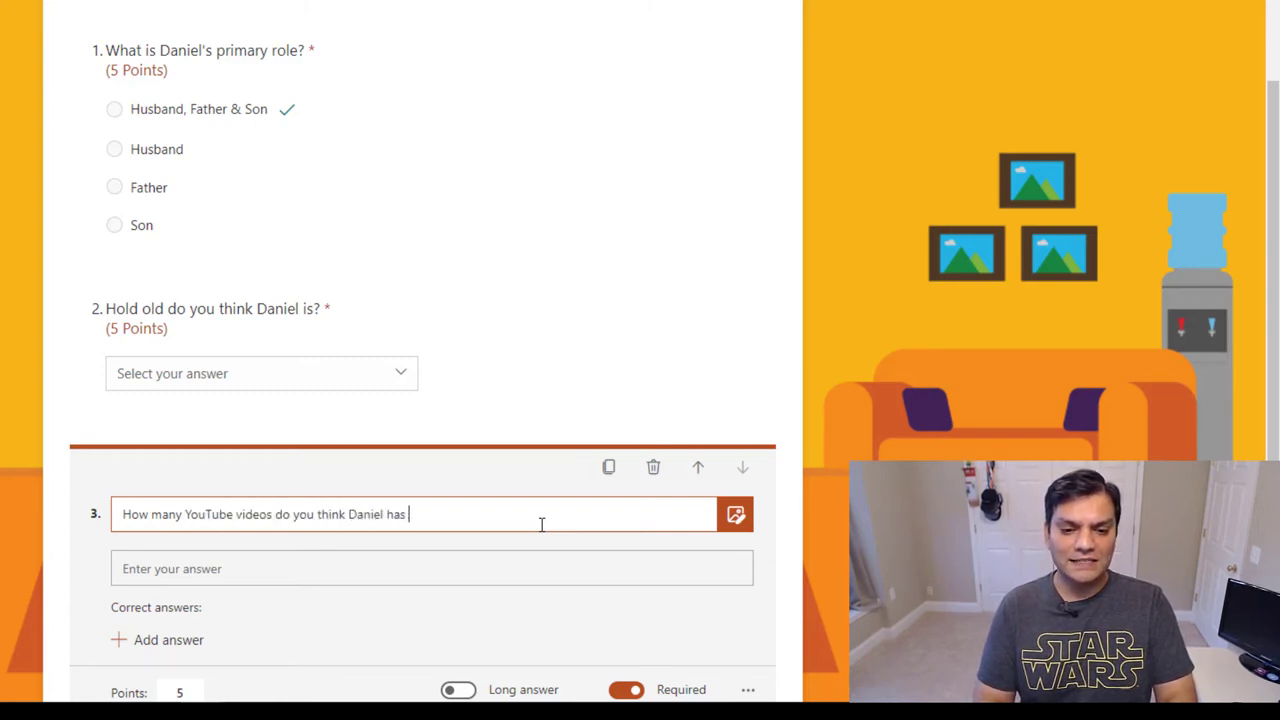
pyautogui.write('created?')
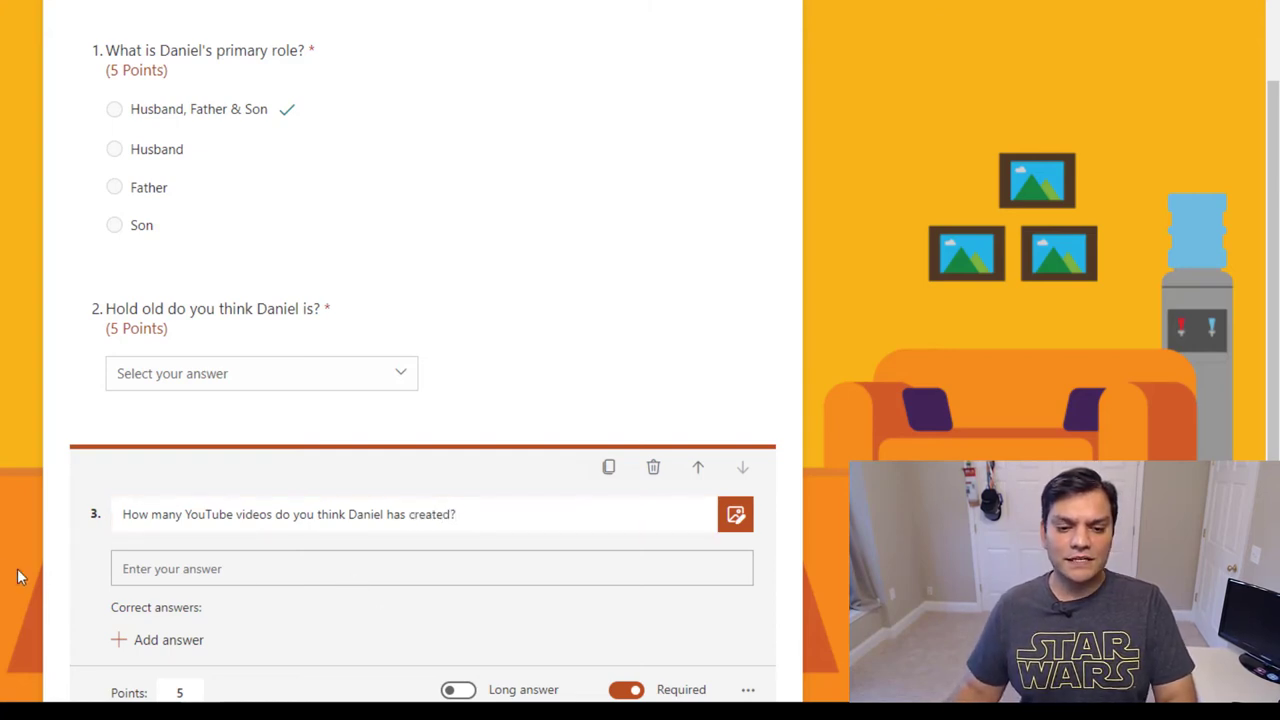
pyautogui.scroll(-3)
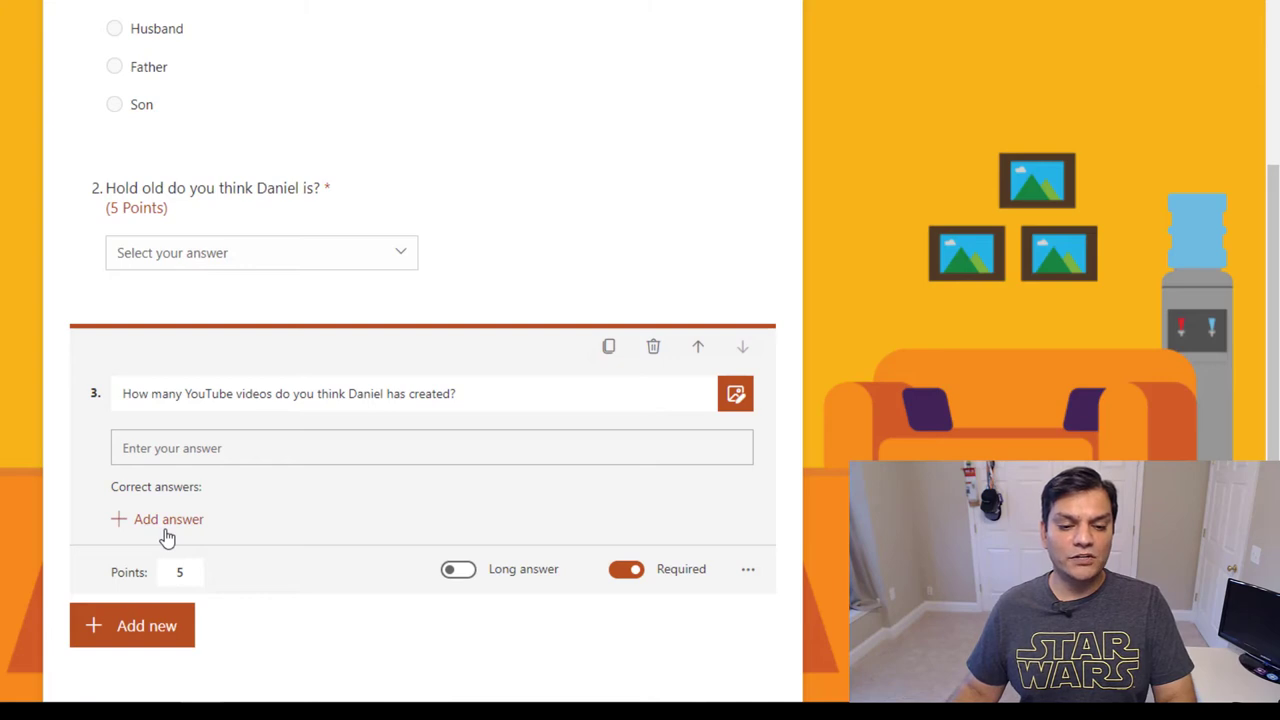
# Record 250 as a correct answer for question 3 and begin another.
pyautogui.click(157, 519)
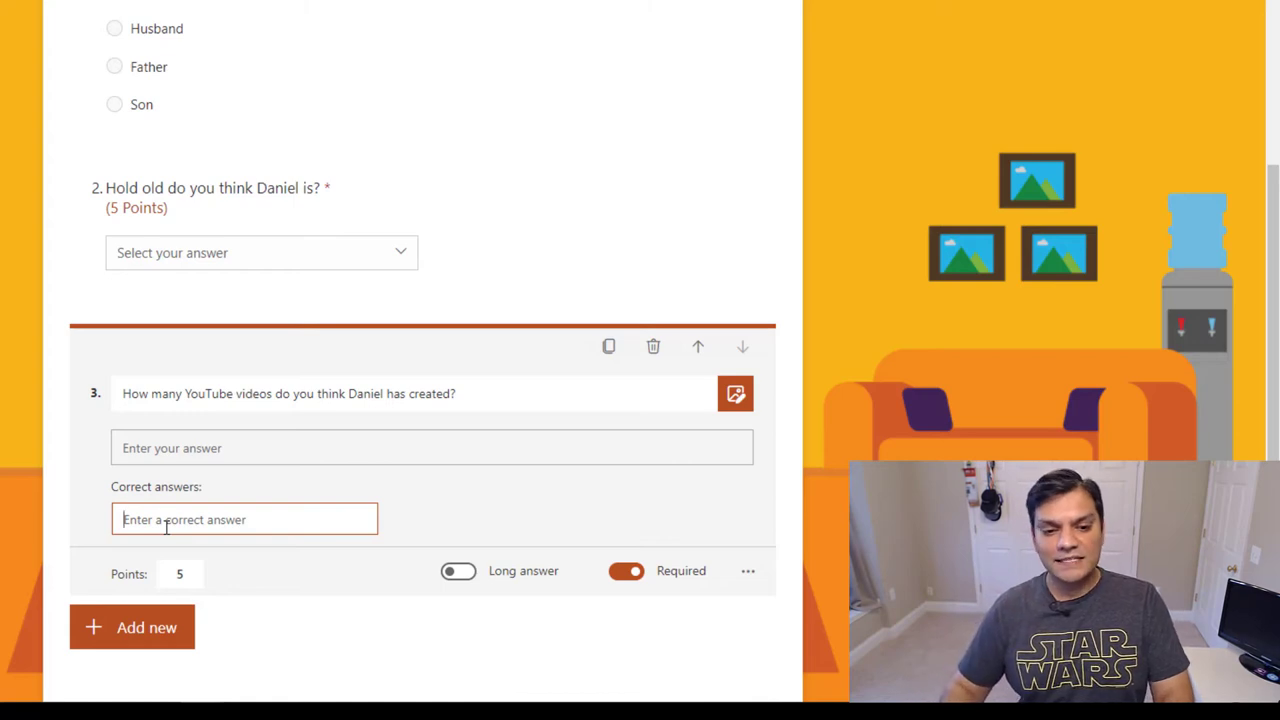
pyautogui.write('250')
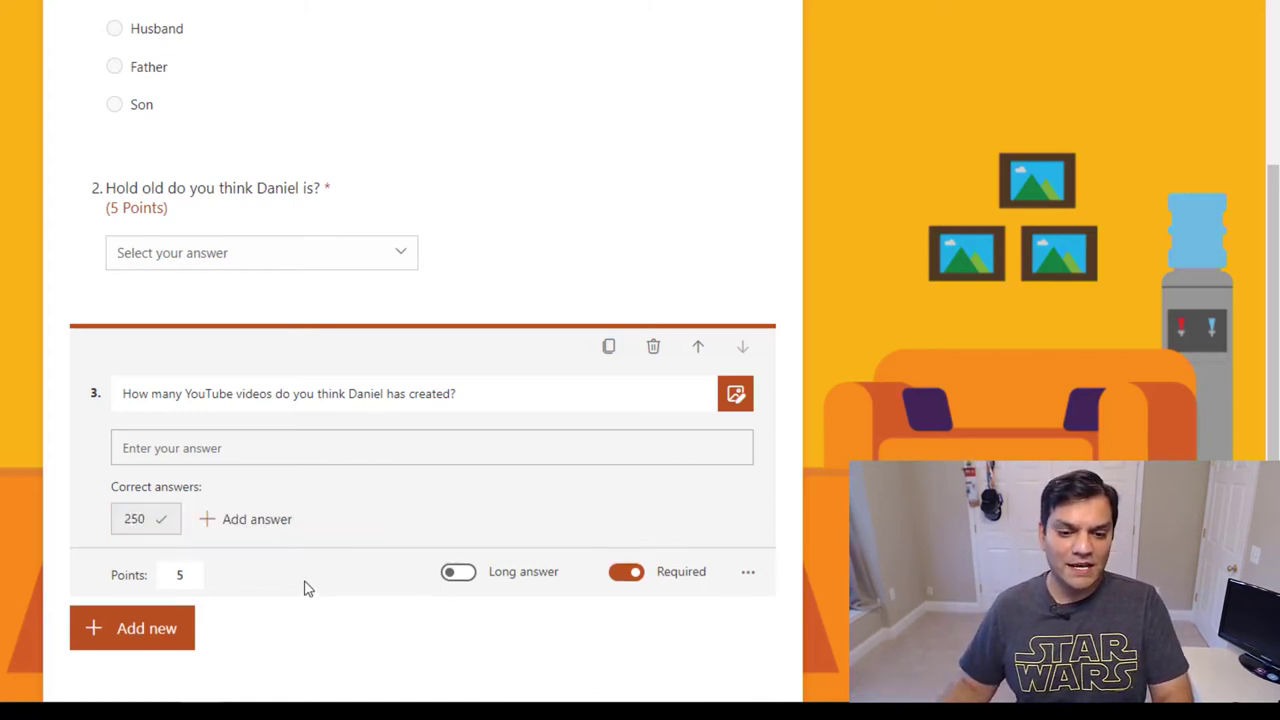
pyautogui.click(256, 519)
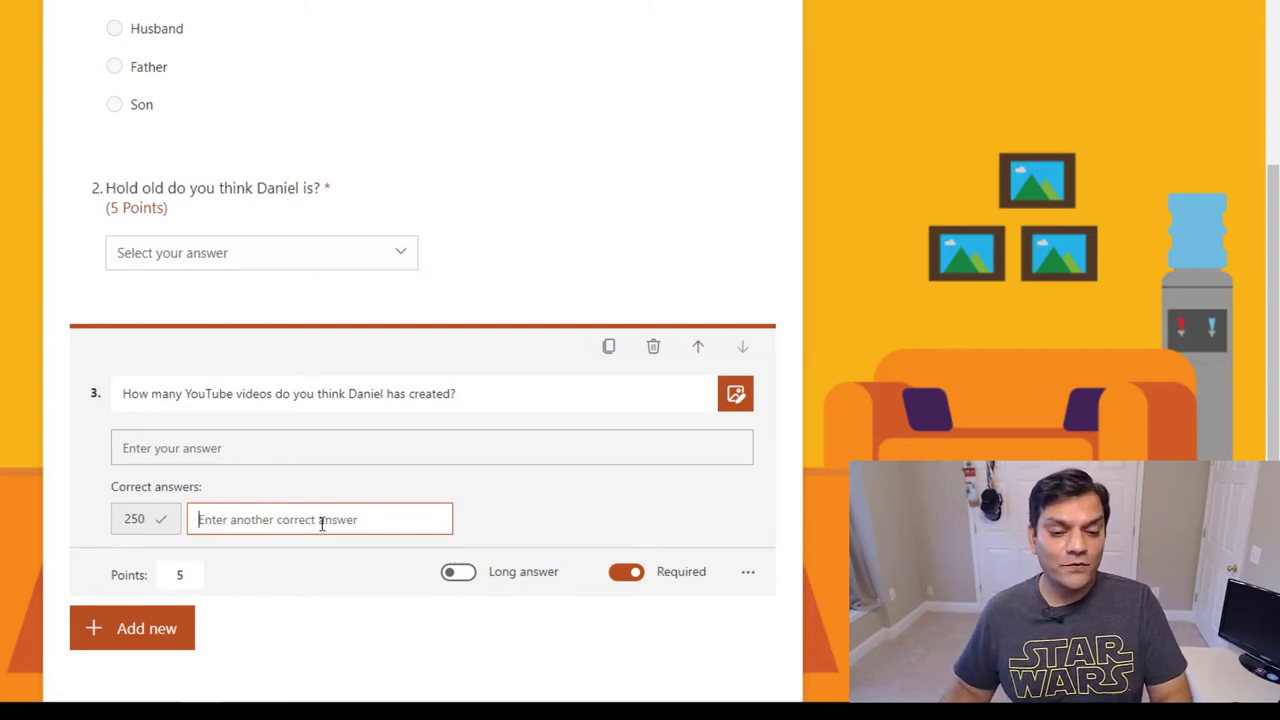
# Enter the expression '2x + 5' as a correct answer using the math keypad.
pyautogui.click(747, 571)
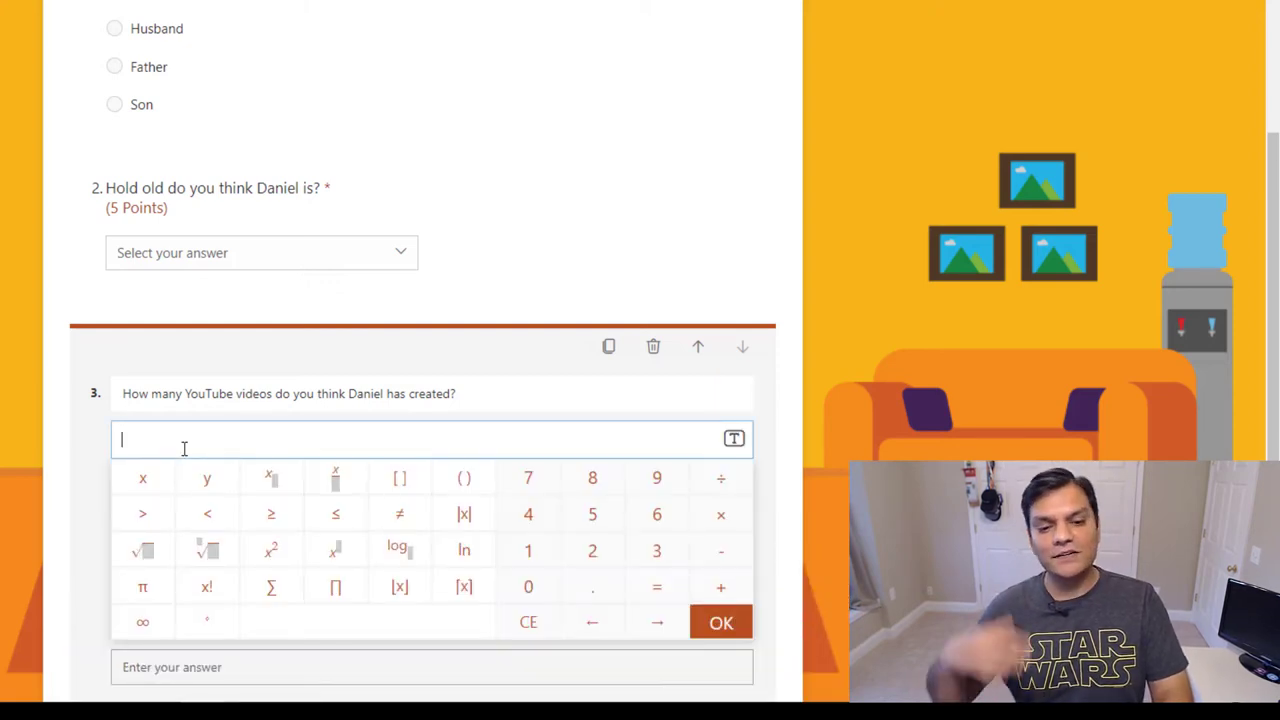
pyautogui.moveTo(592, 551)
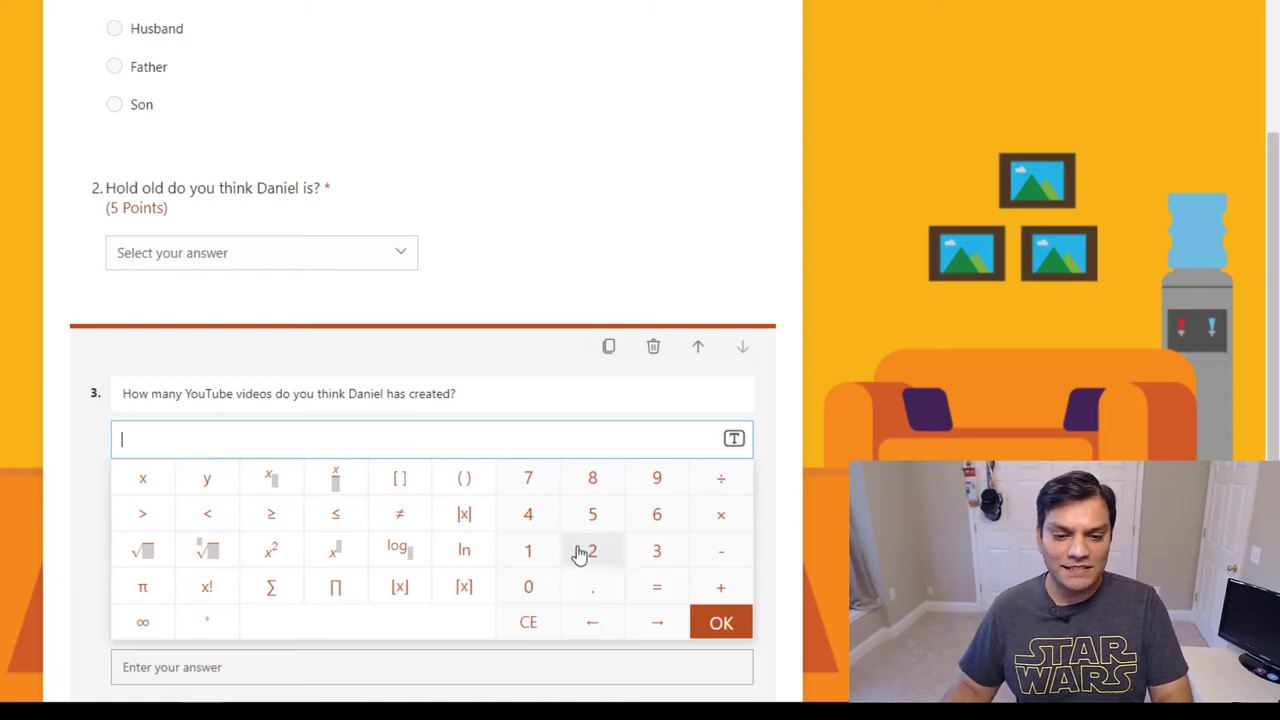
pyautogui.click(592, 551)
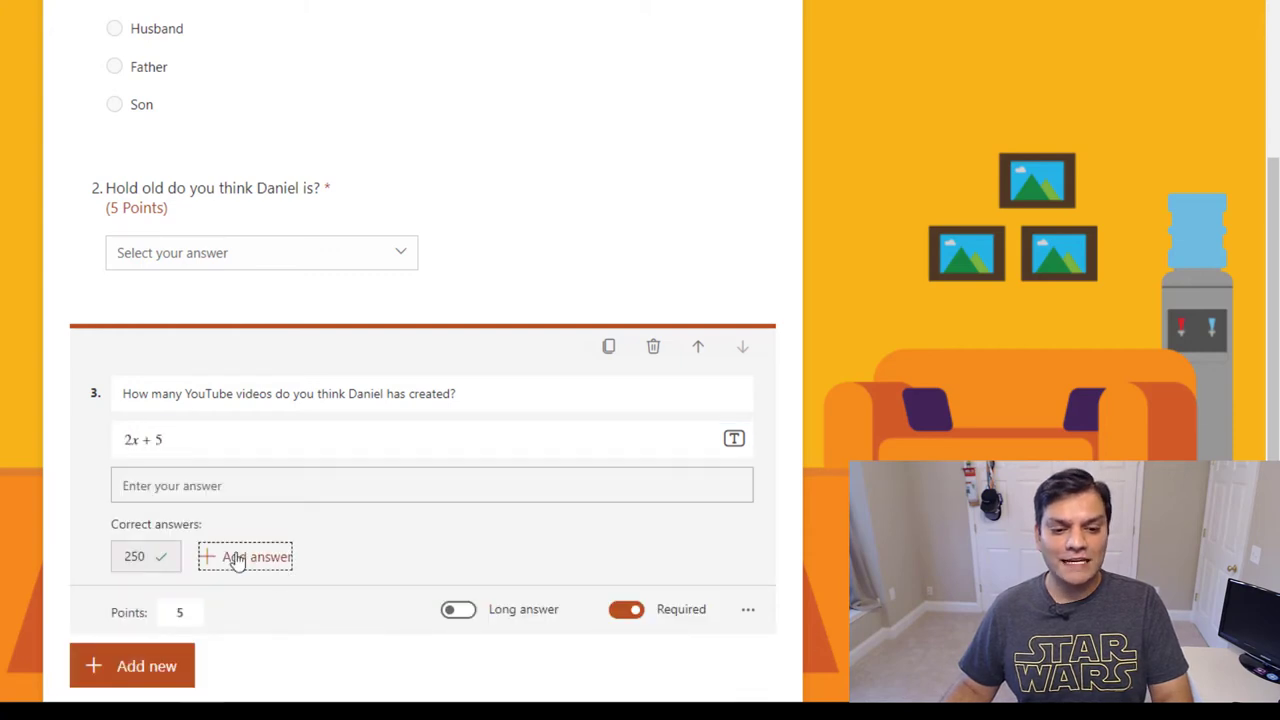
pyautogui.click(432, 439)
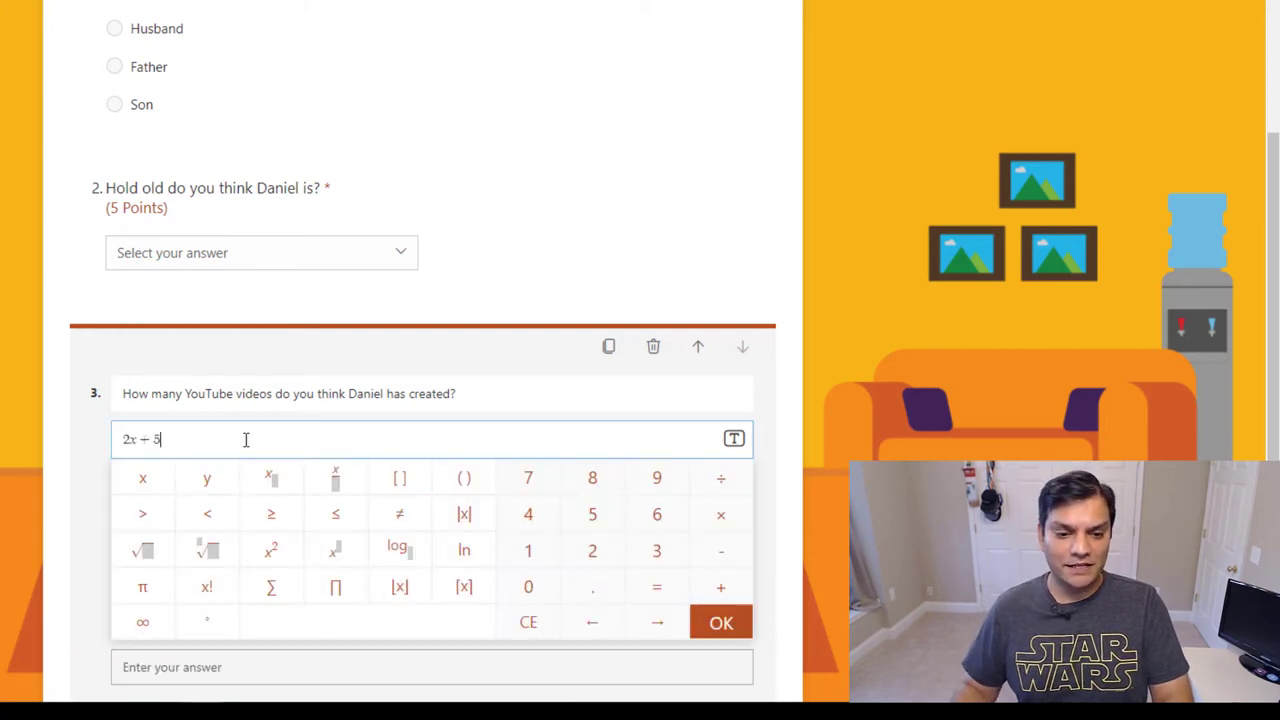
pyautogui.click(528, 622)
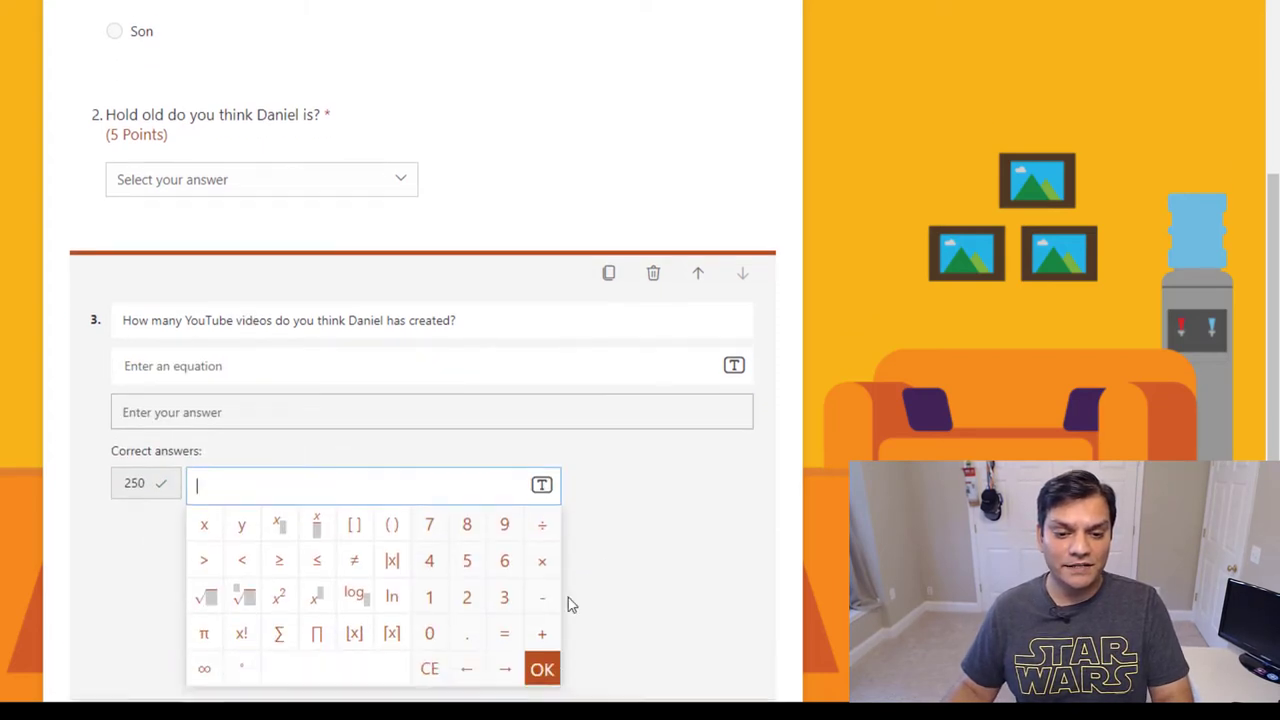
pyautogui.write('2x + 5')
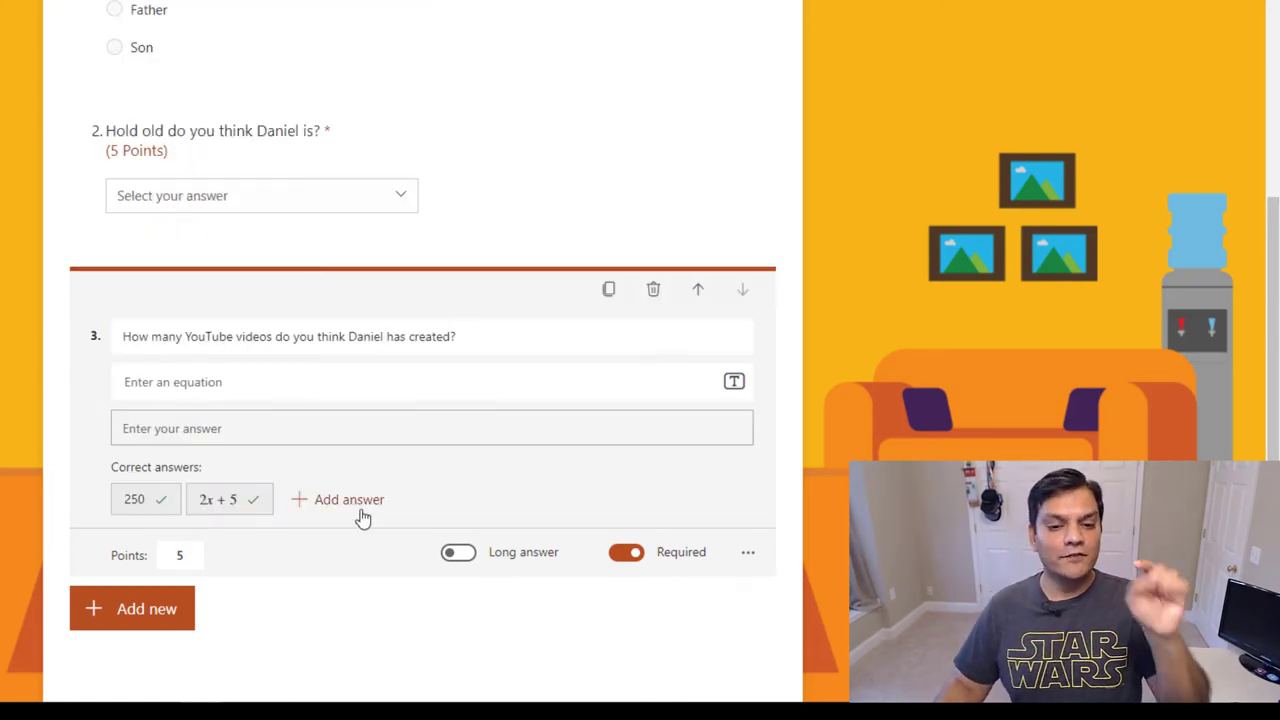
# Accept 300 as a third correct answer for question 3.
pyautogui.click(349, 499)
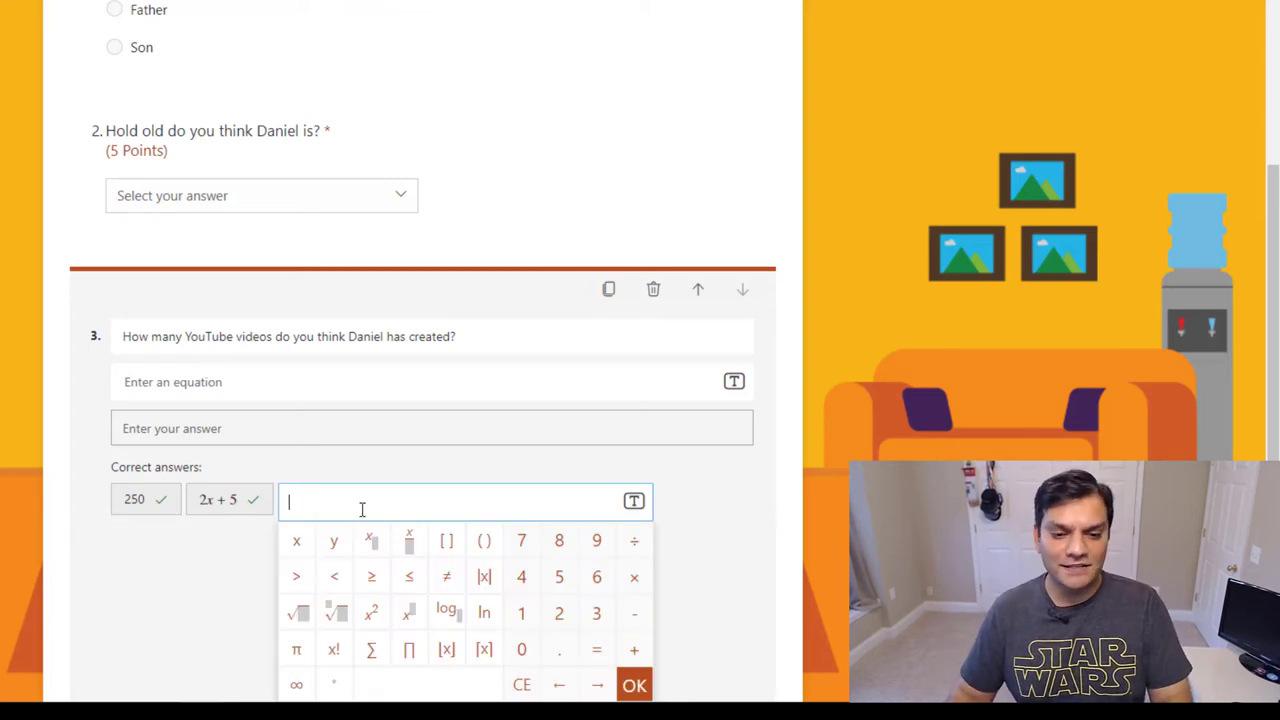
pyautogui.write('300')
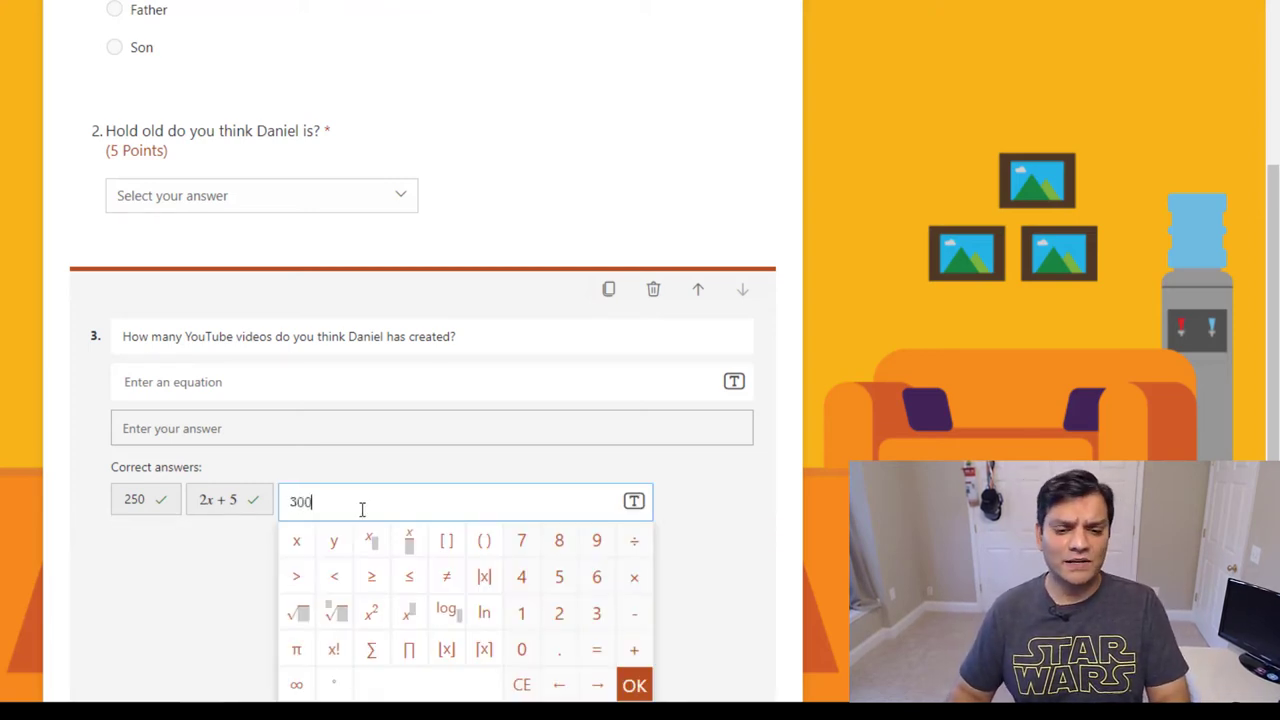
pyautogui.click(634, 685)
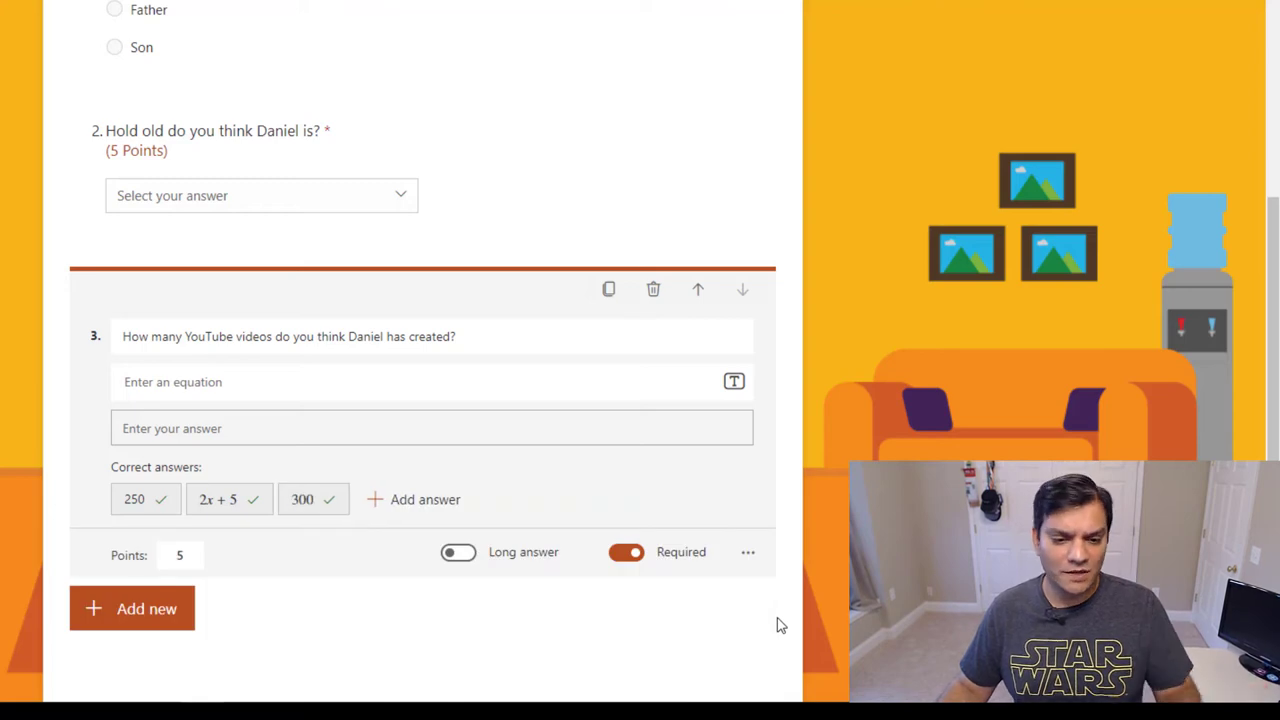
# Show the question-type choices for a new question below question 3.
pyautogui.click(180, 555)
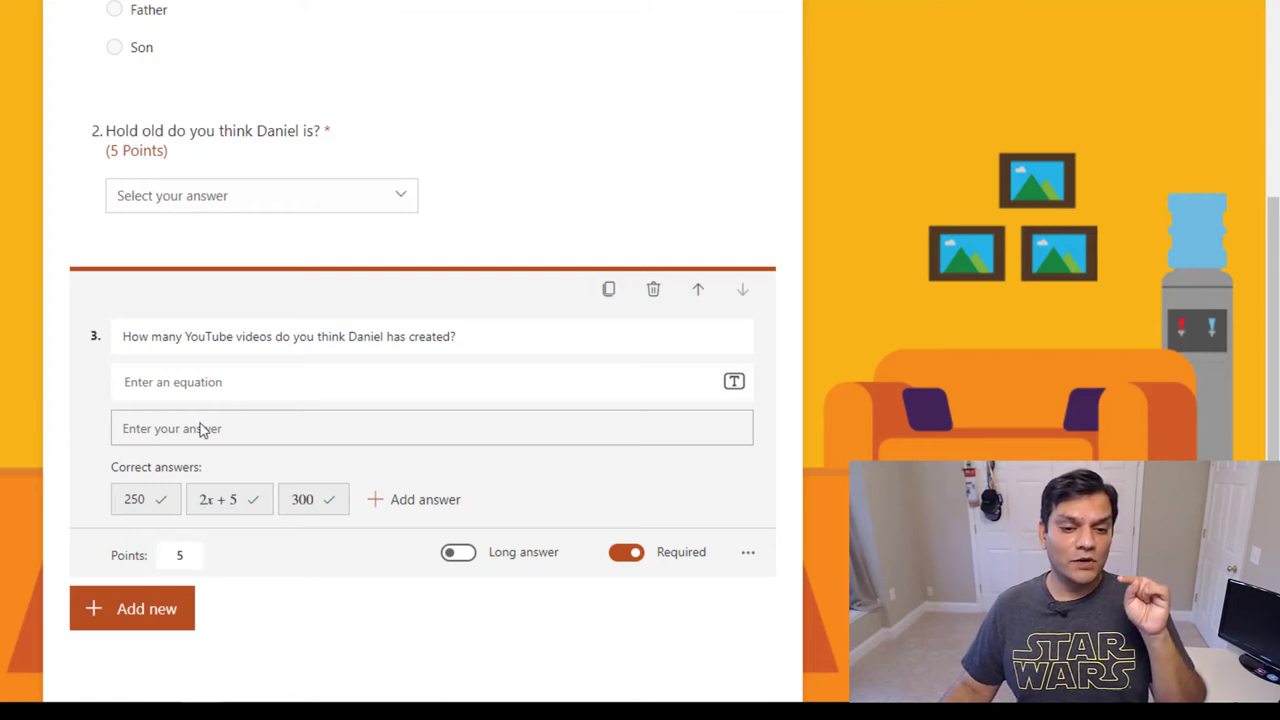
pyautogui.moveTo(193, 440)
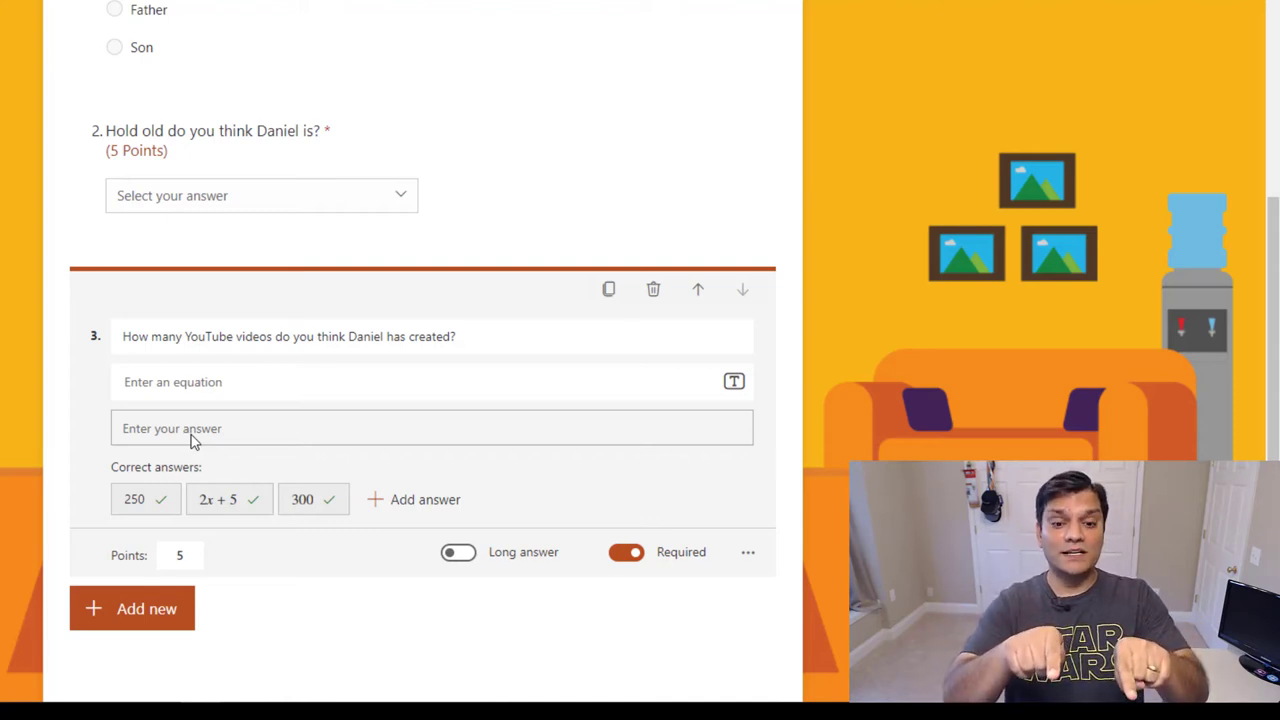
pyautogui.moveTo(735, 337)
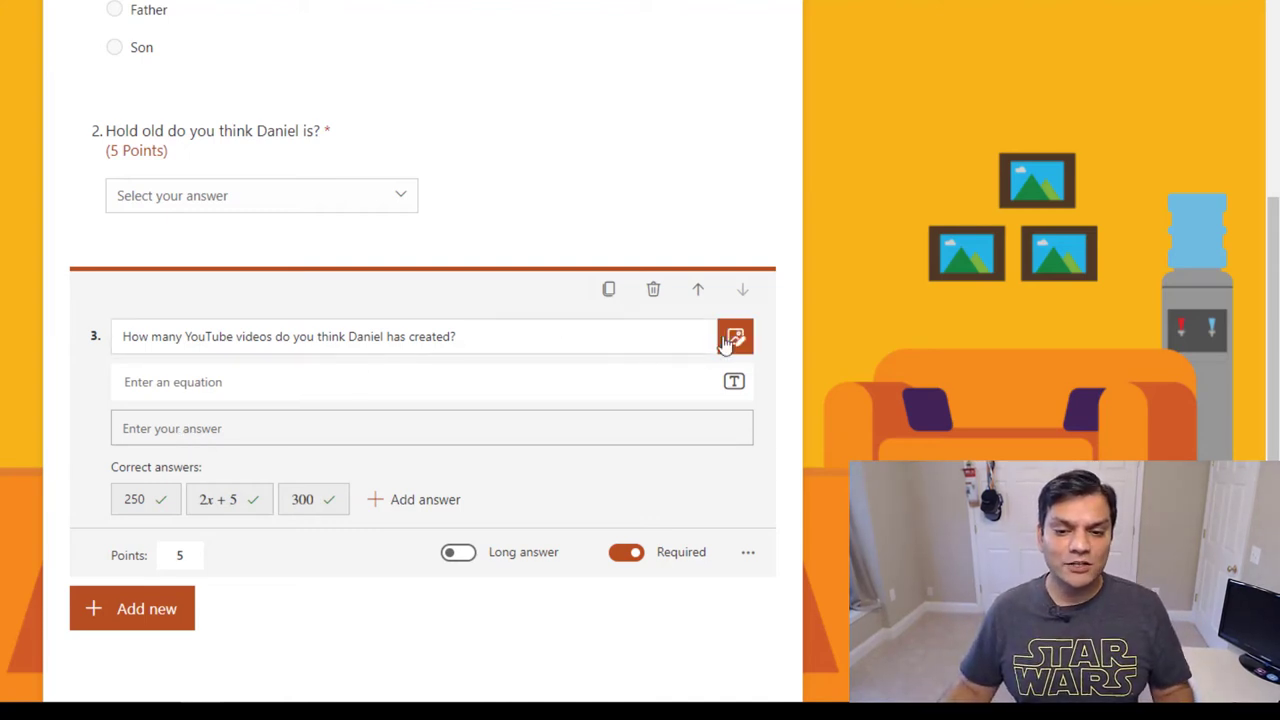
pyautogui.moveTo(735, 337)
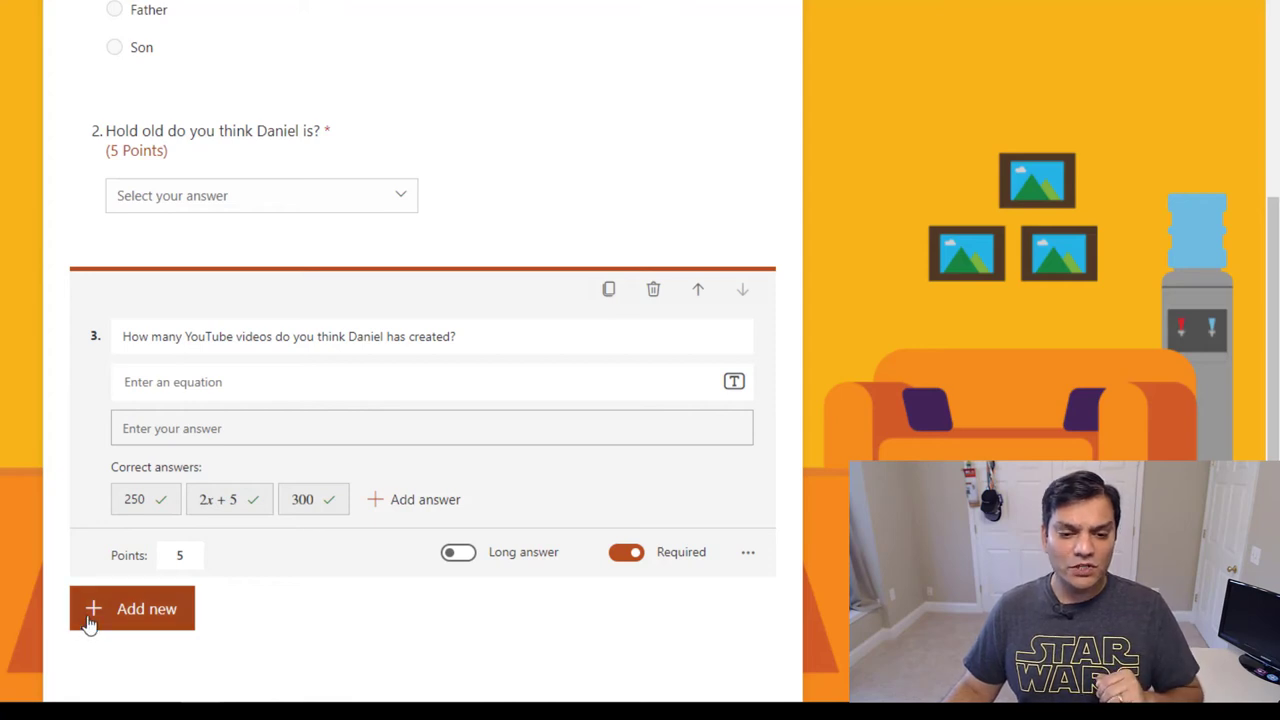
pyautogui.click(131, 608)
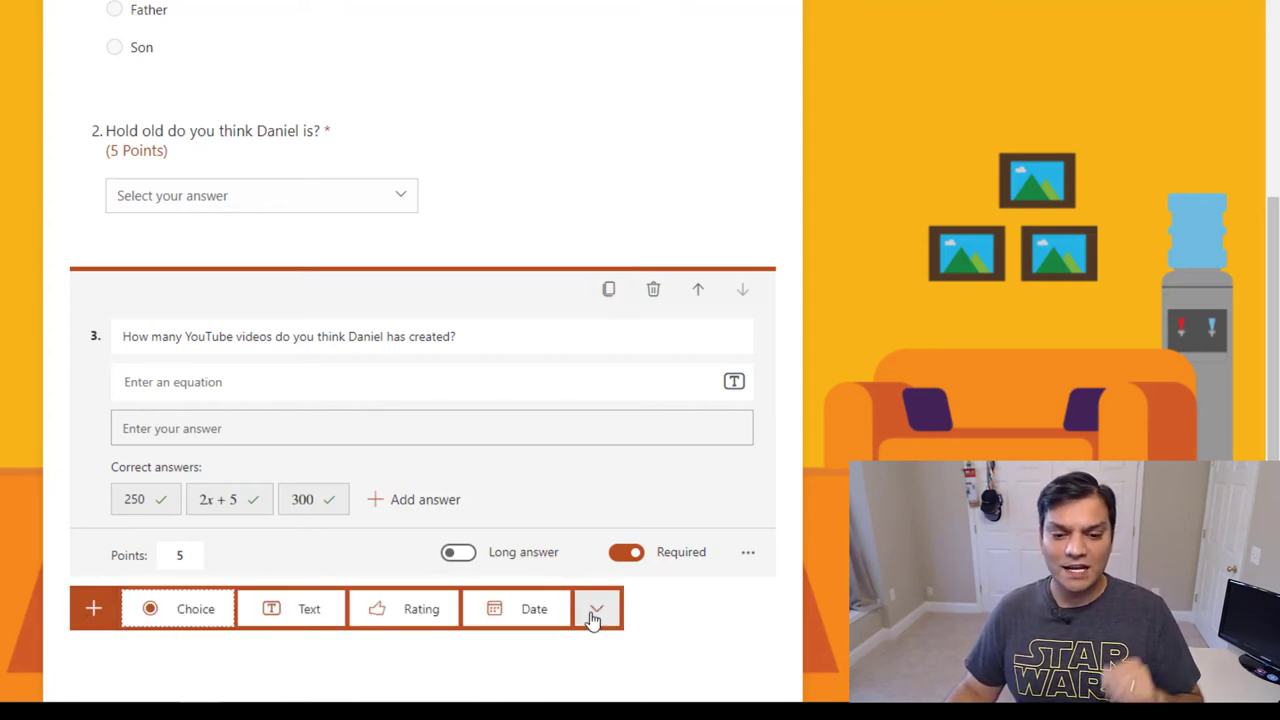
# Add ranking question 4: 'What is the order of the Power Platform family release'.
pyautogui.click(596, 608)
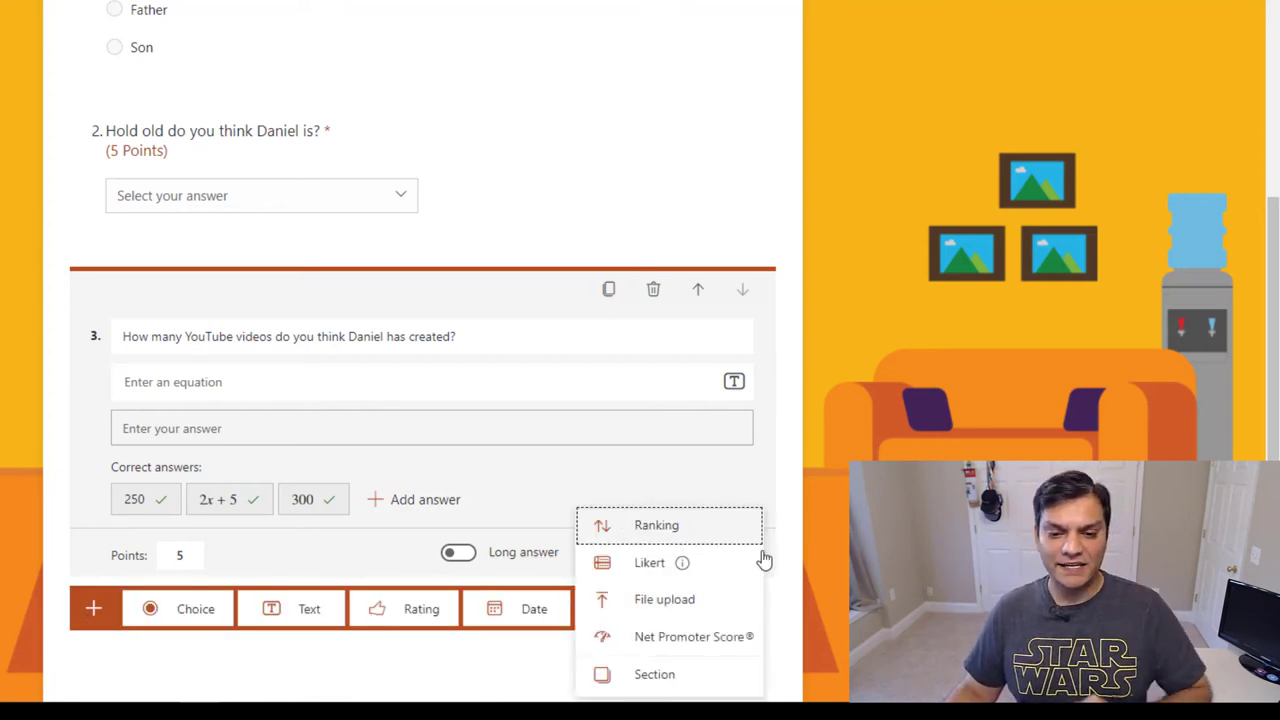
pyautogui.click(656, 525)
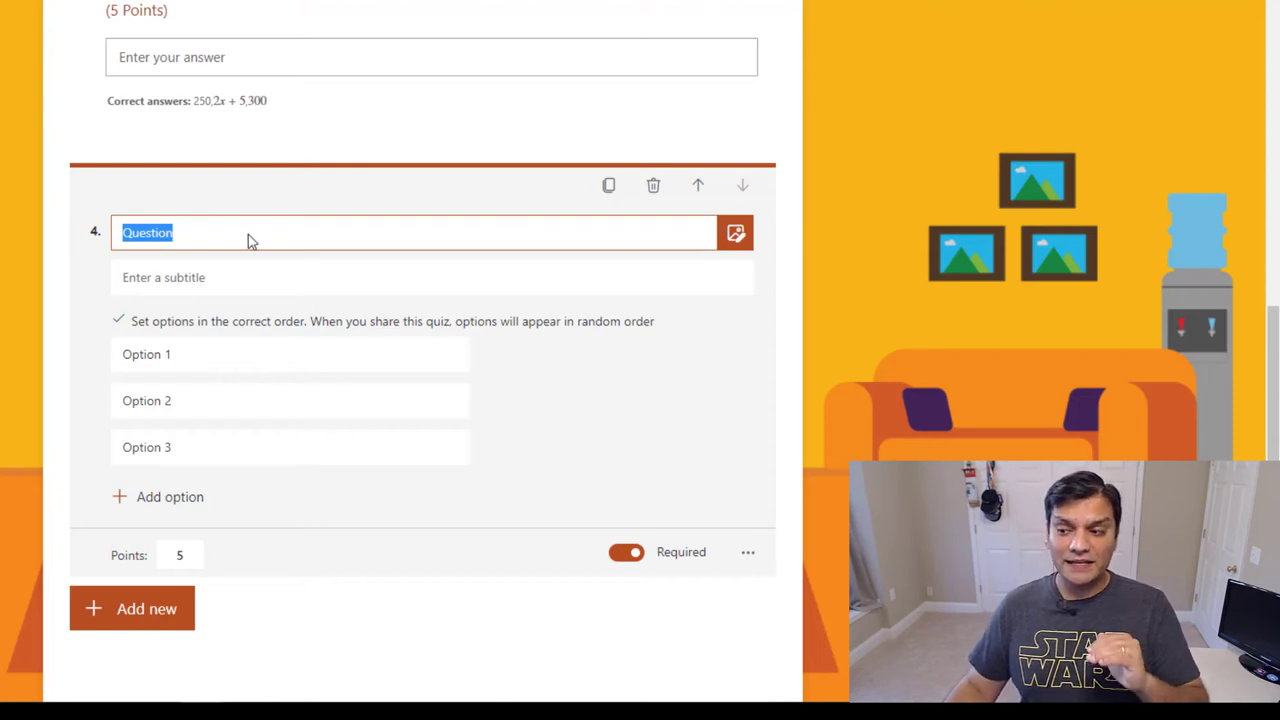
pyautogui.write('What')
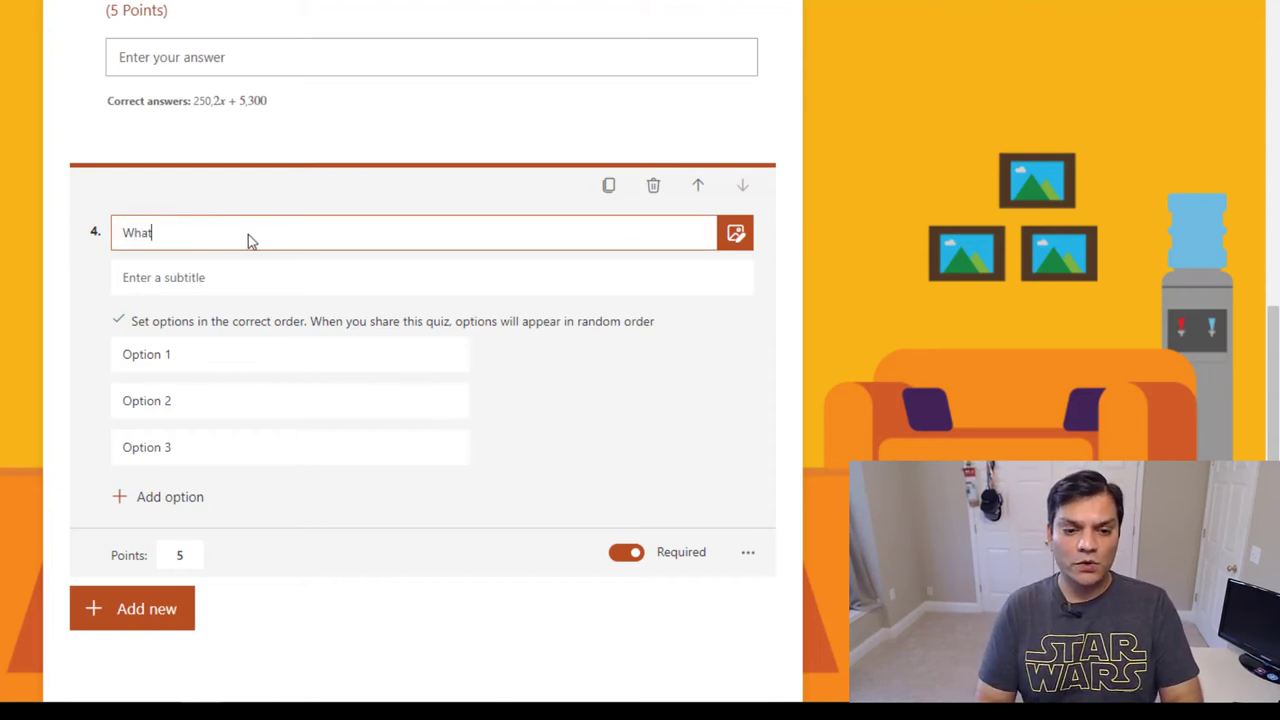
pyautogui.write('is the order of the')
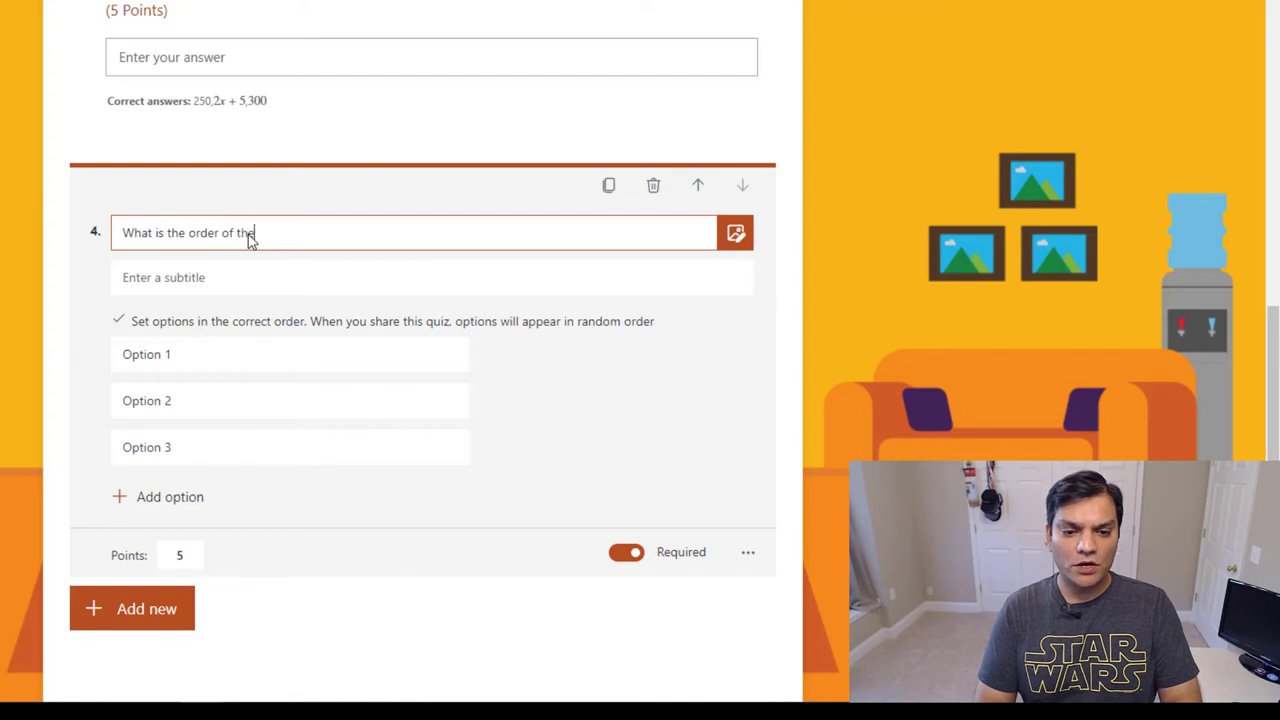
pyautogui.write('Power Plat')
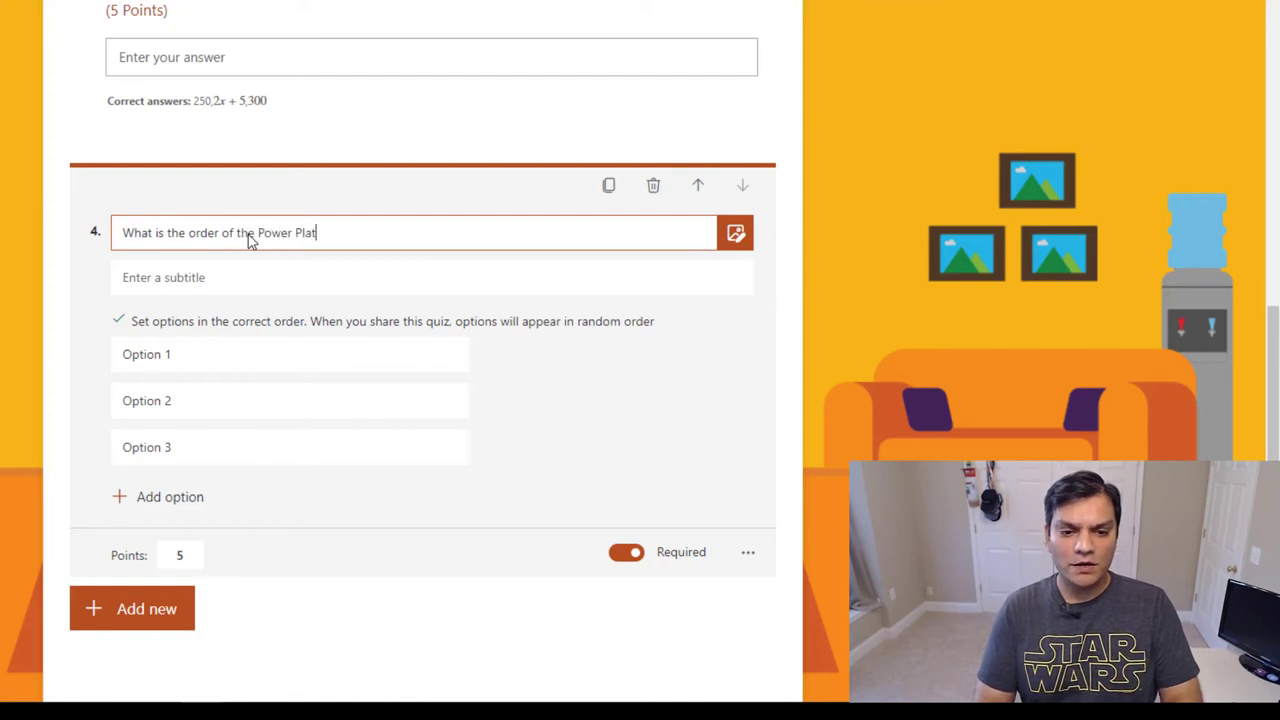
pyautogui.write('form fam')
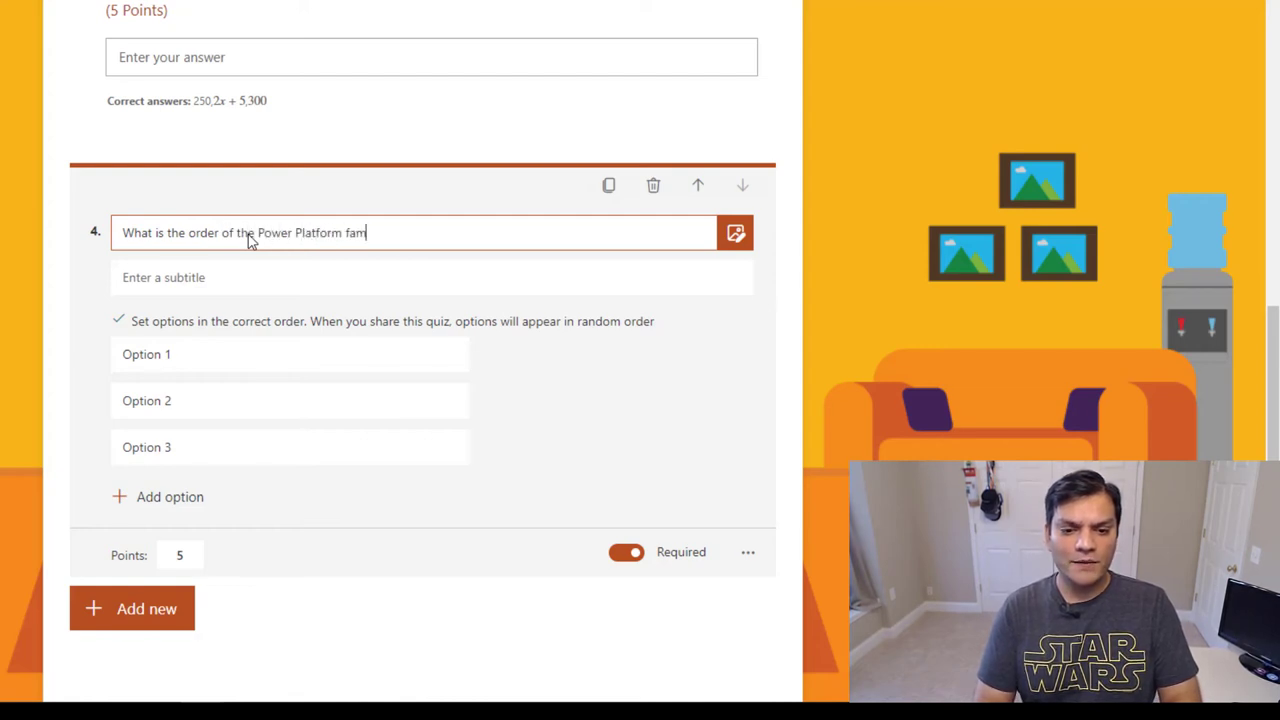
pyautogui.write('ily rl')
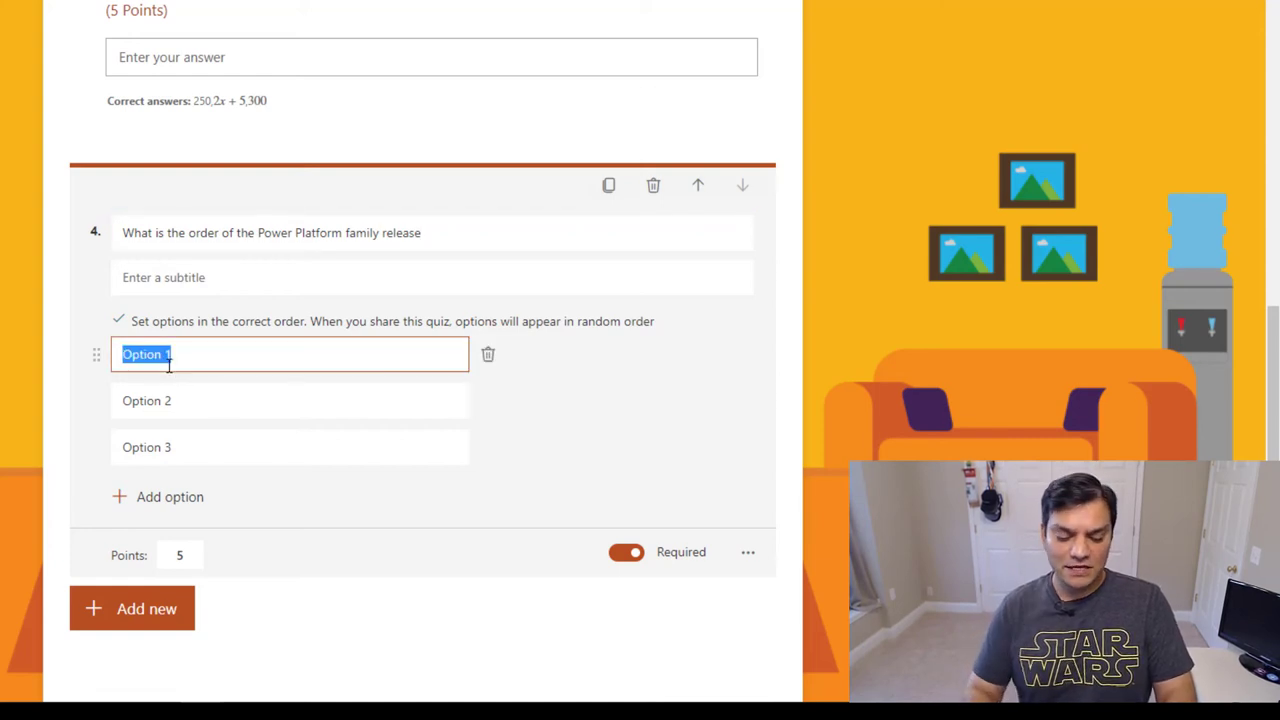
# Fill options 1–3 with Power BI, Power Apps & Power Automated, Power Virtual Agents.
pyautogui.write('Power BI')
pyautogui.click(289, 400)
pyautogui.write('Power A')
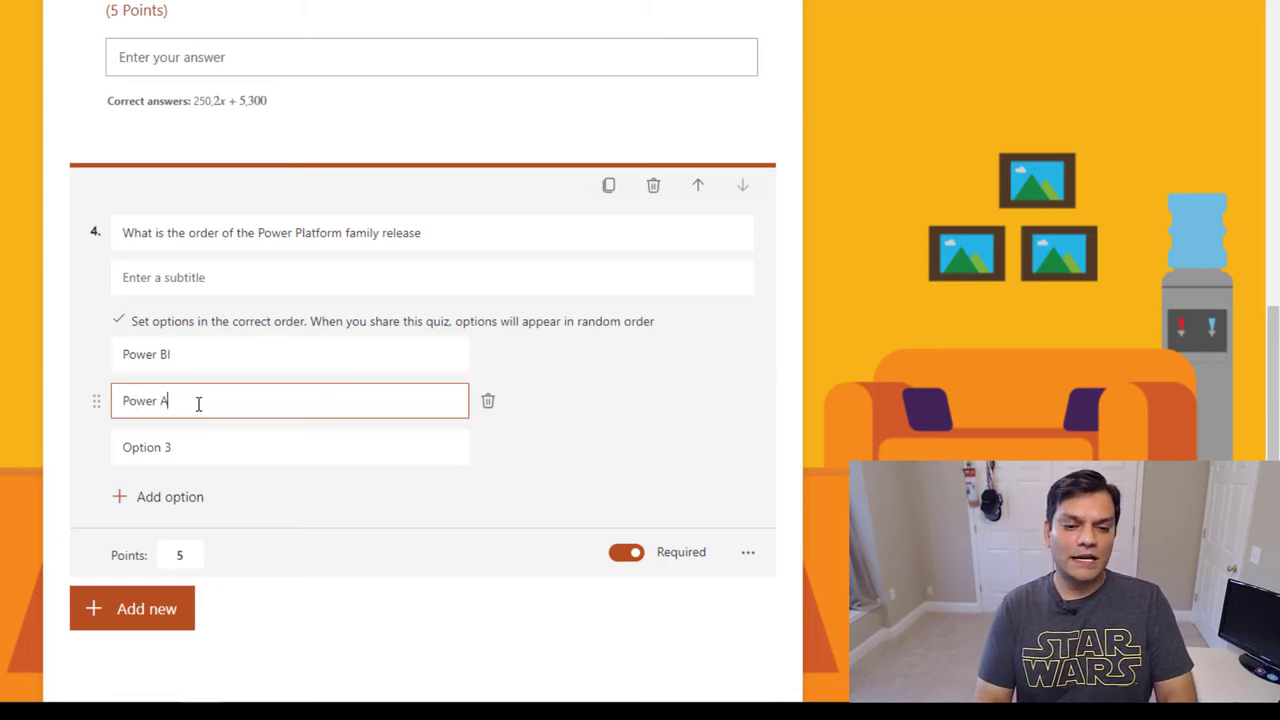
pyautogui.write('pps & Power Aut')
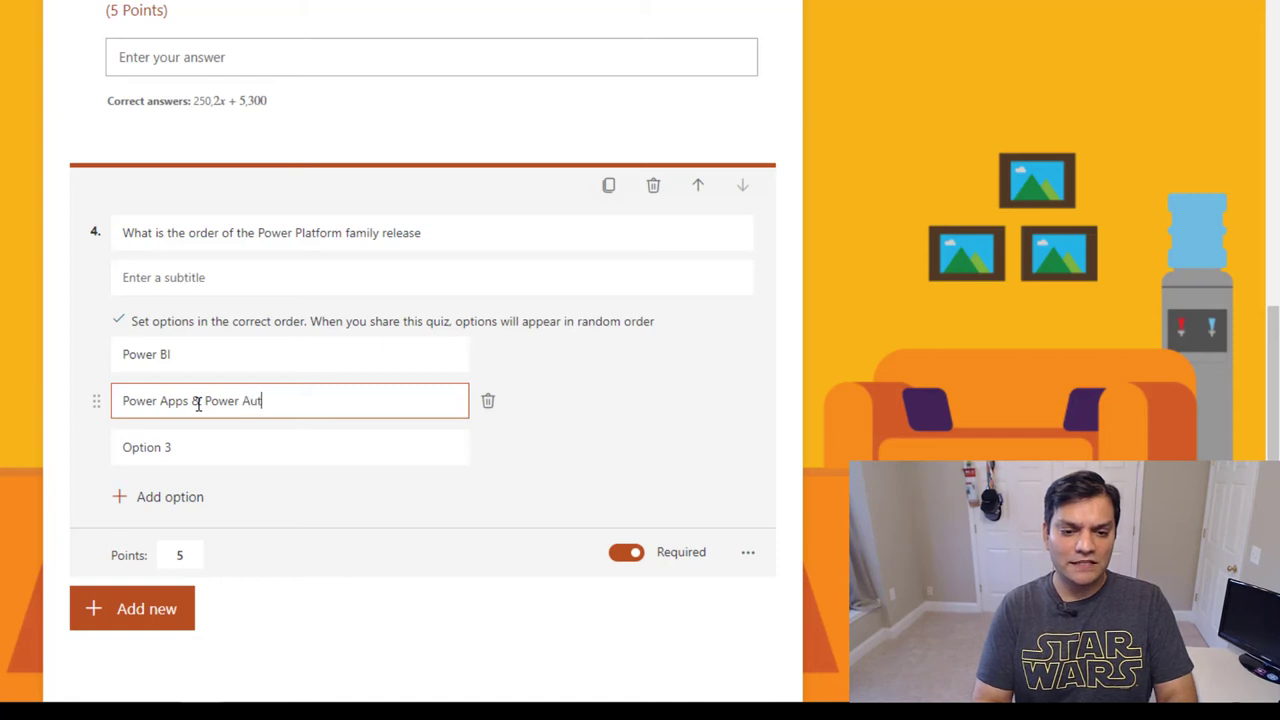
pyautogui.write('omated')
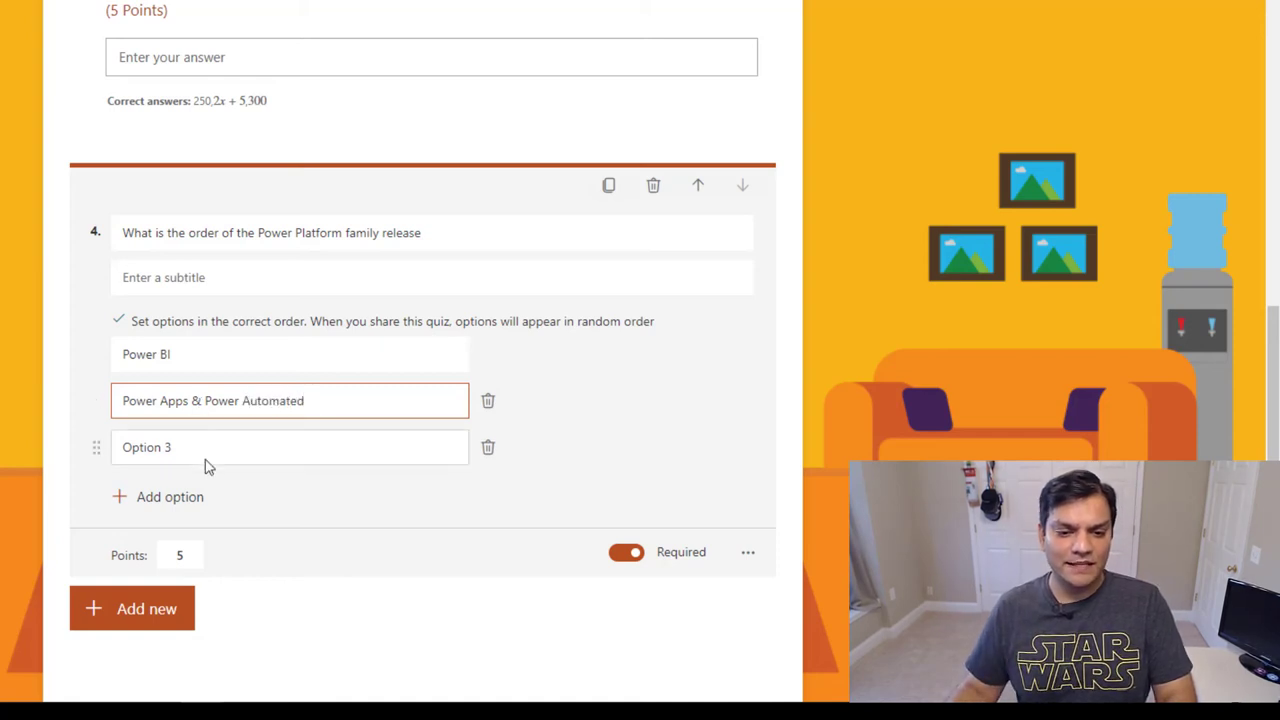
pyautogui.write('Power')
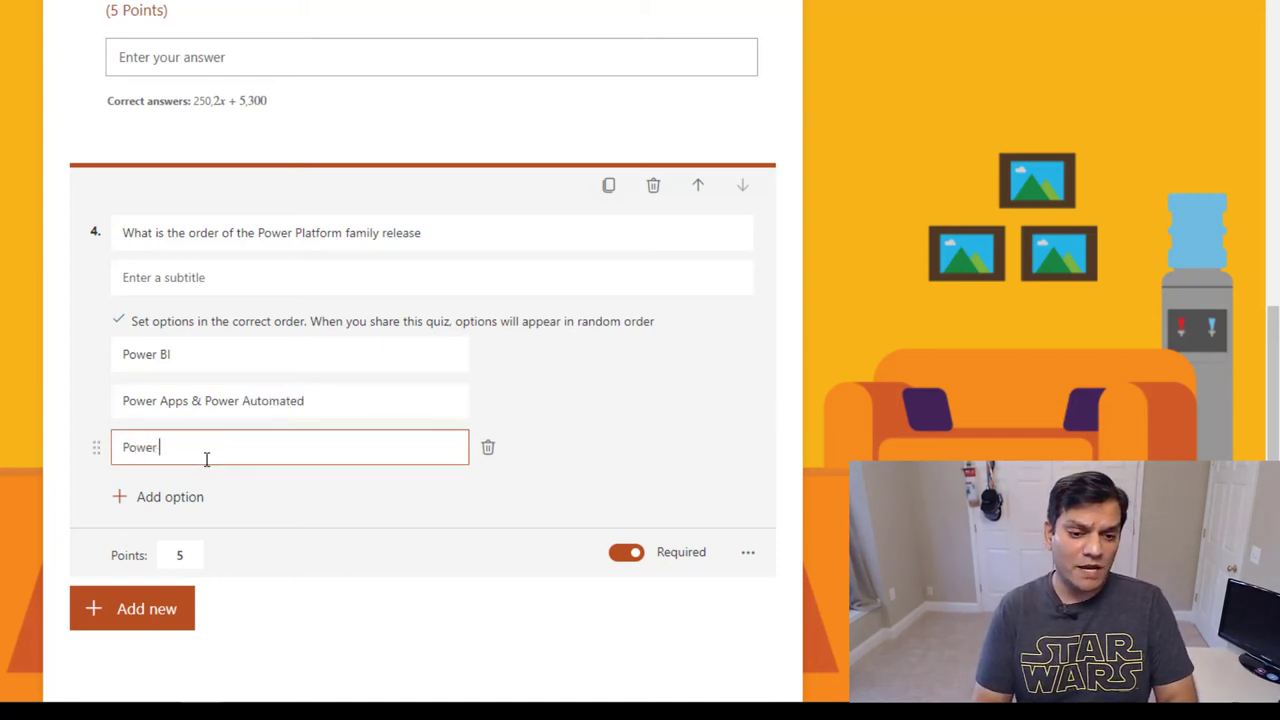
pyautogui.write('Virtual Agents')
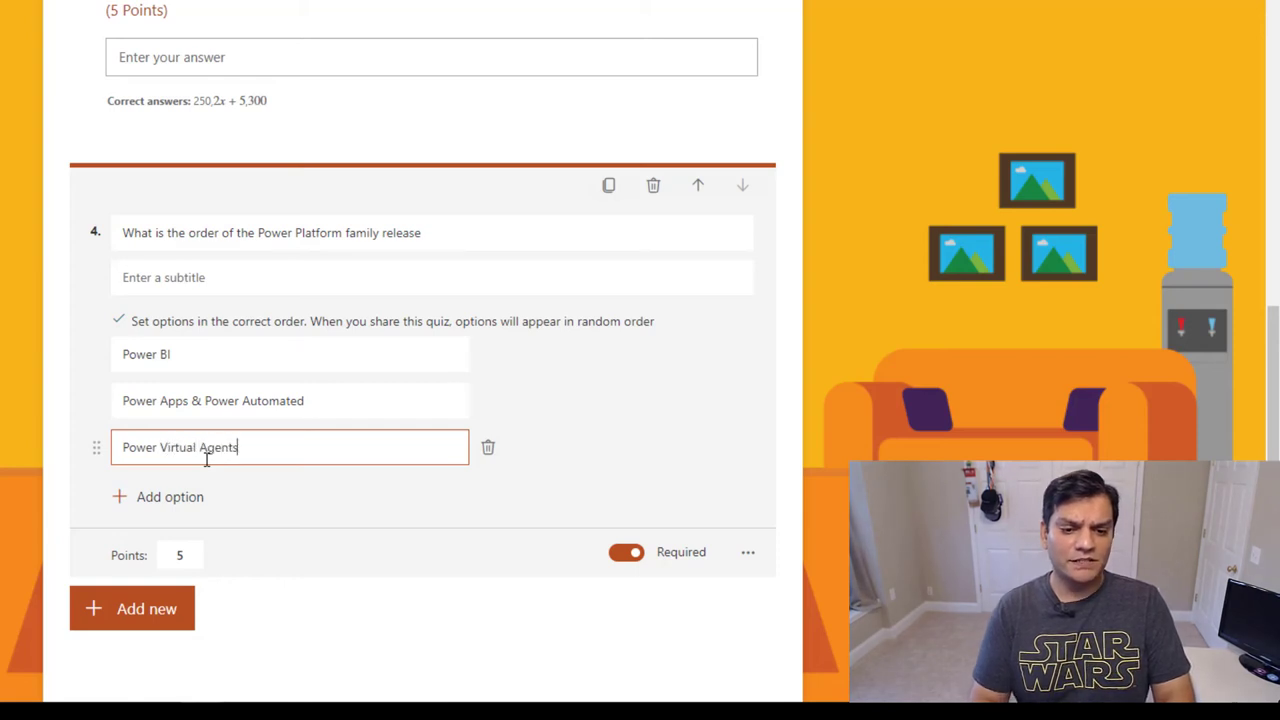
# Make ranking question 4 worth 50 points.
pyautogui.click(180, 555)
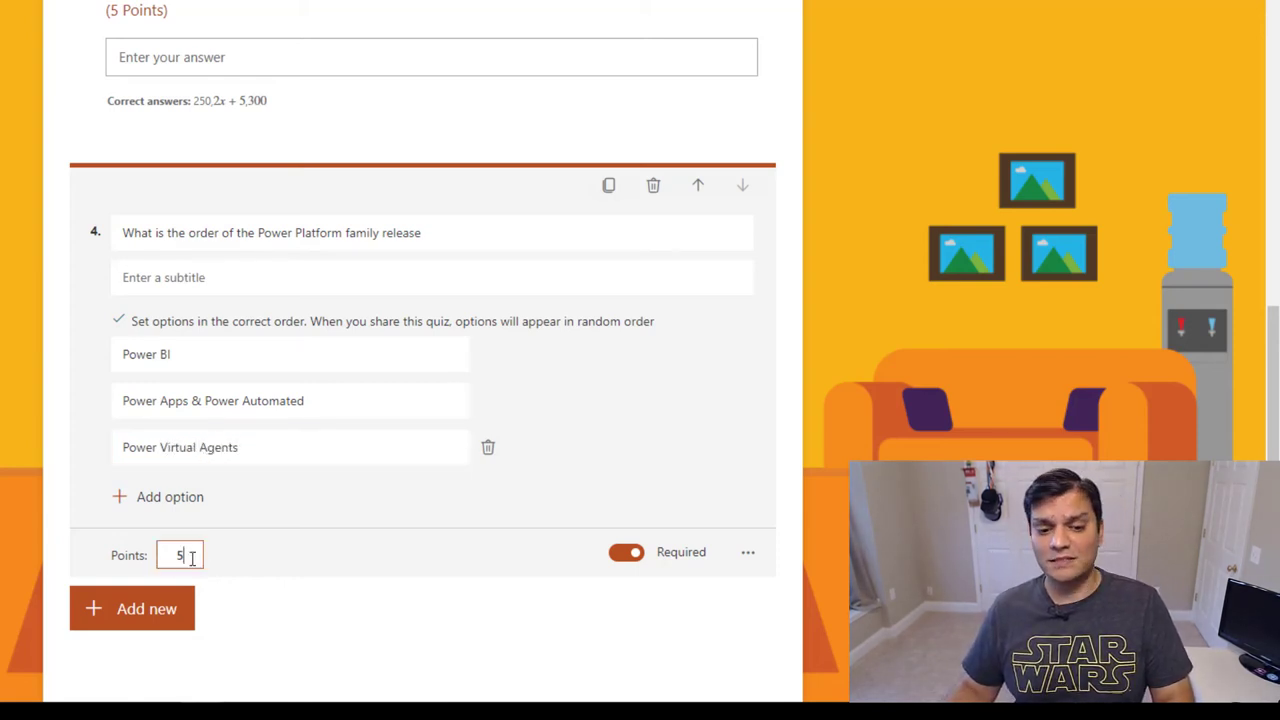
pyautogui.write('0')
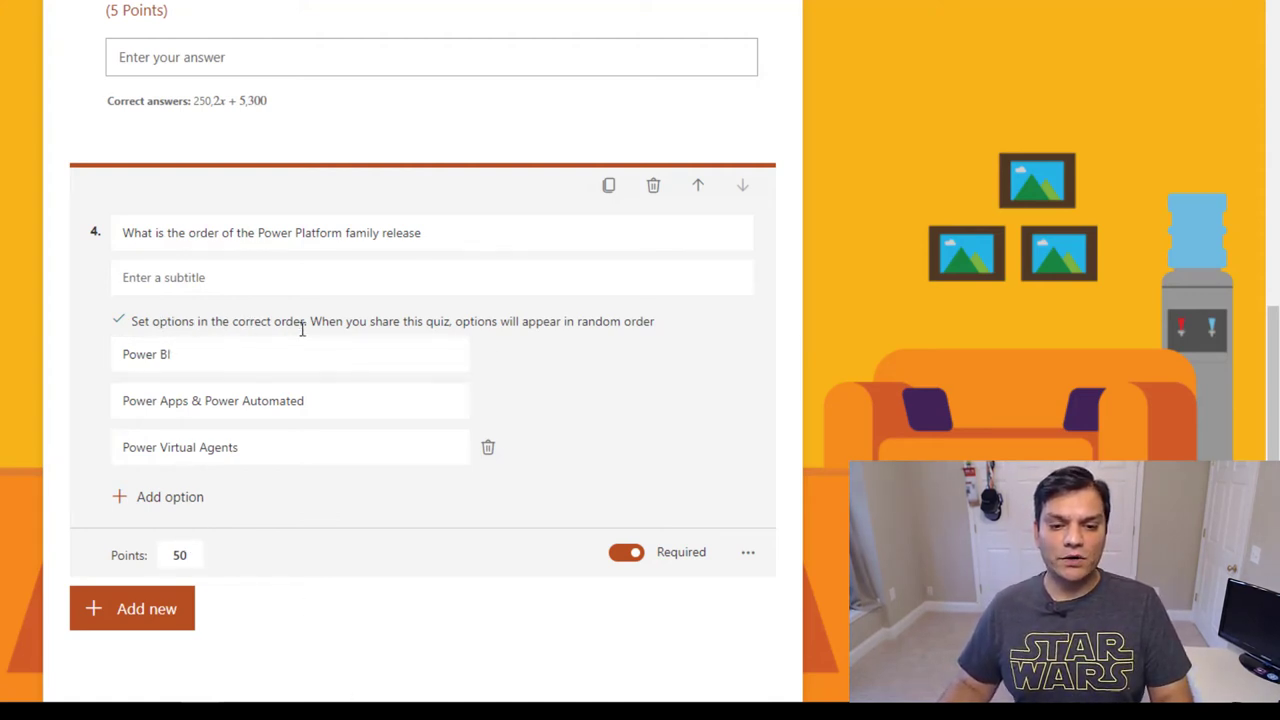
pyautogui.moveTo(556, 338)
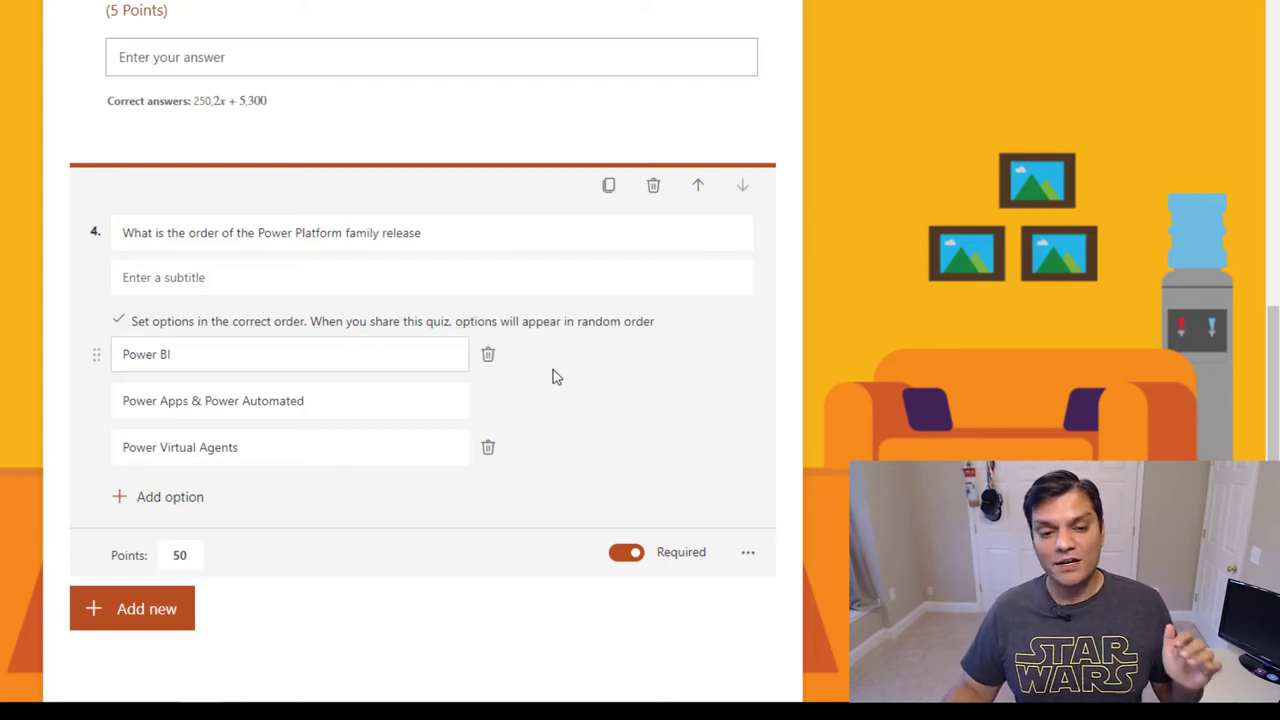
pyautogui.moveTo(305, 361)
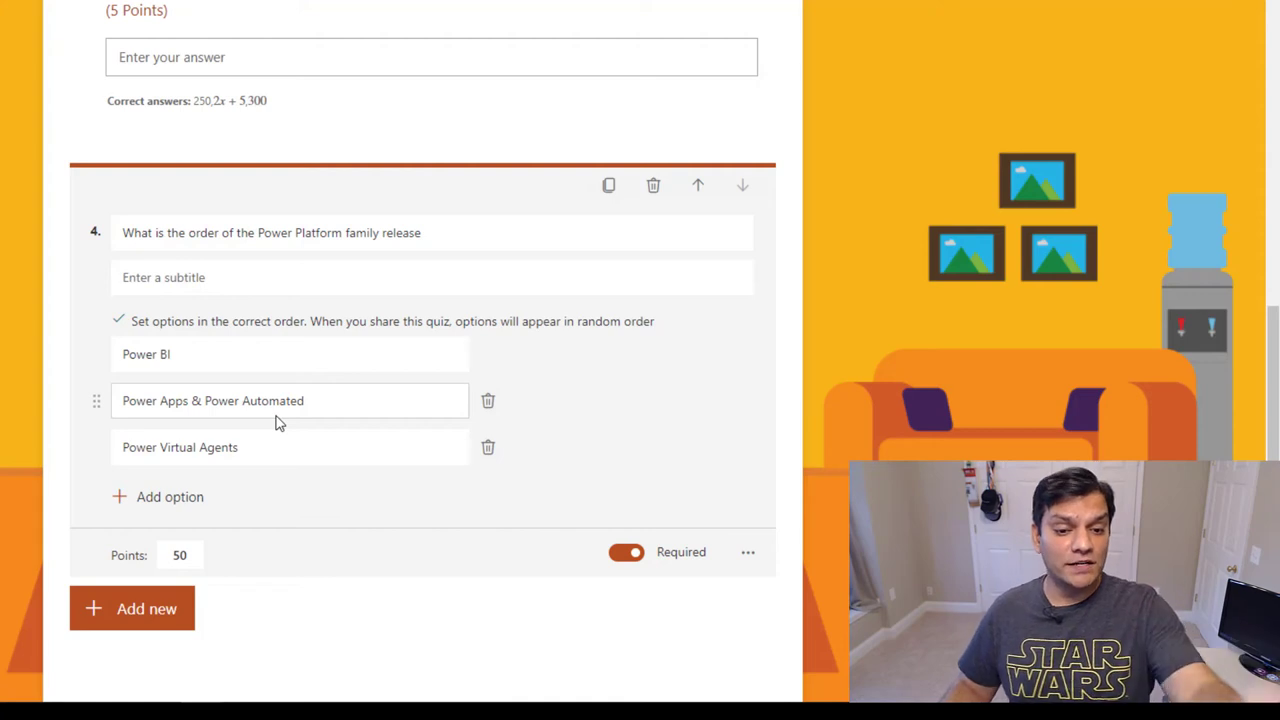
pyautogui.moveTo(368, 569)
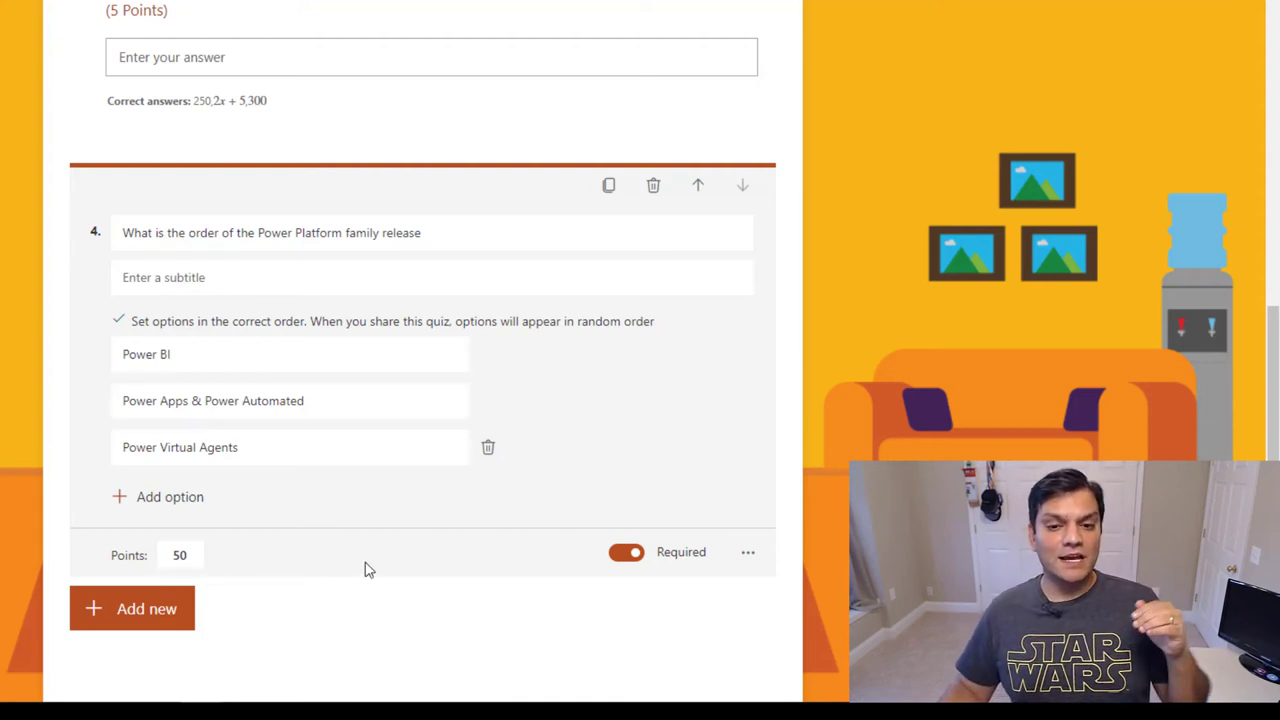
pyautogui.moveTo(347, 429)
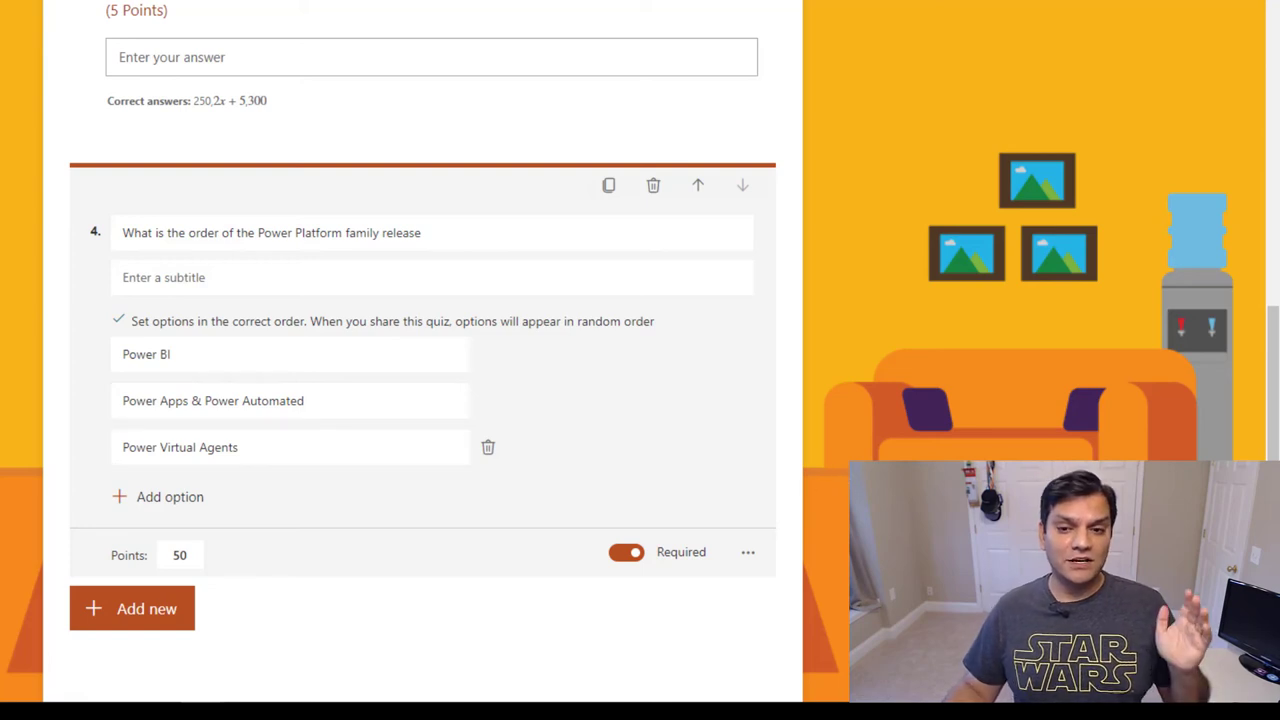
pyautogui.scroll(3)
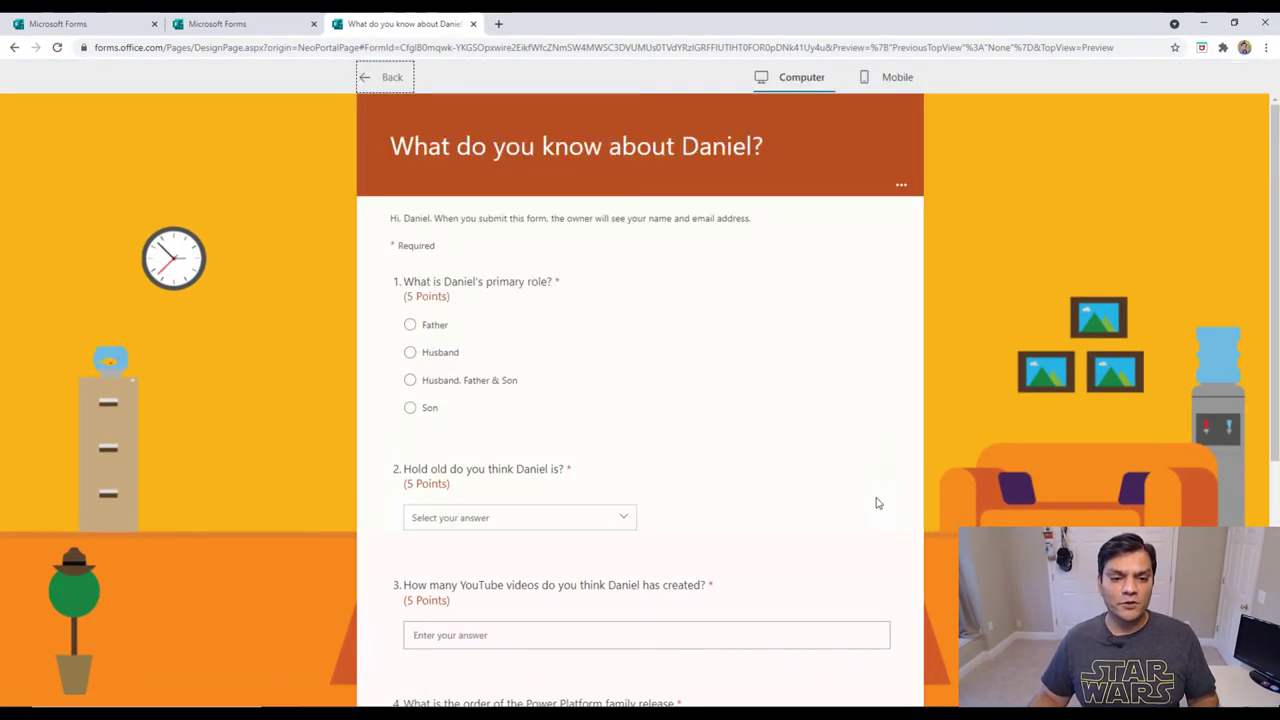
pyautogui.moveTo(533, 301)
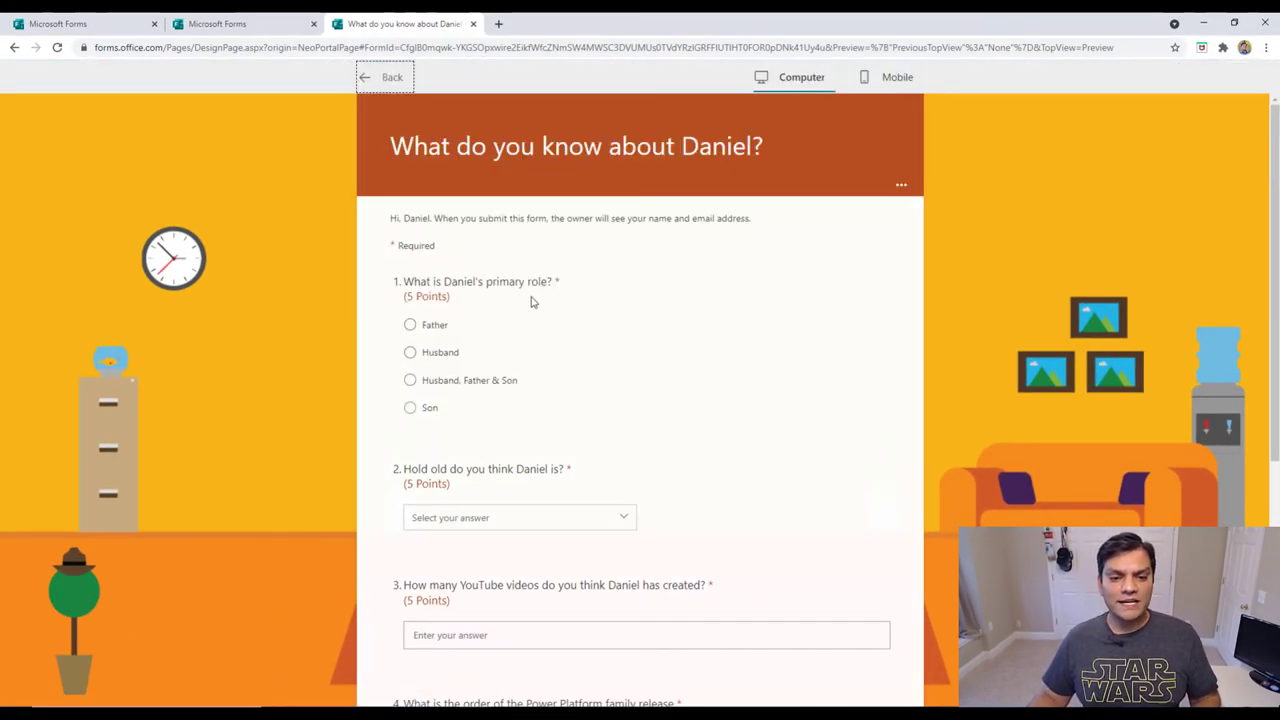
pyautogui.moveTo(500, 344)
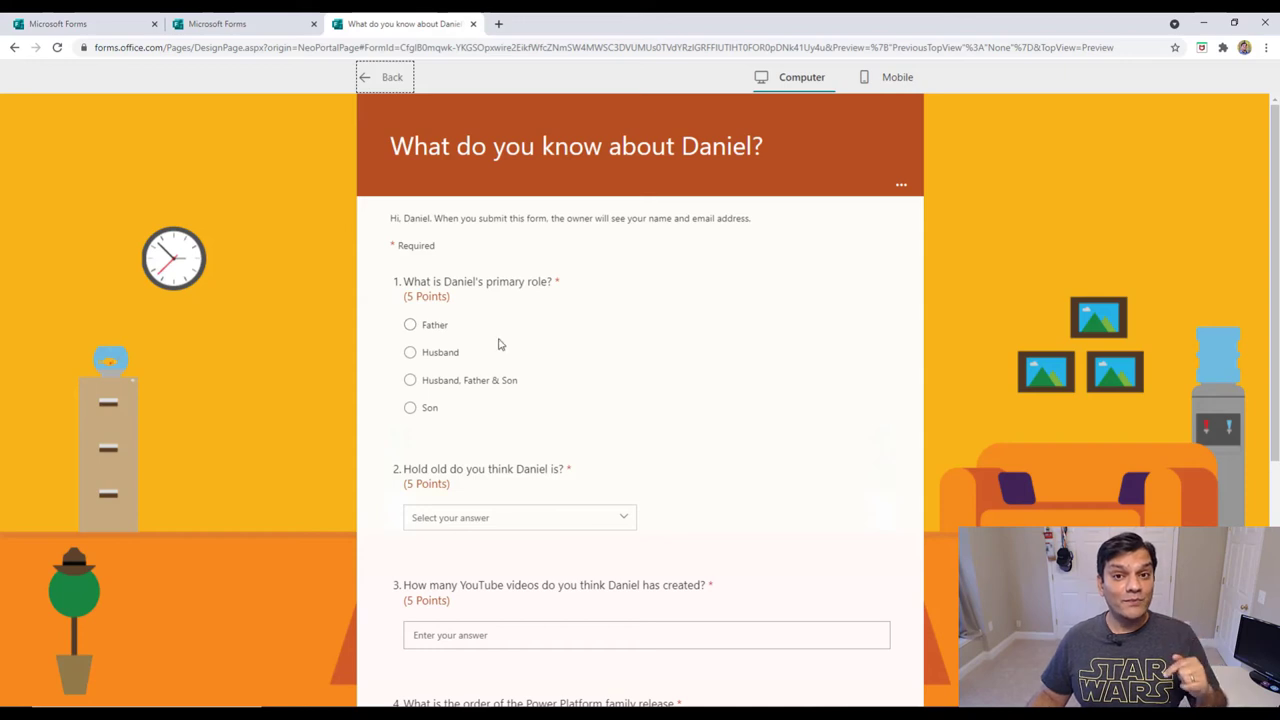
pyautogui.moveTo(462, 390)
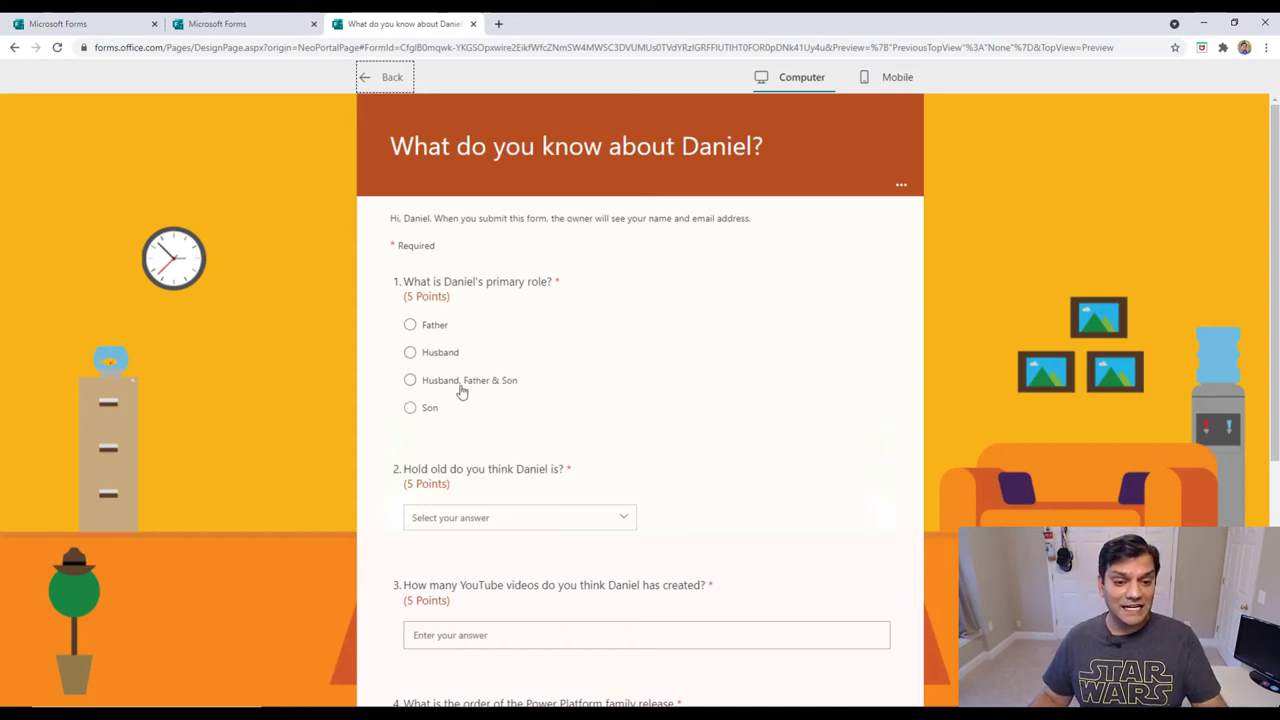
pyautogui.moveTo(490, 390)
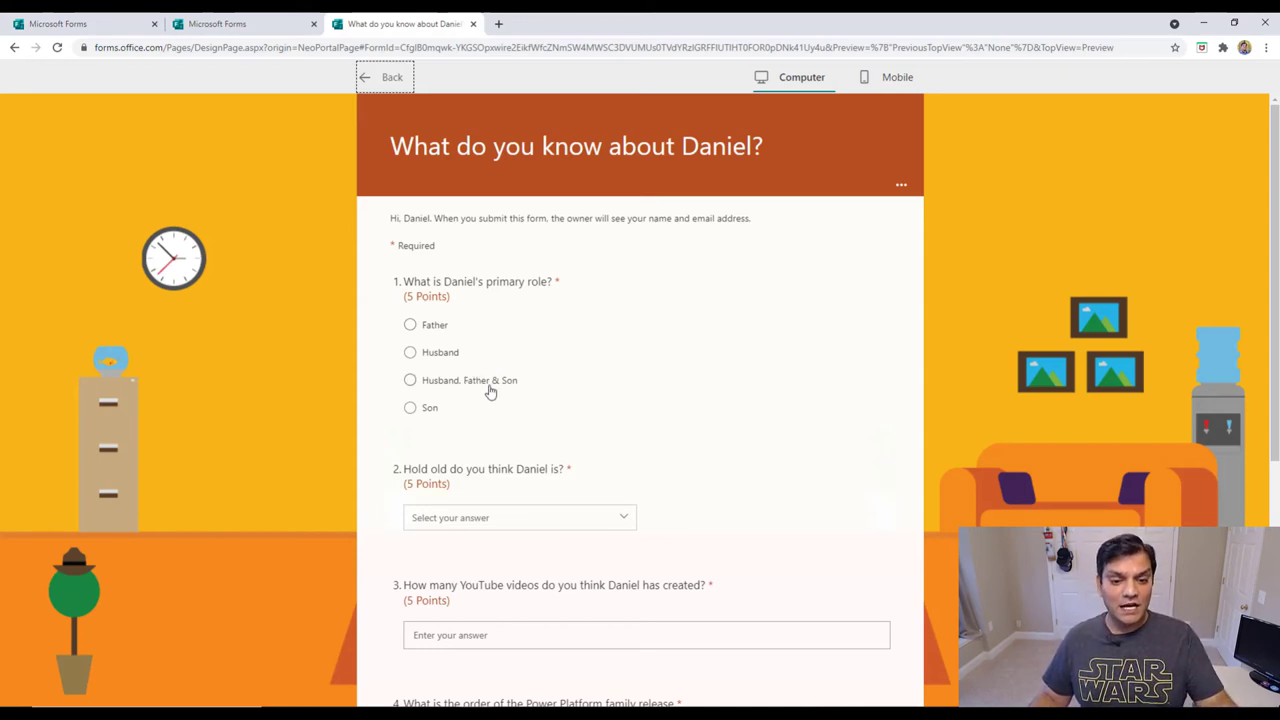
pyautogui.moveTo(501, 336)
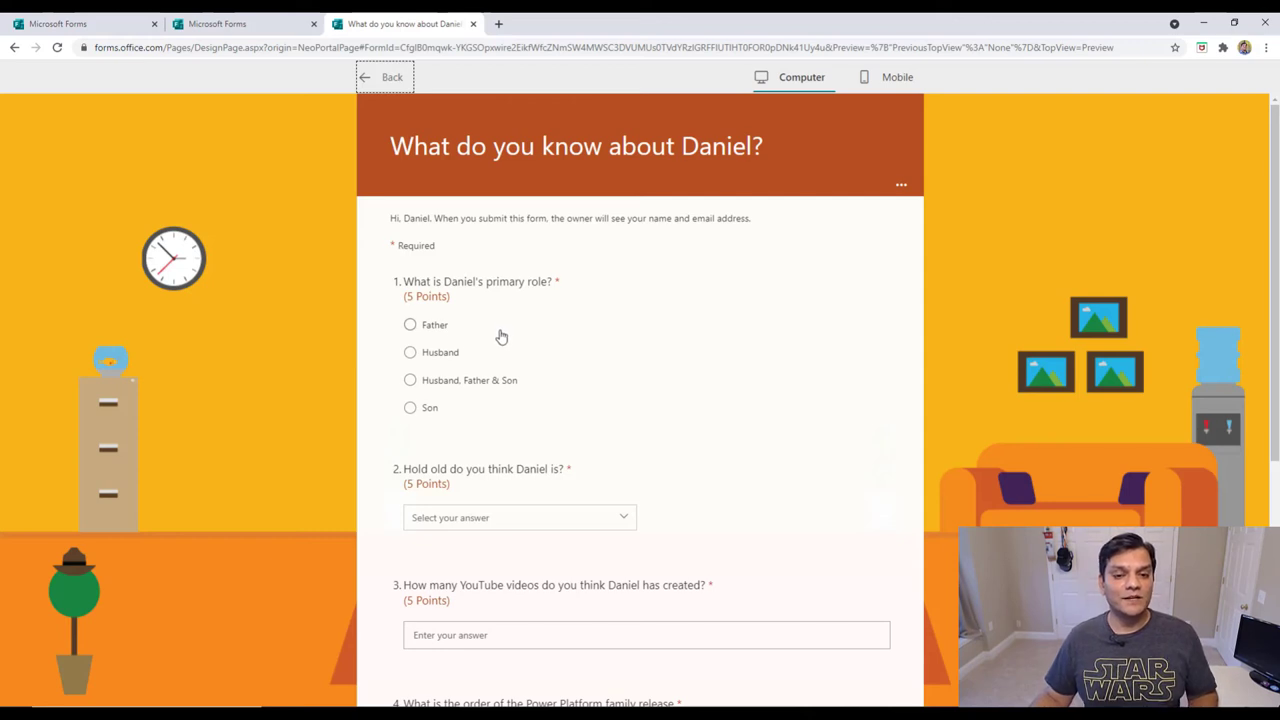
pyautogui.moveTo(474, 378)
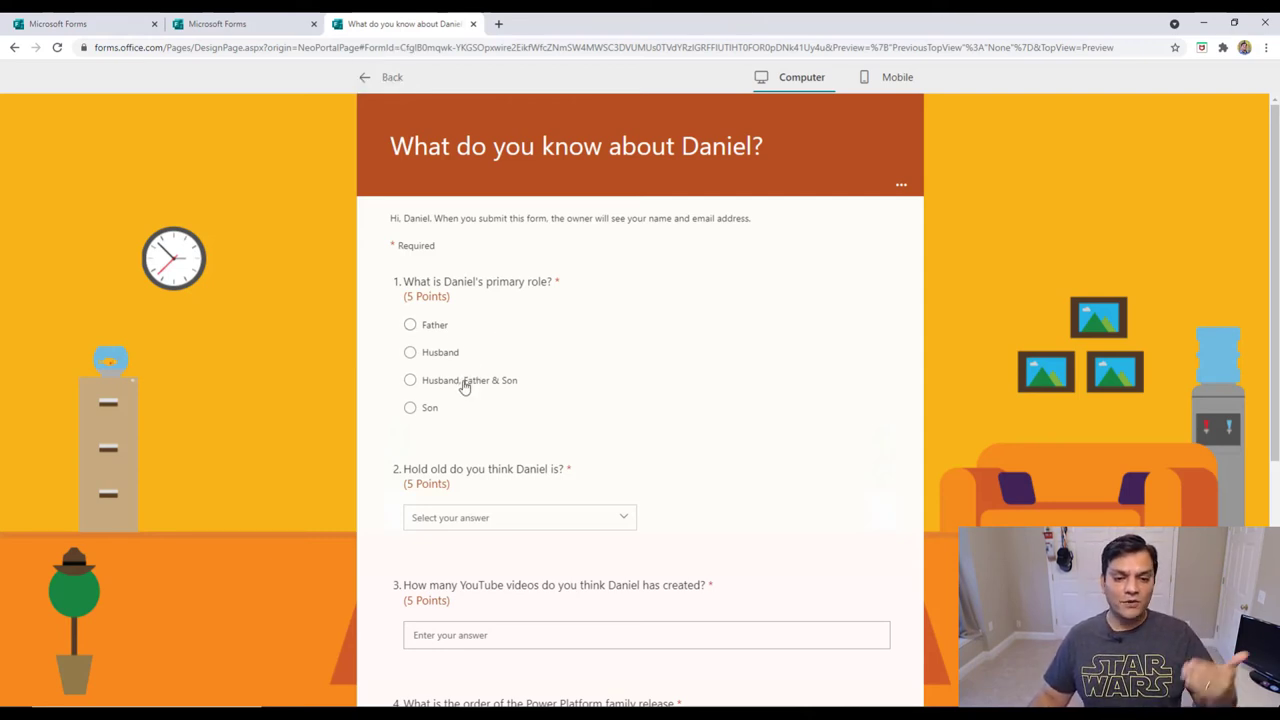
# Answer the preview: Husband, Father & Son, 18-25, 2x + 5, and the release ranking.
pyautogui.click(409, 379)
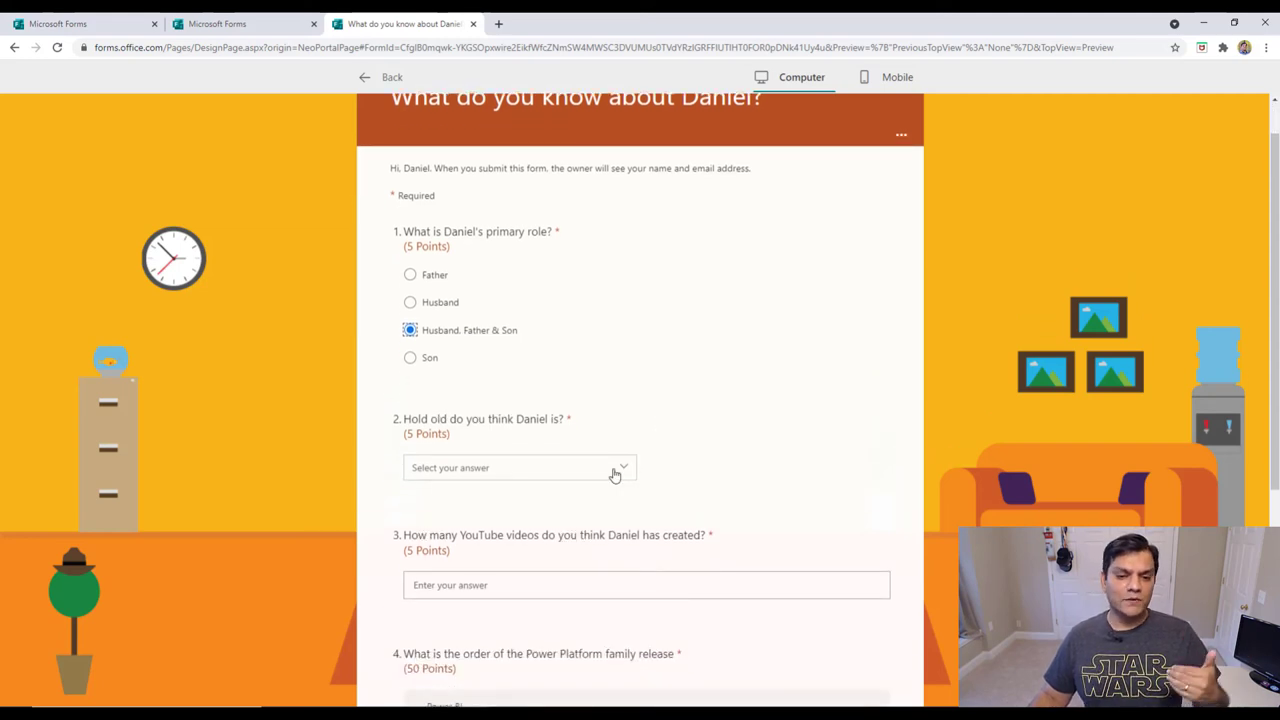
pyautogui.click(515, 467)
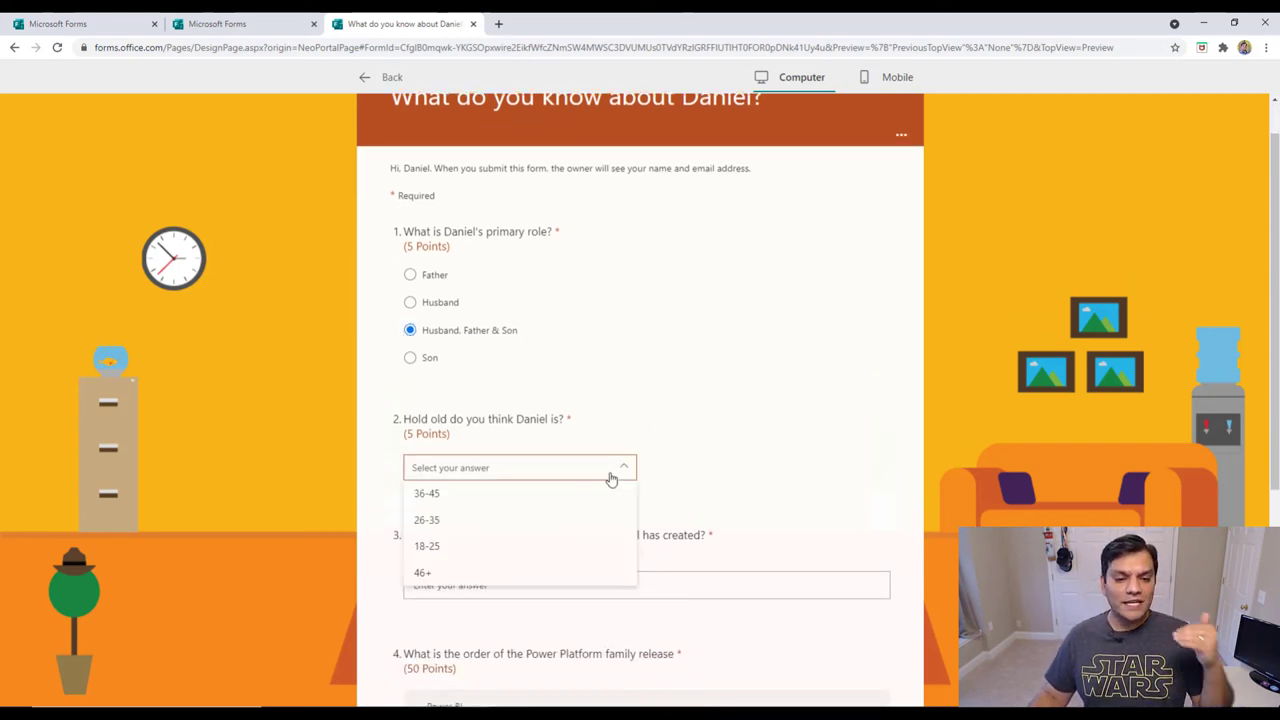
pyautogui.click(427, 546)
pyautogui.write('2x + 5')
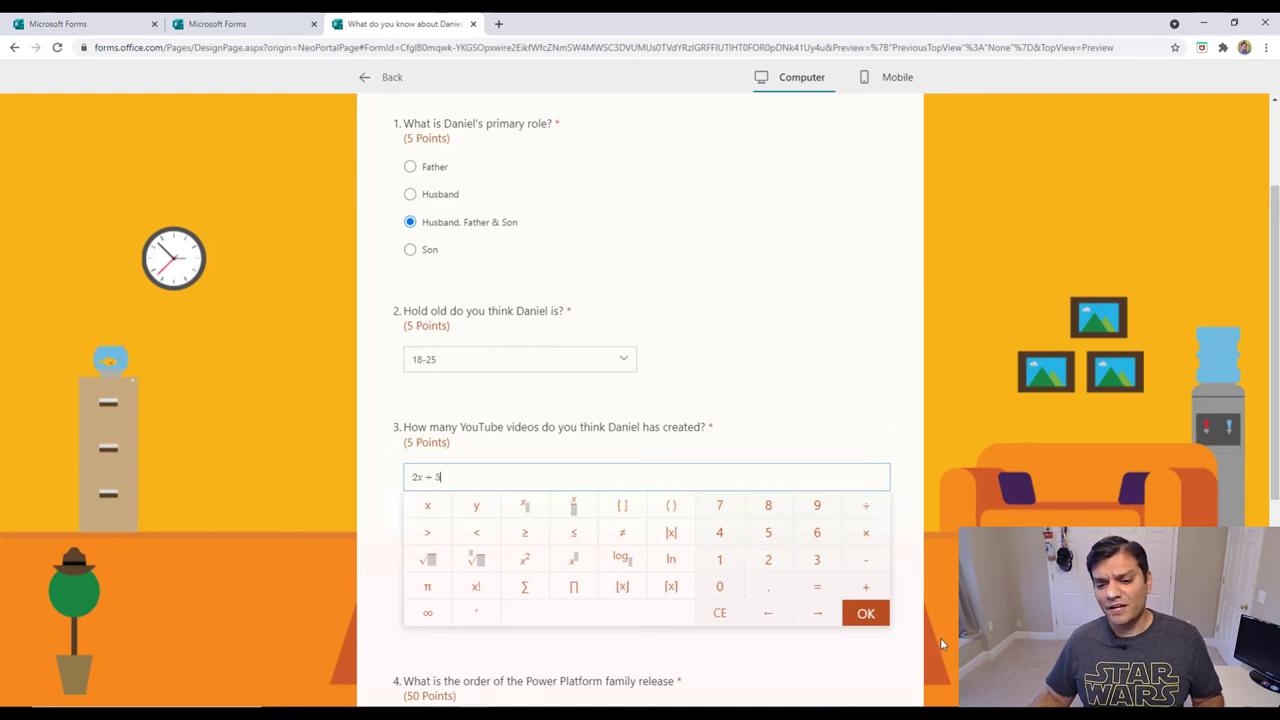
pyautogui.click(865, 613)
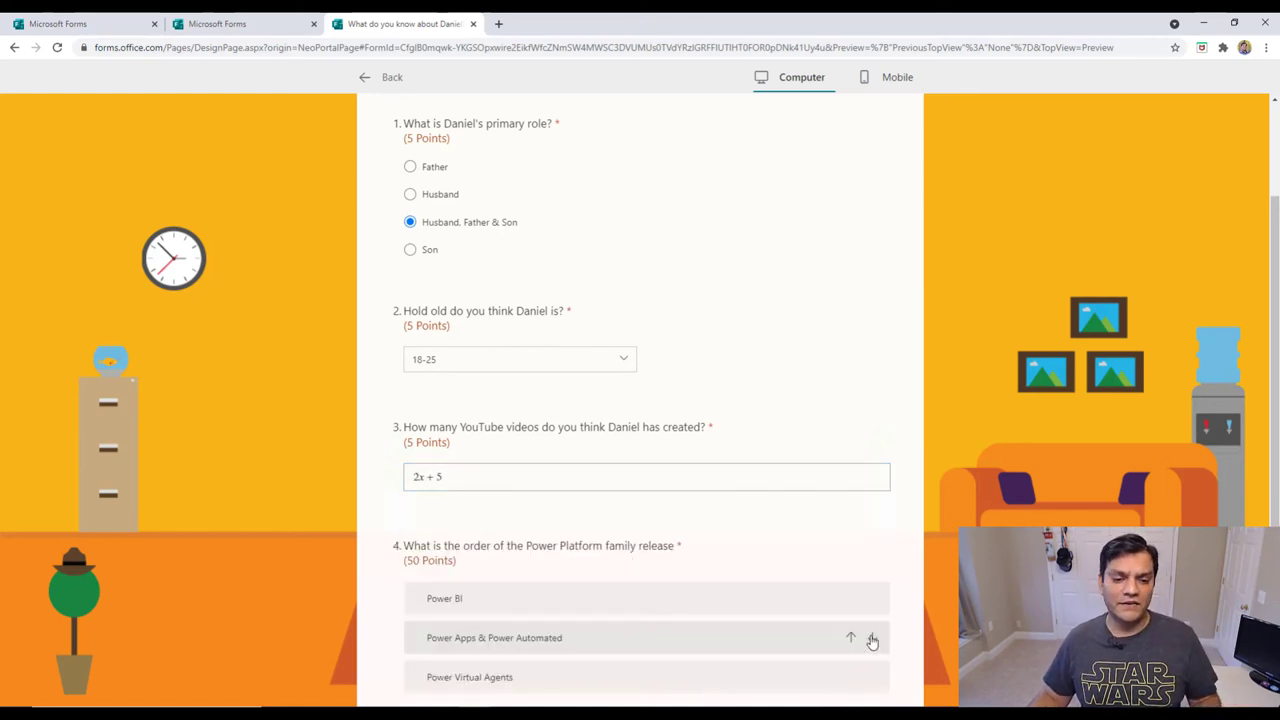
pyautogui.scroll(-3)
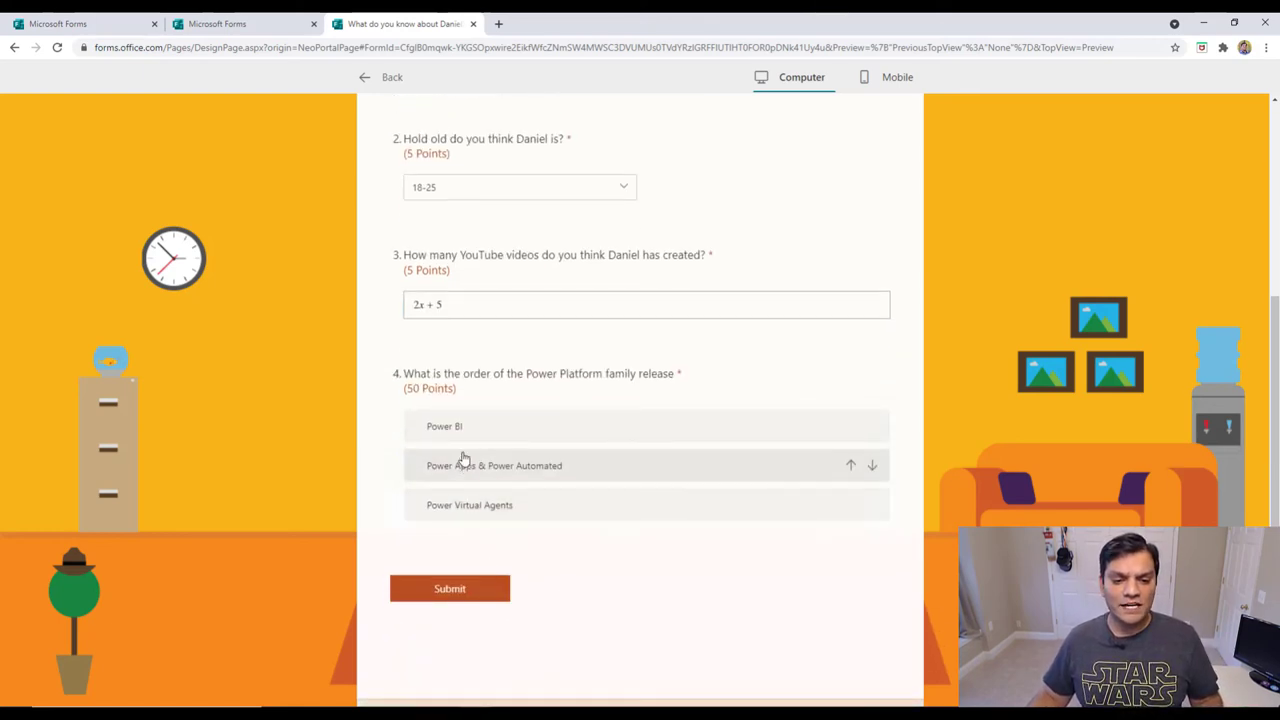
pyautogui.moveTo(470, 470)
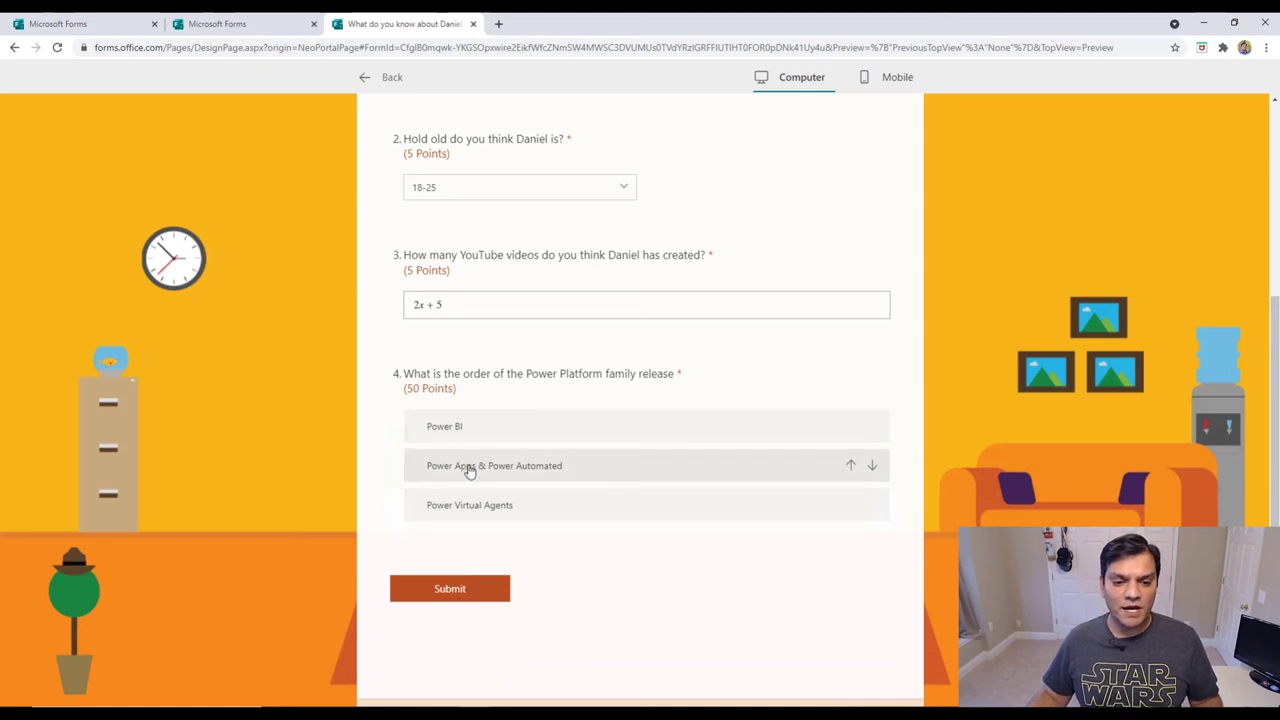
pyautogui.click(494, 465)
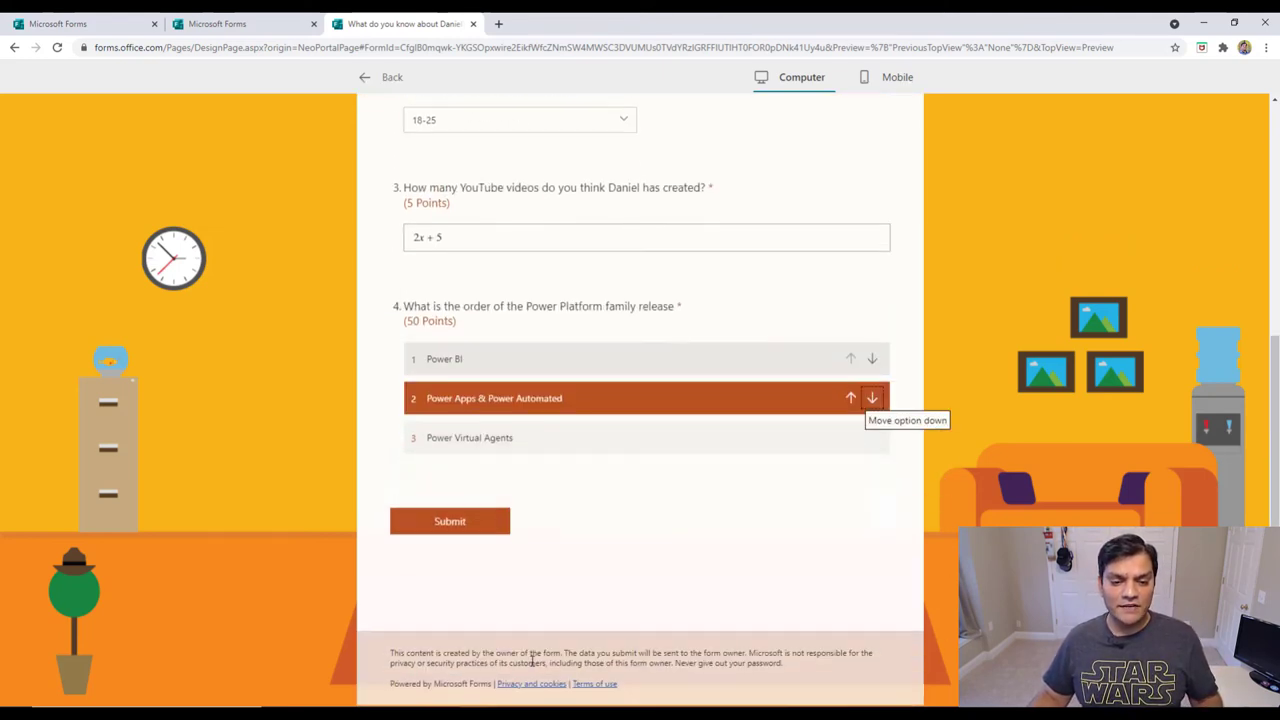
# Submit the response and review the 60/65 score, including 50/50 on ranking.
pyautogui.click(449, 521)
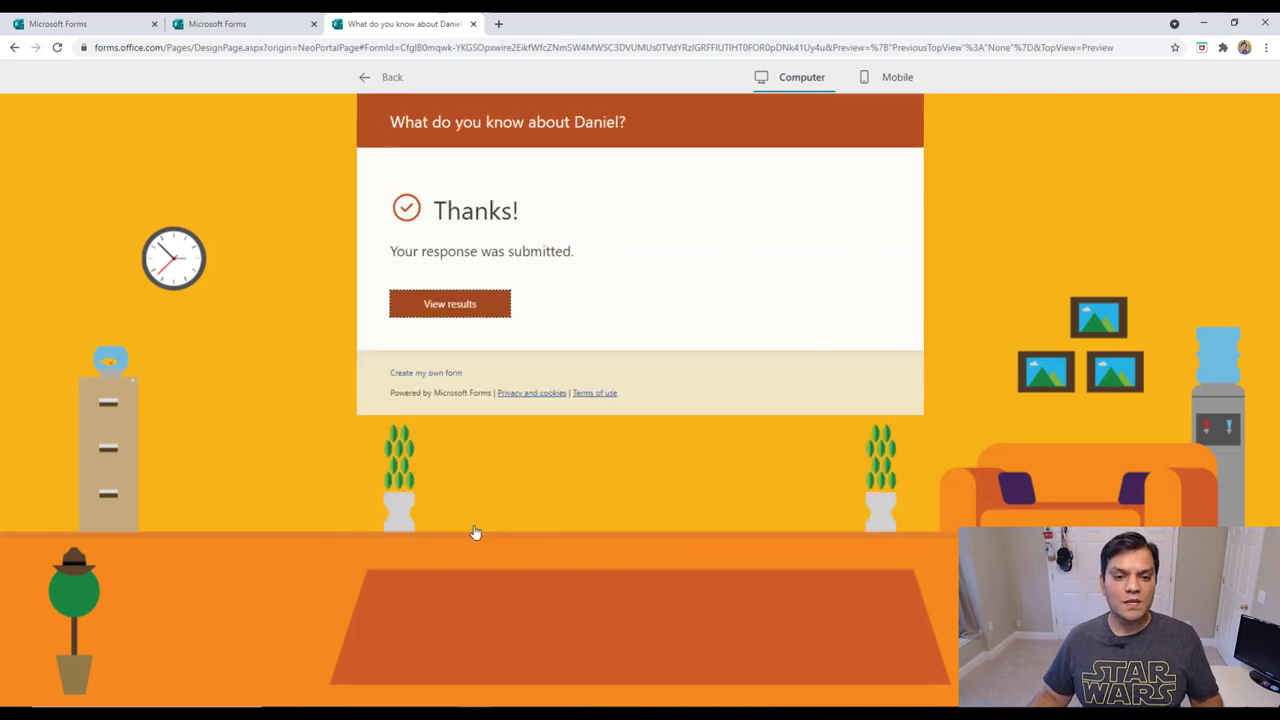
pyautogui.moveTo(475, 304)
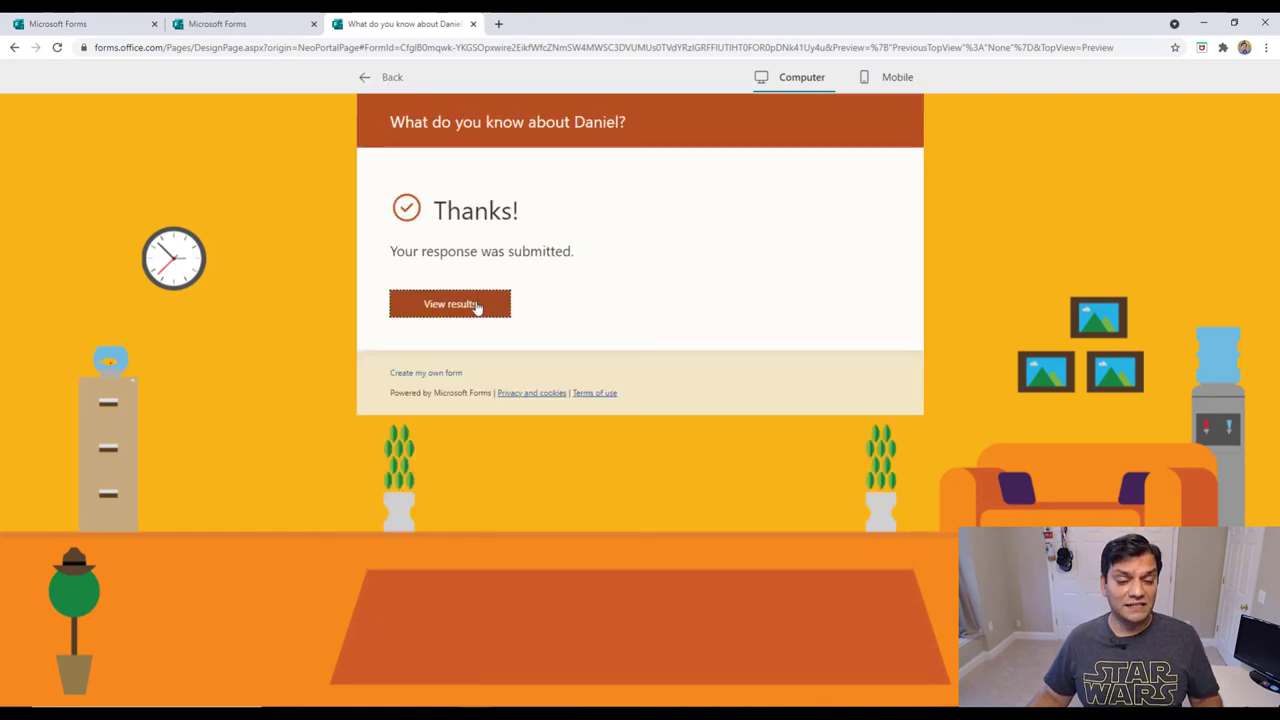
pyautogui.click(449, 304)
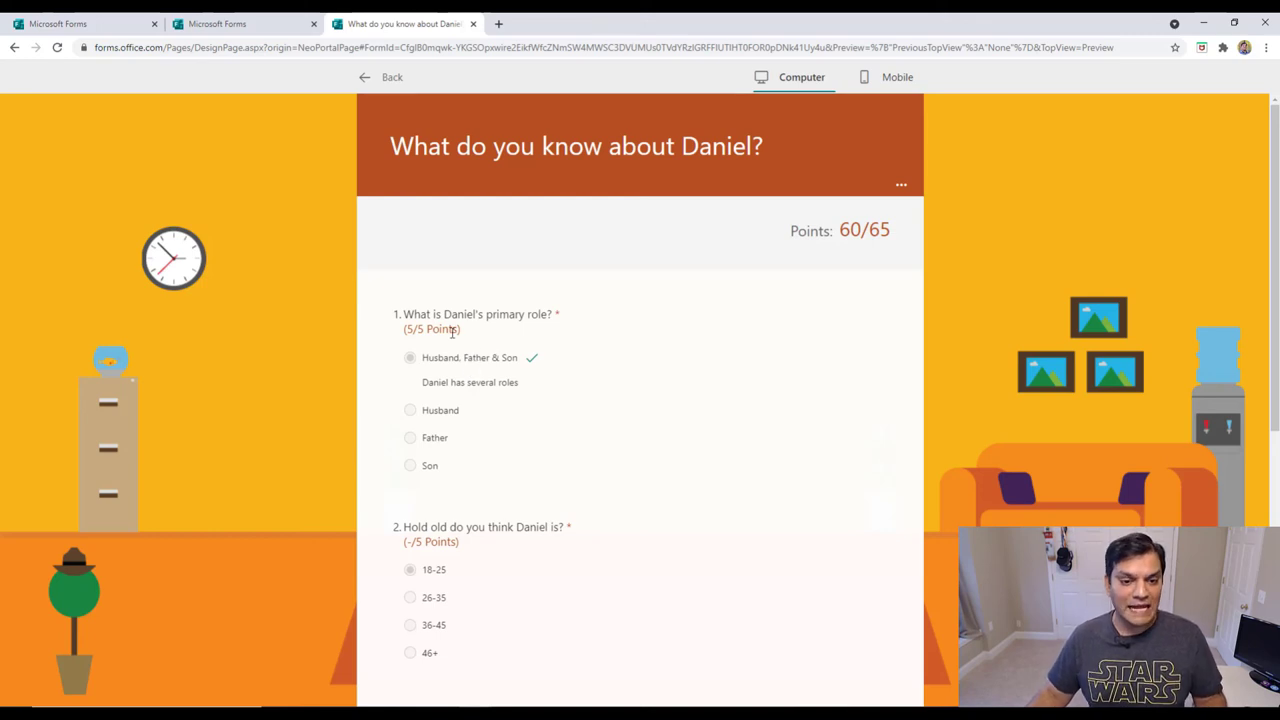
pyautogui.moveTo(421, 397)
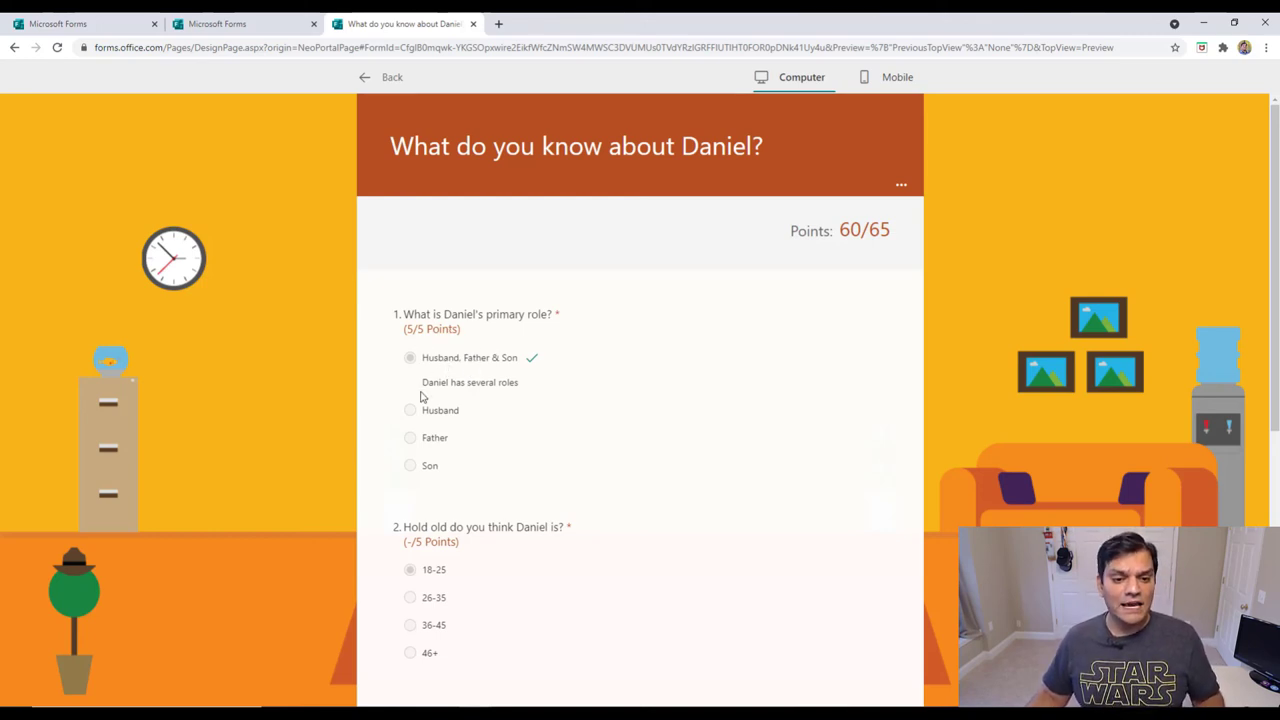
pyautogui.scroll(-3)
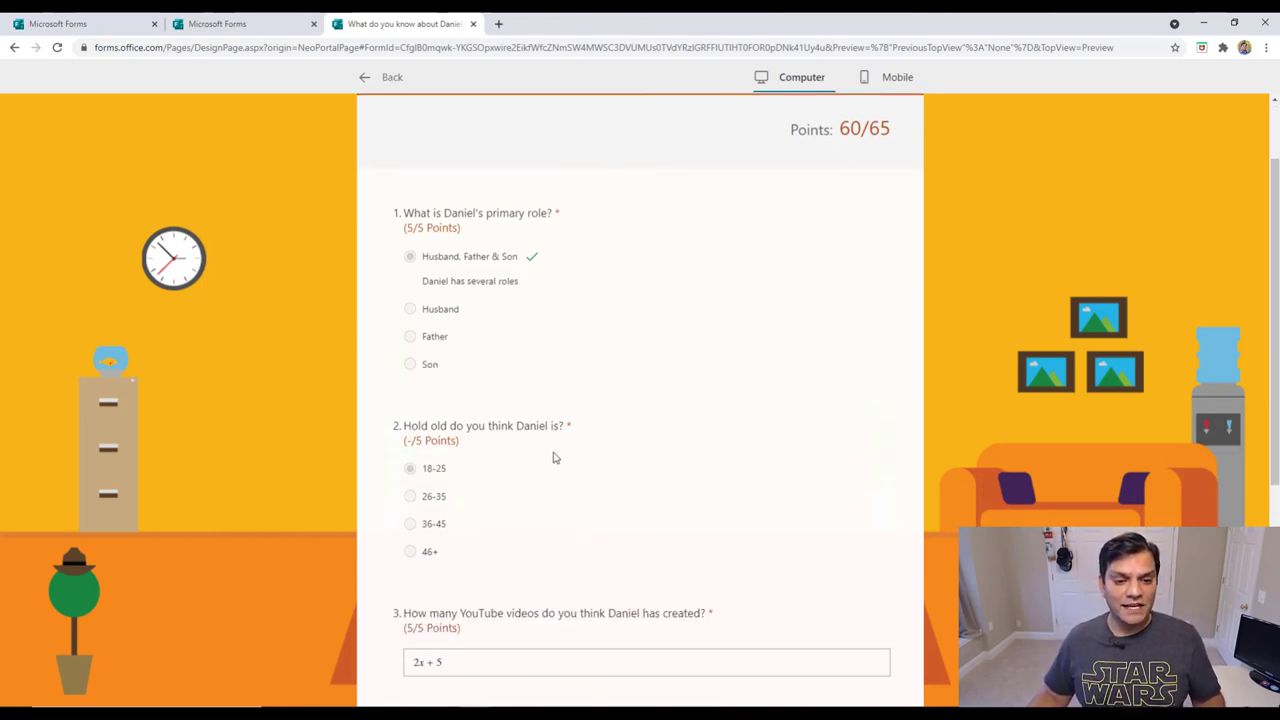
pyautogui.moveTo(456, 479)
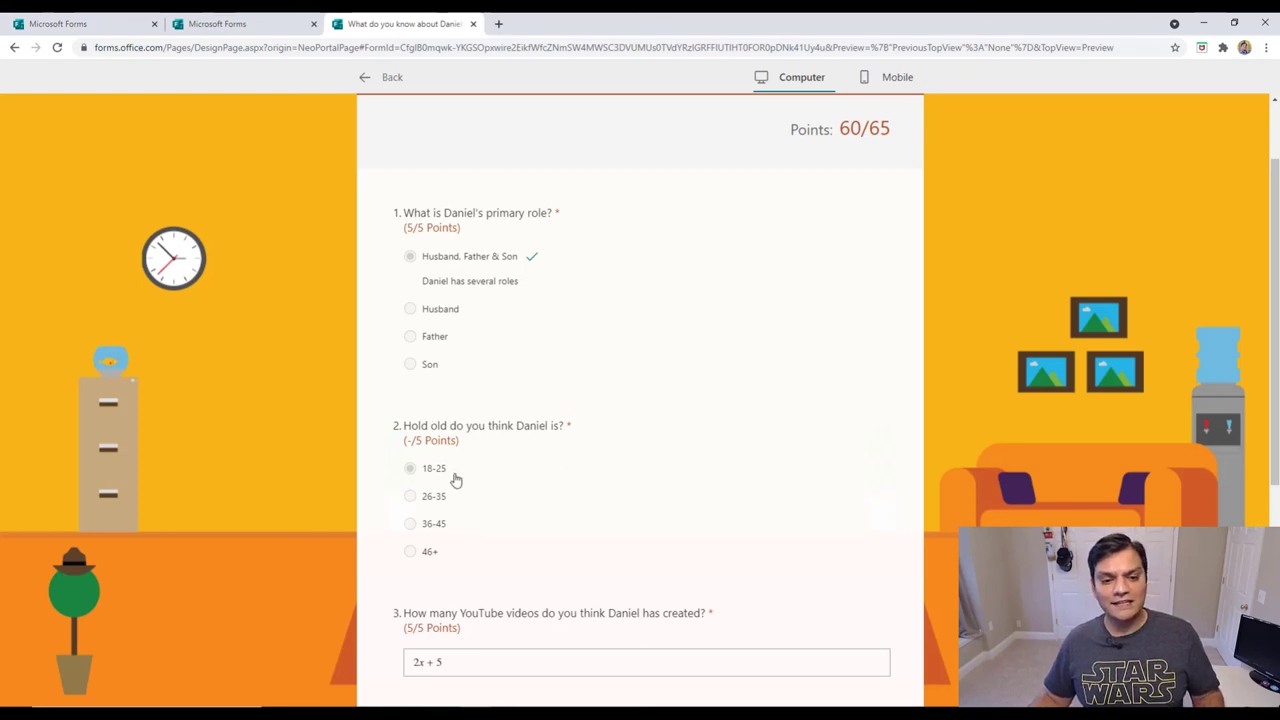
pyautogui.moveTo(450, 476)
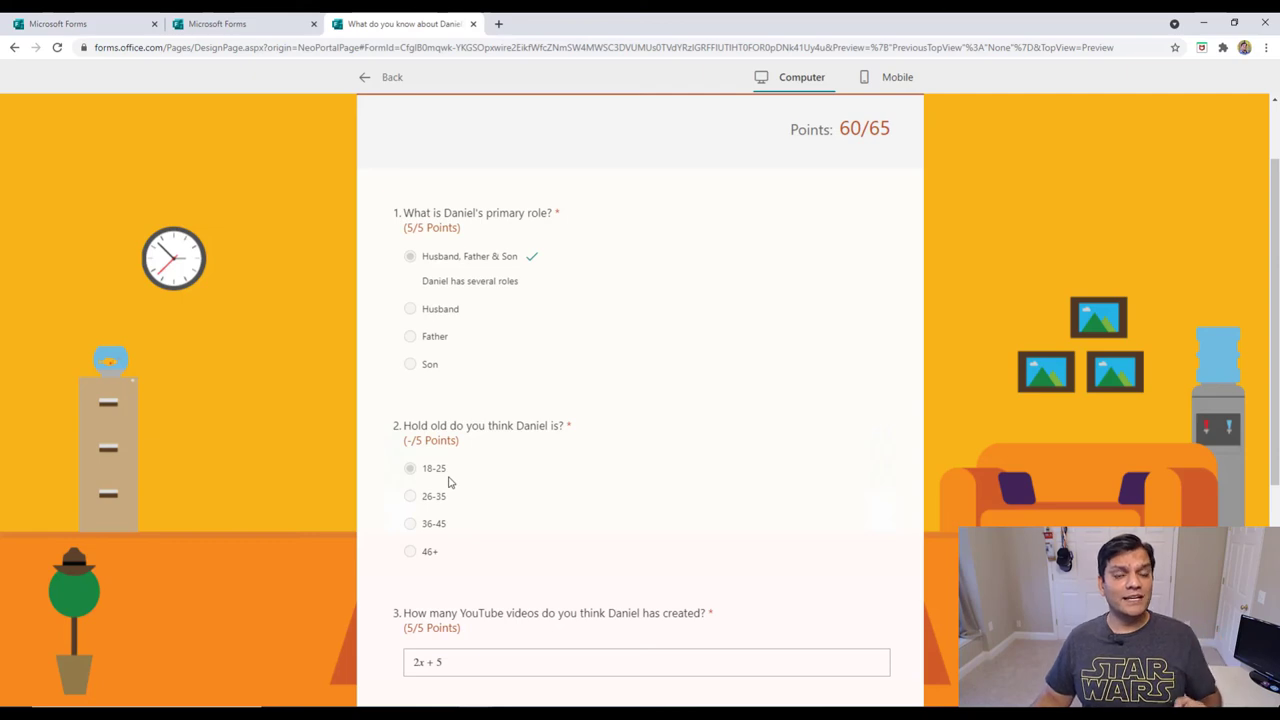
pyautogui.moveTo(448, 453)
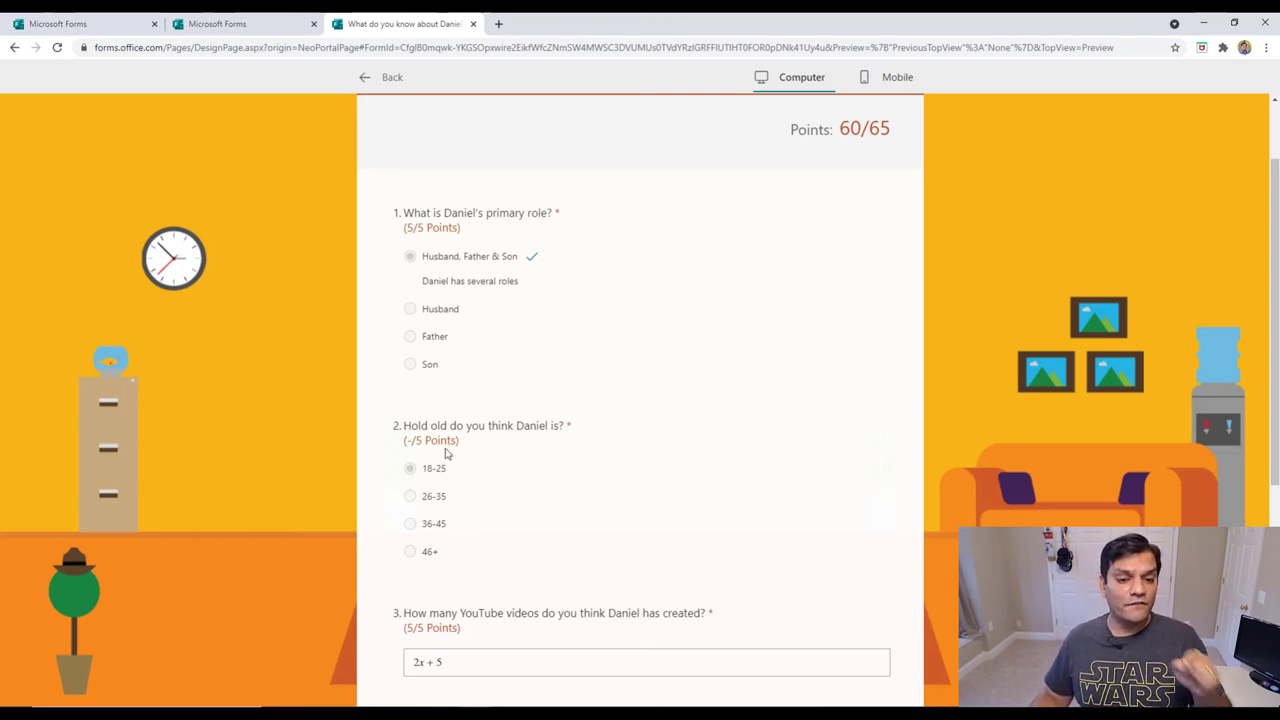
pyautogui.scroll(-3)
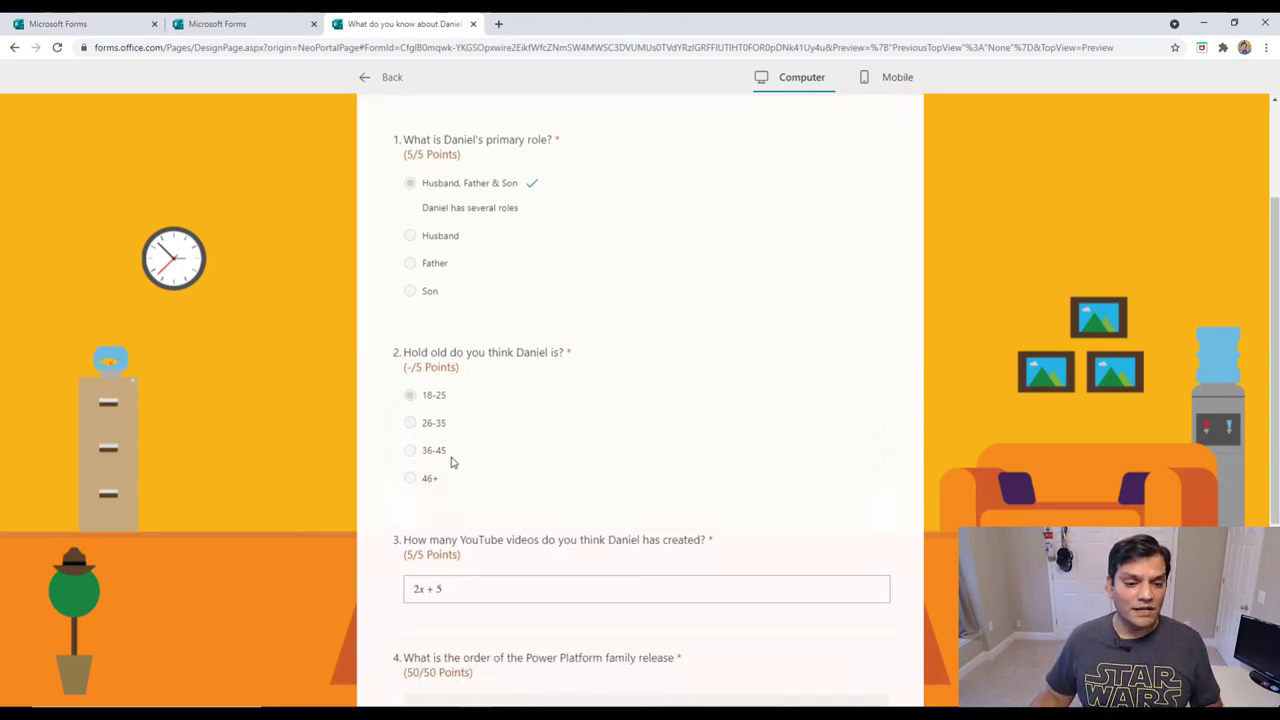
pyautogui.scroll(-3)
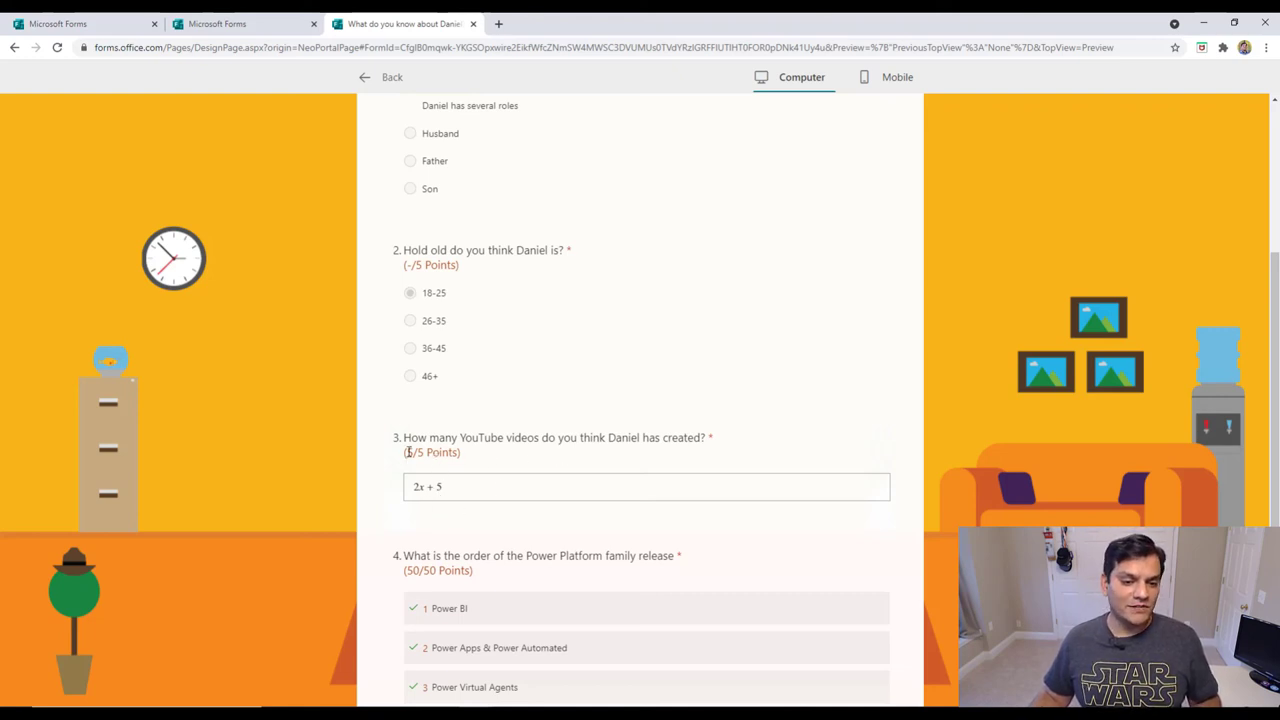
pyautogui.scroll(-3)
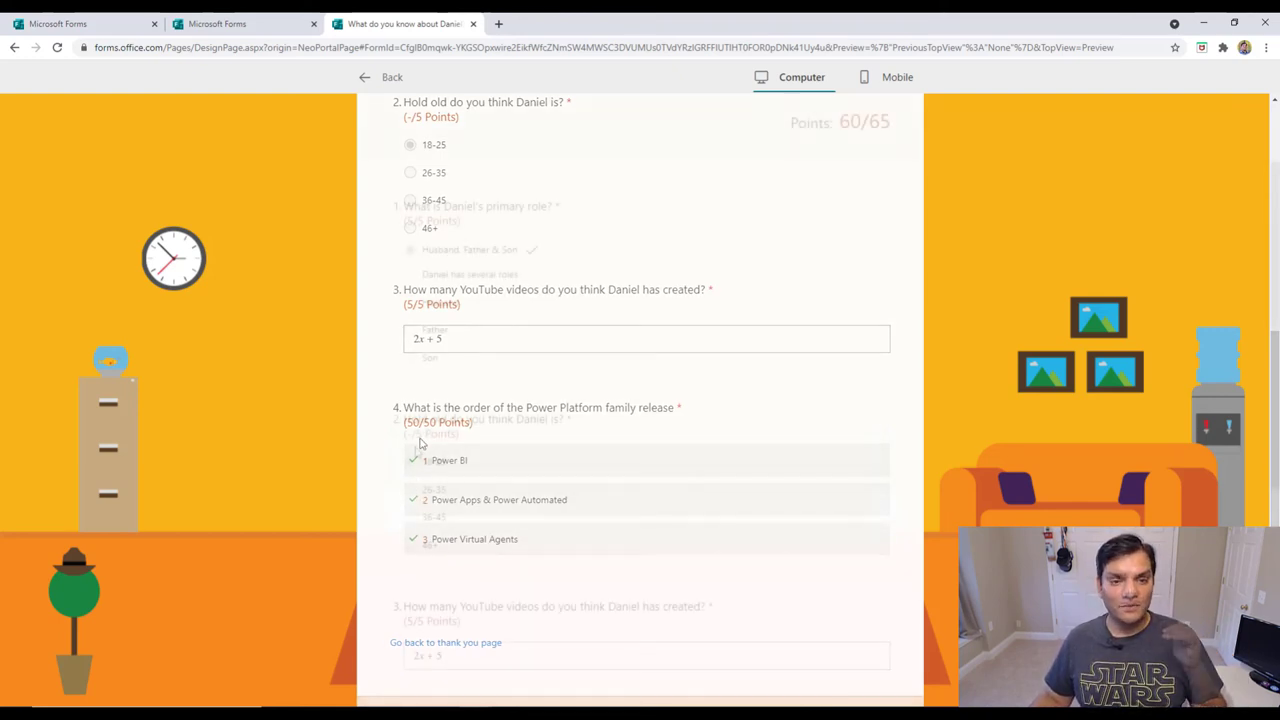
pyautogui.scroll(3)
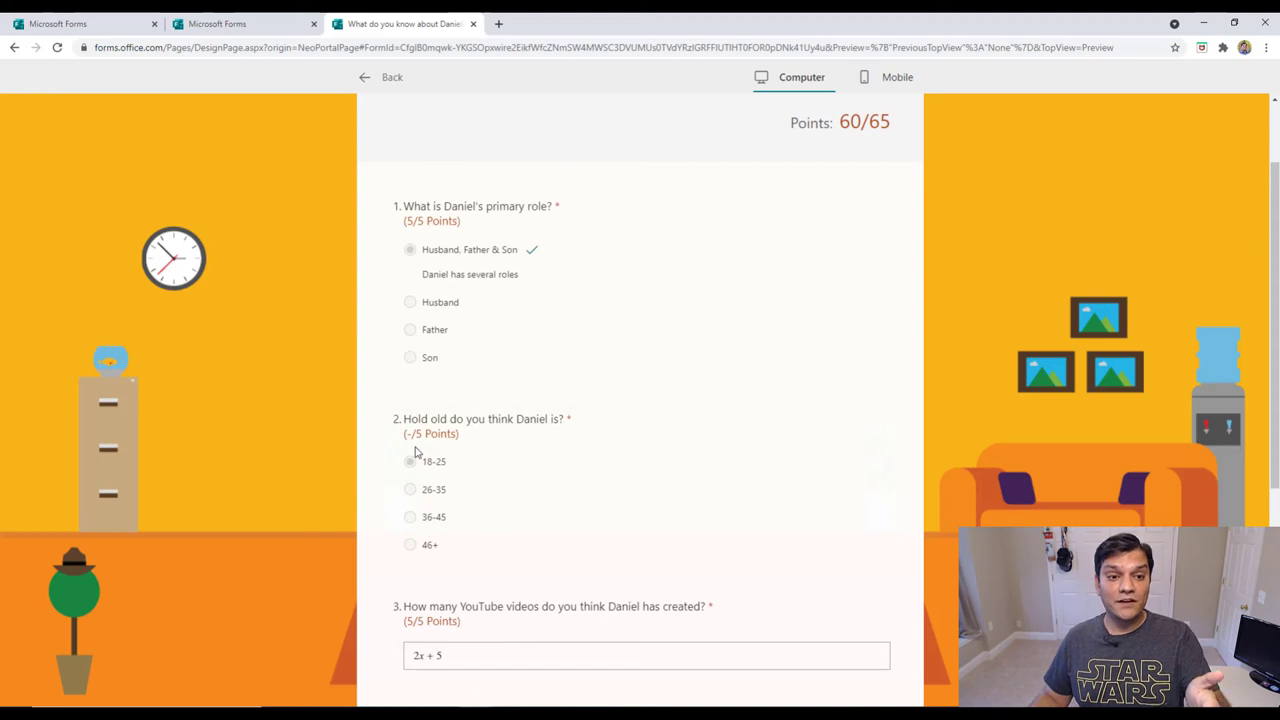